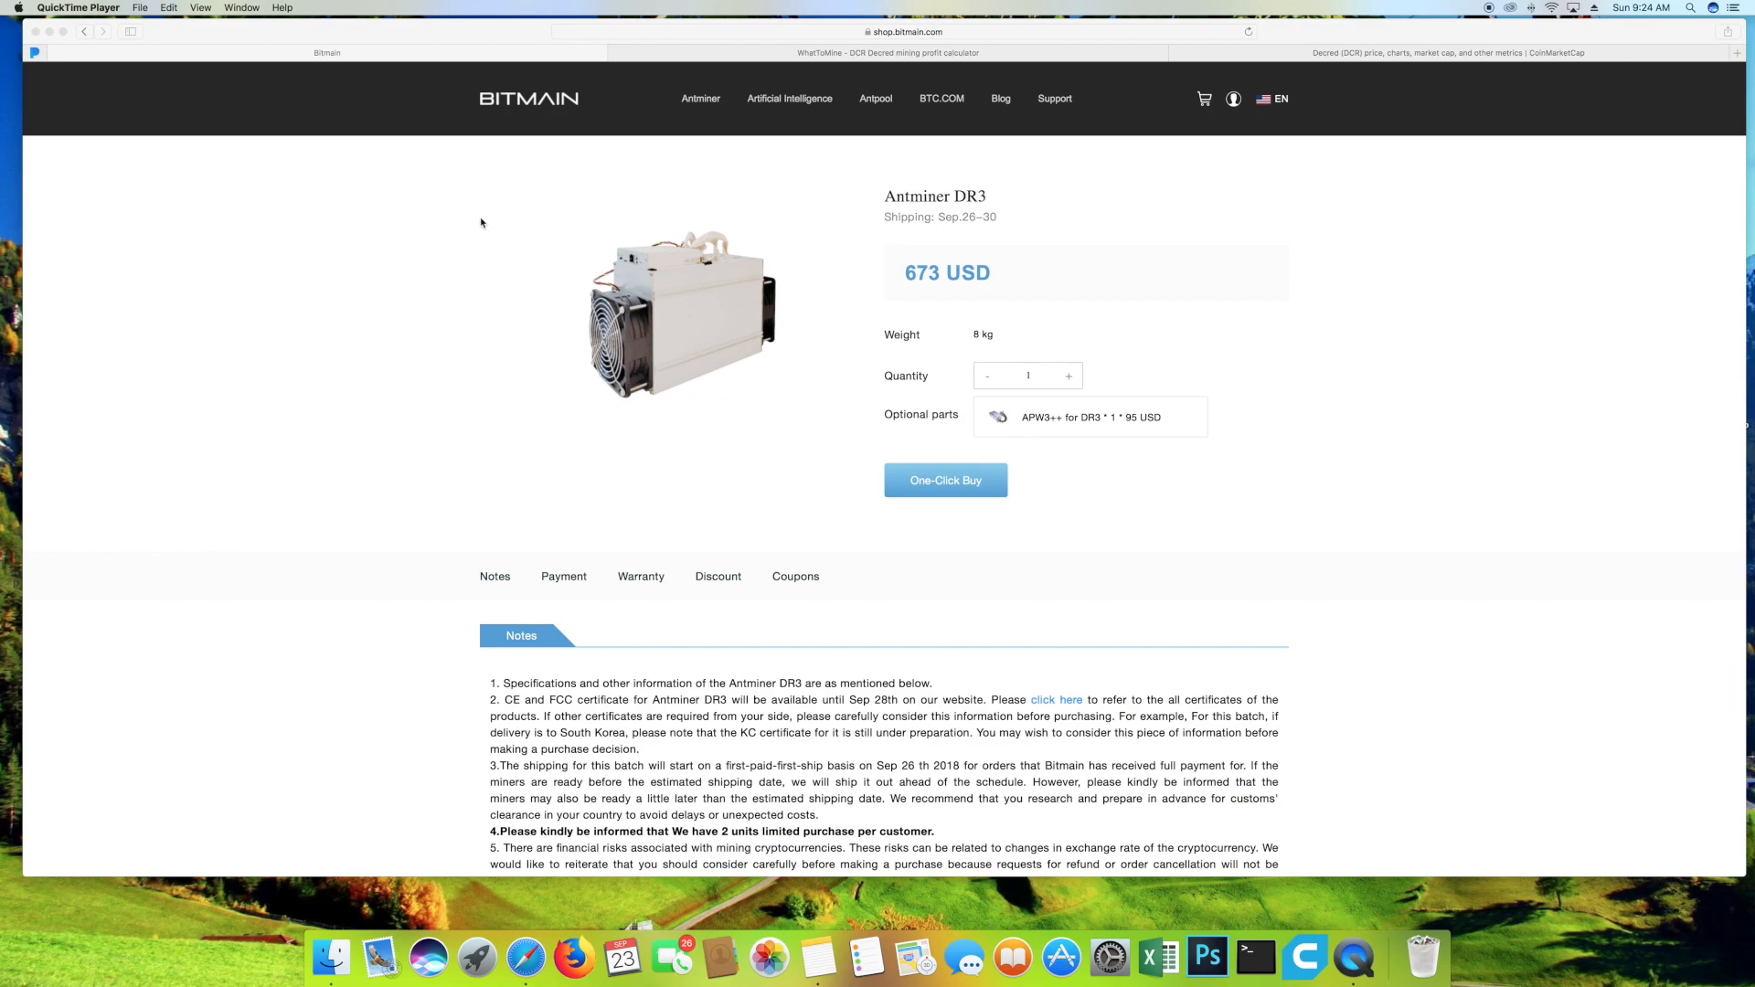
{"action": "mouse_move", "coordinate": [654, 239]}
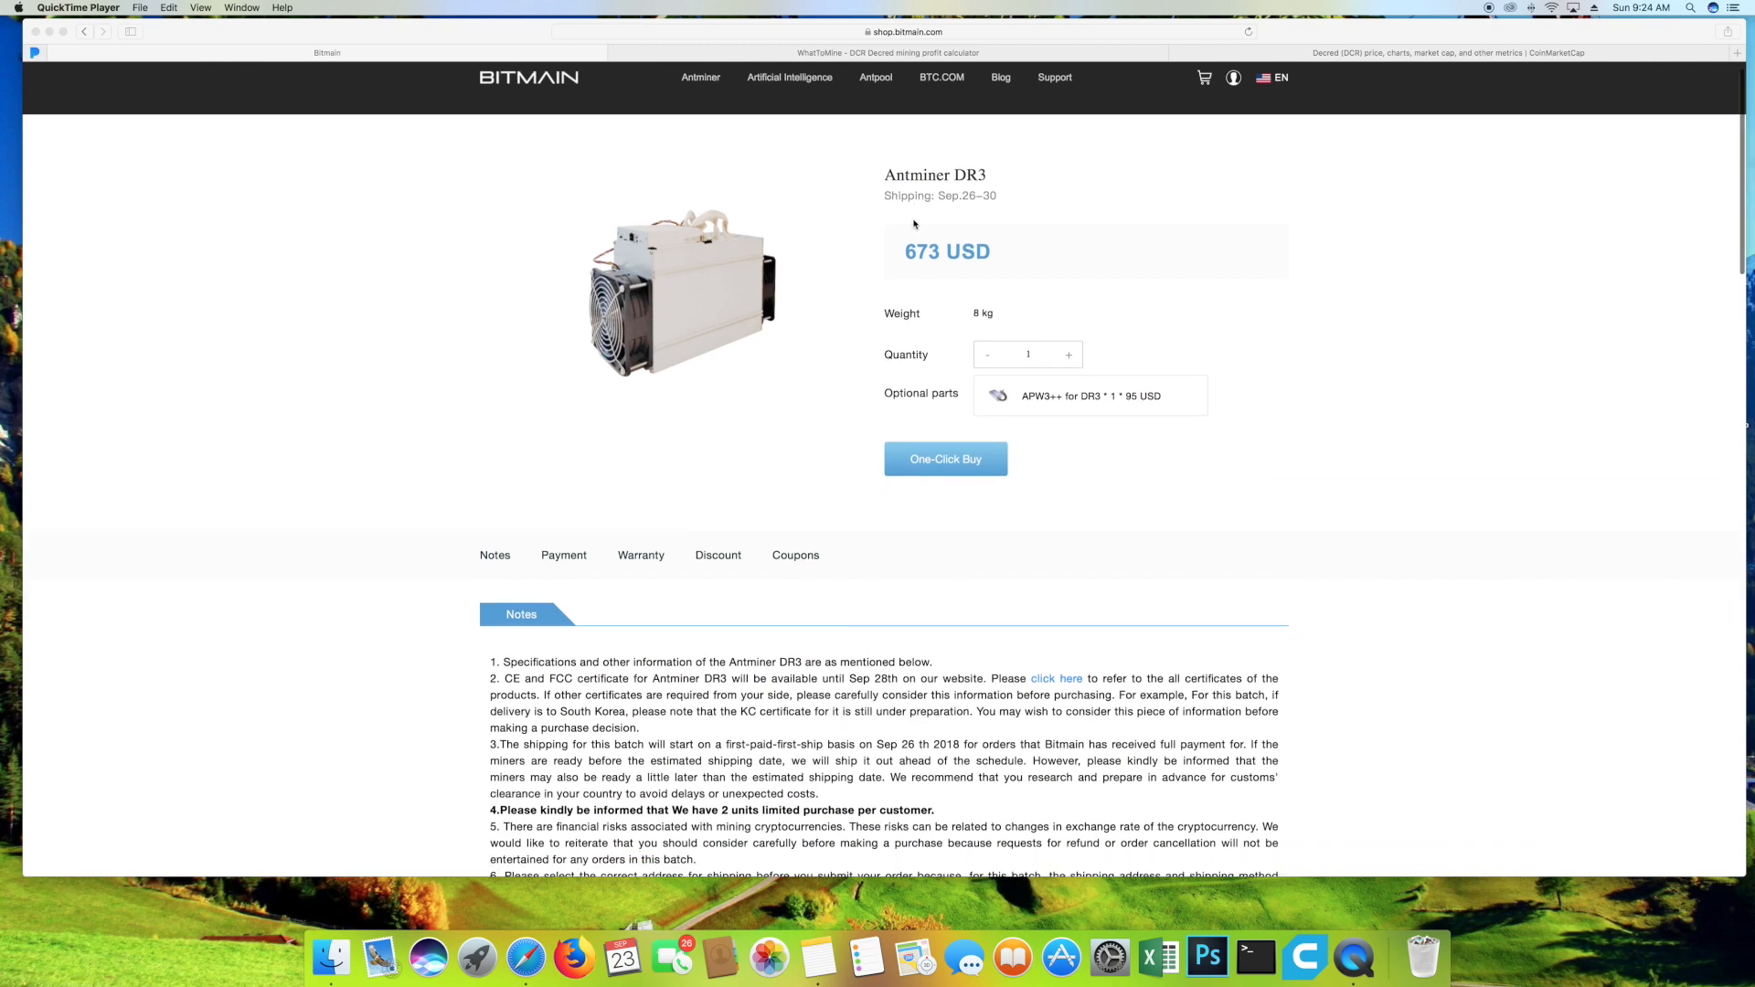
Scroll the Antminer DR3 page to the Product Glance table showing 7.80 TH/s and 1410 W.
{"action": "scroll", "scroll_direction": "down", "scroll_amount": 3}
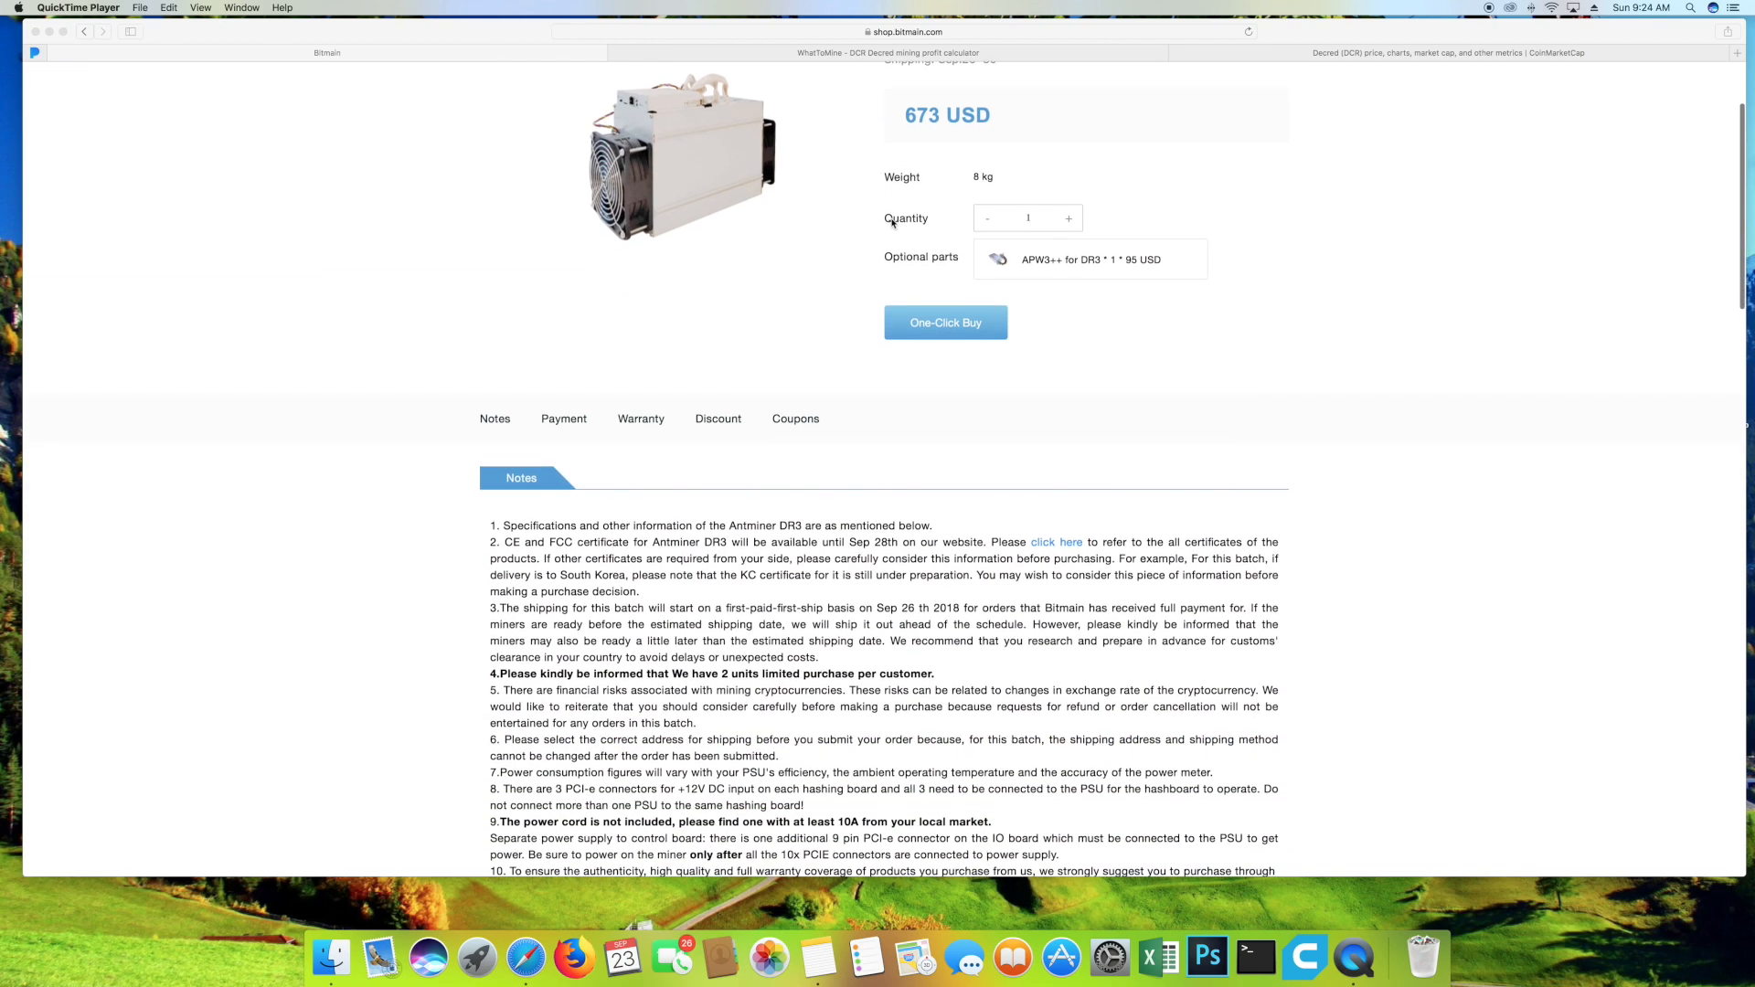
{"action": "scroll", "scroll_direction": "down", "scroll_amount": 3}
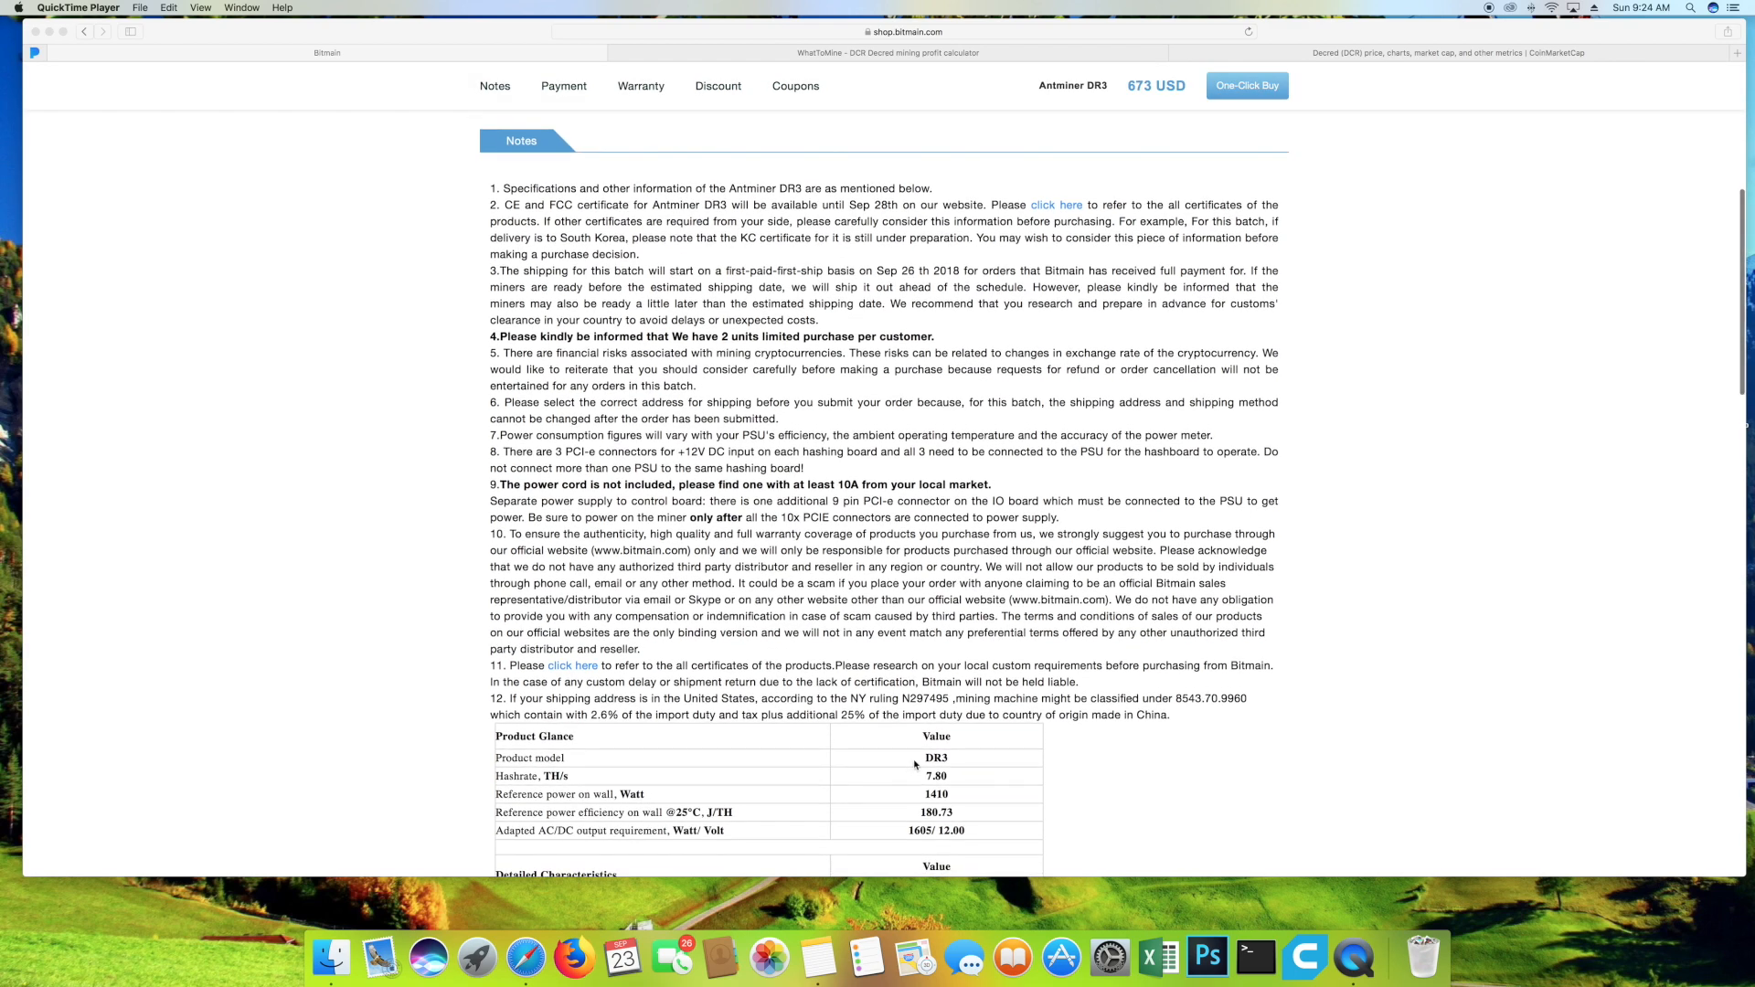
{"action": "scroll", "scroll_direction": "down", "scroll_amount": 3}
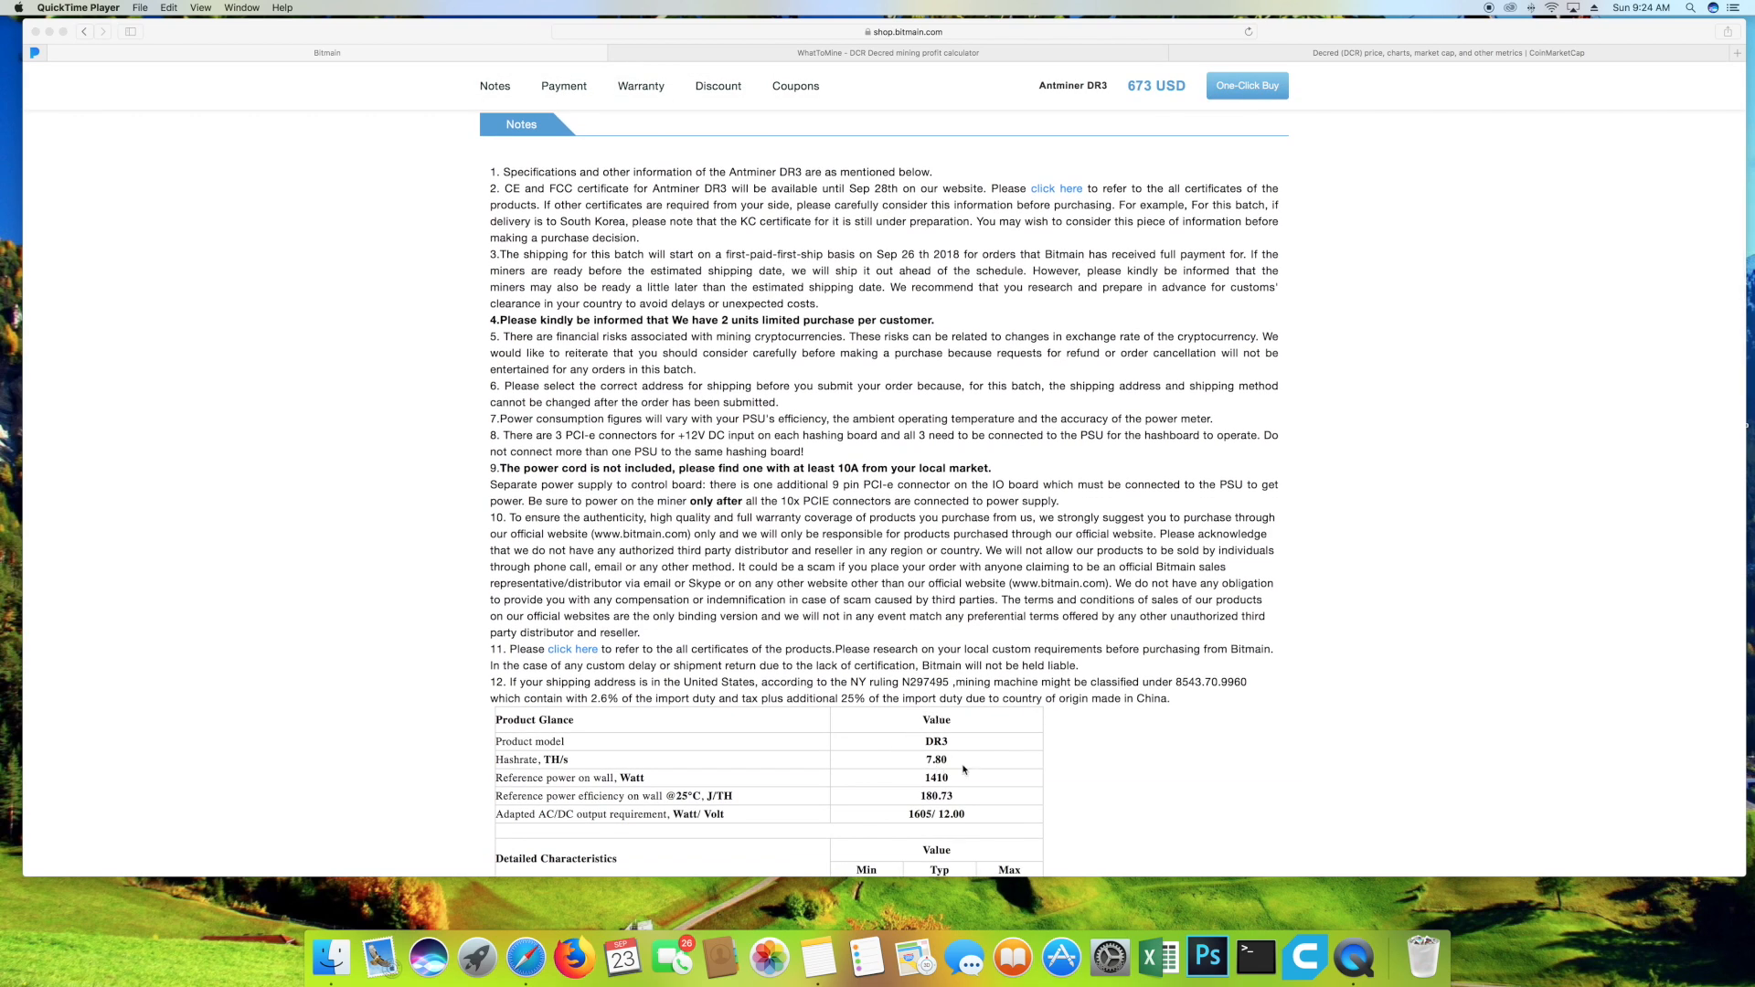
{"action": "mouse_move", "coordinate": [948, 792]}
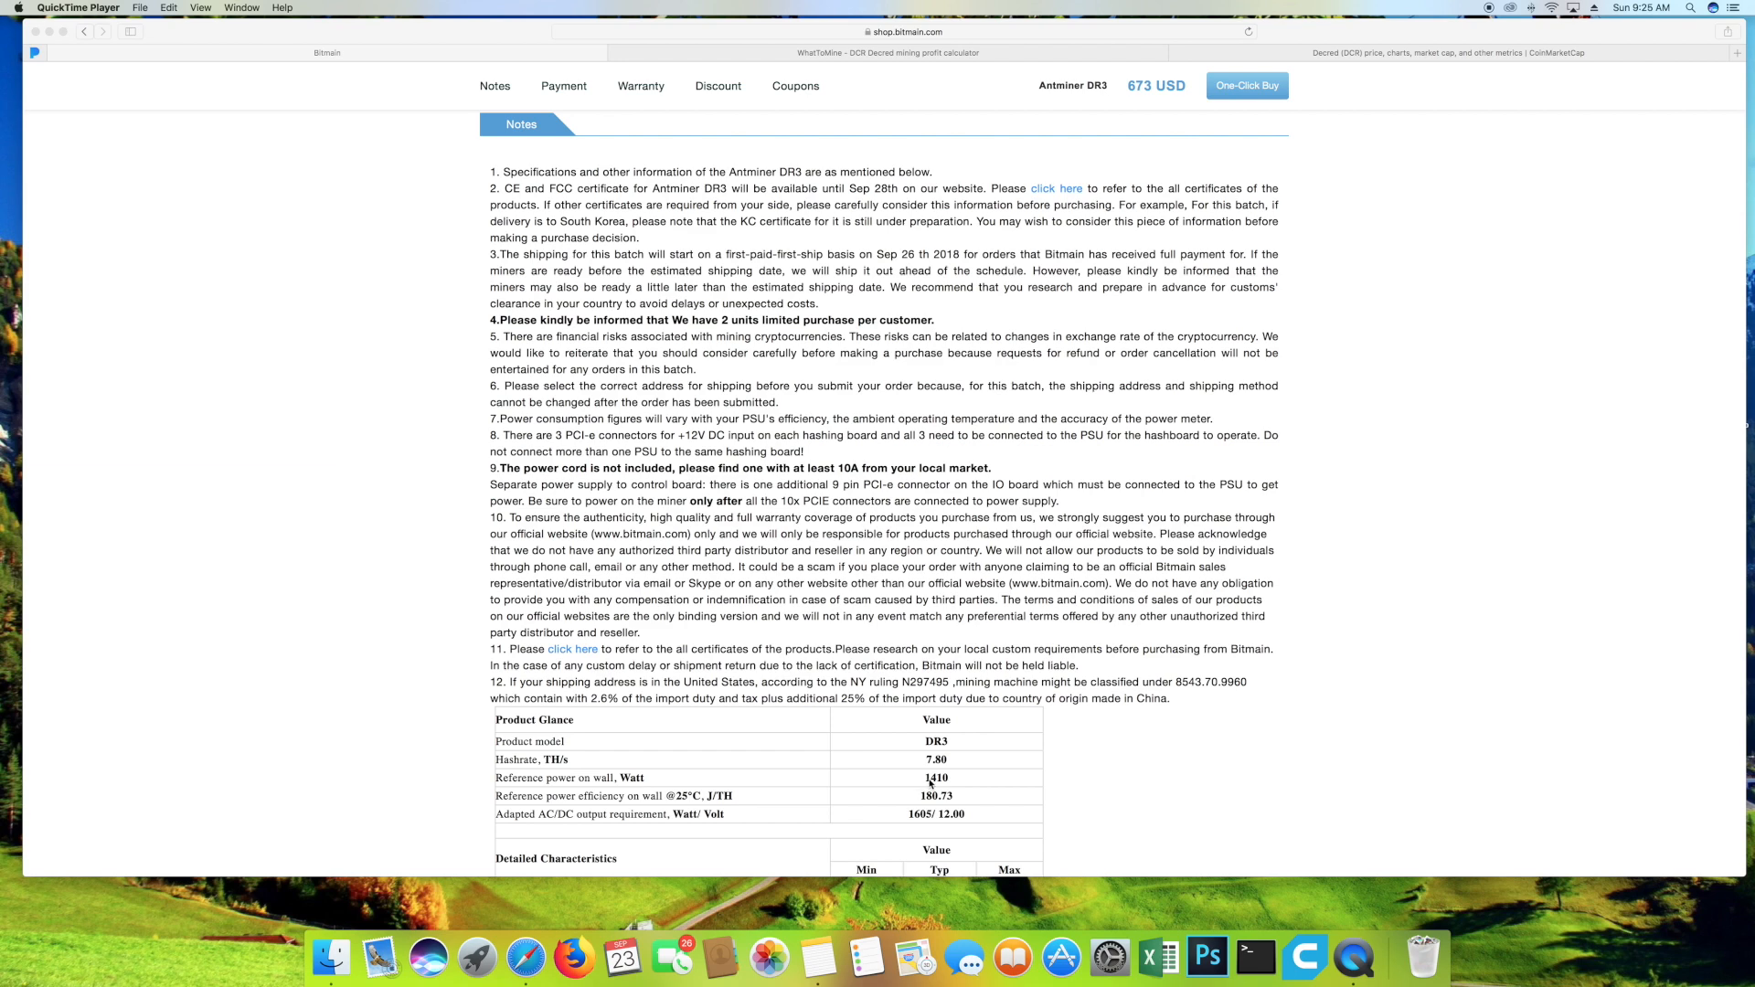
Return to the DR3 listing's 673 USD price and optional parts.
{"action": "scroll", "scroll_direction": "down", "scroll_amount": 3}
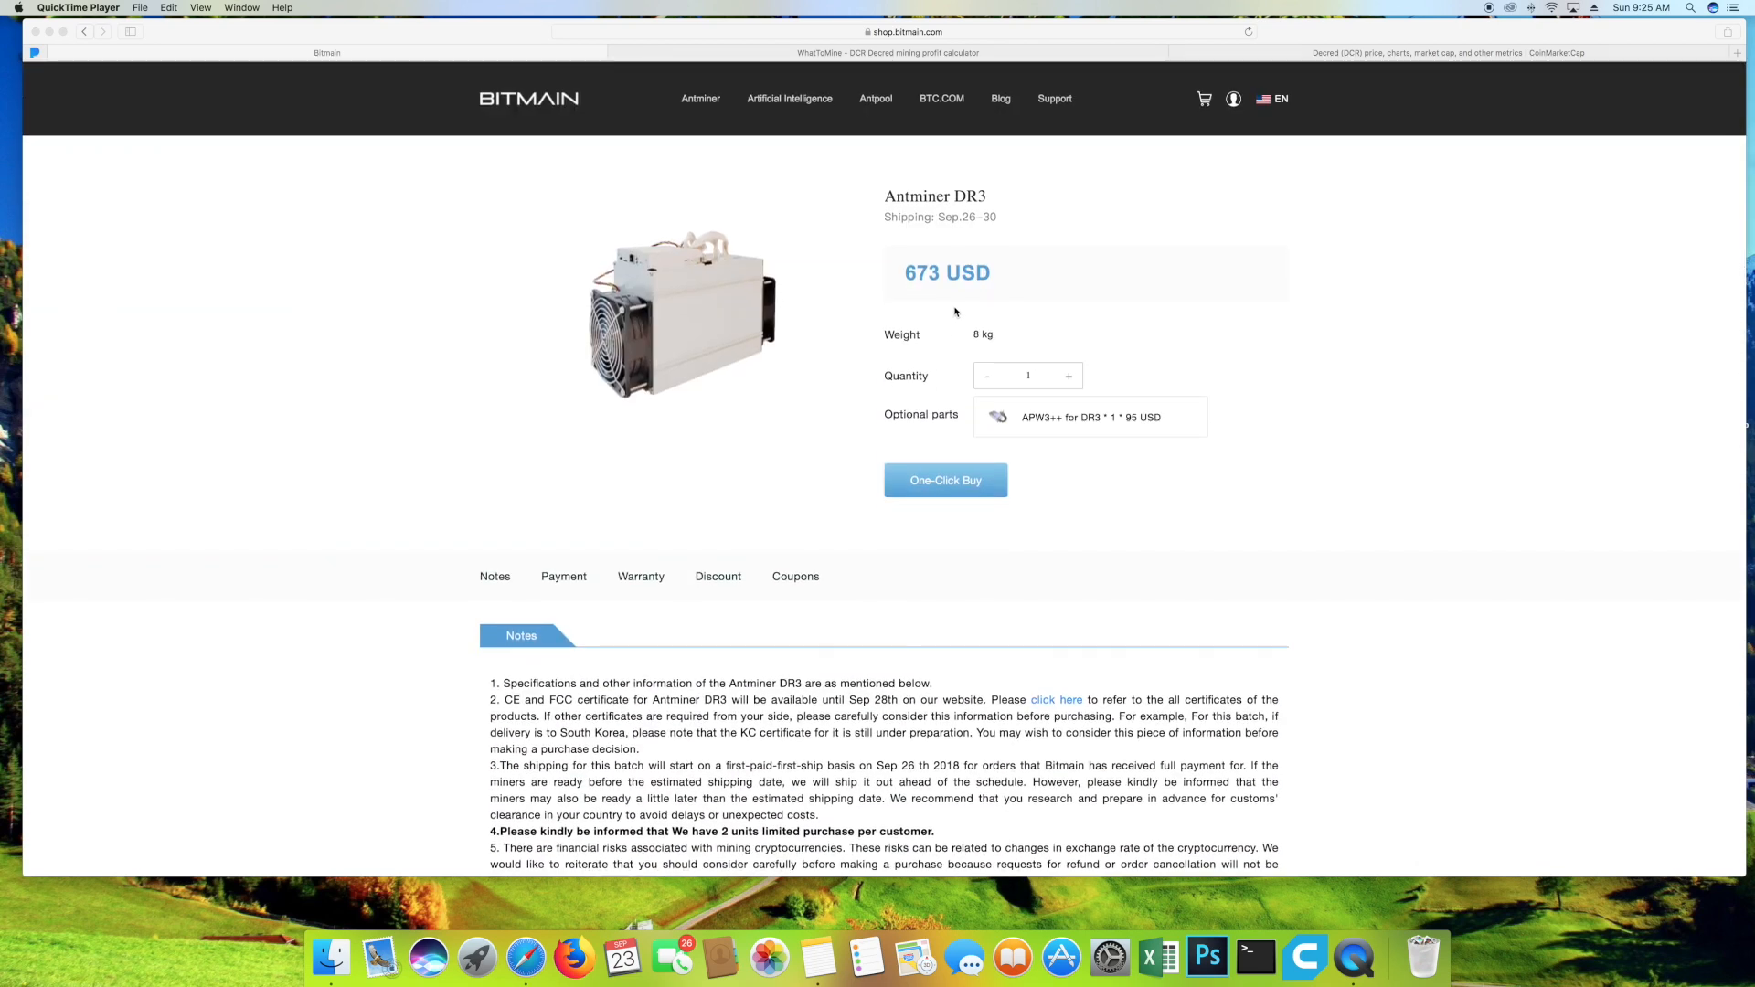
{"action": "mouse_move", "coordinate": [1080, 422]}
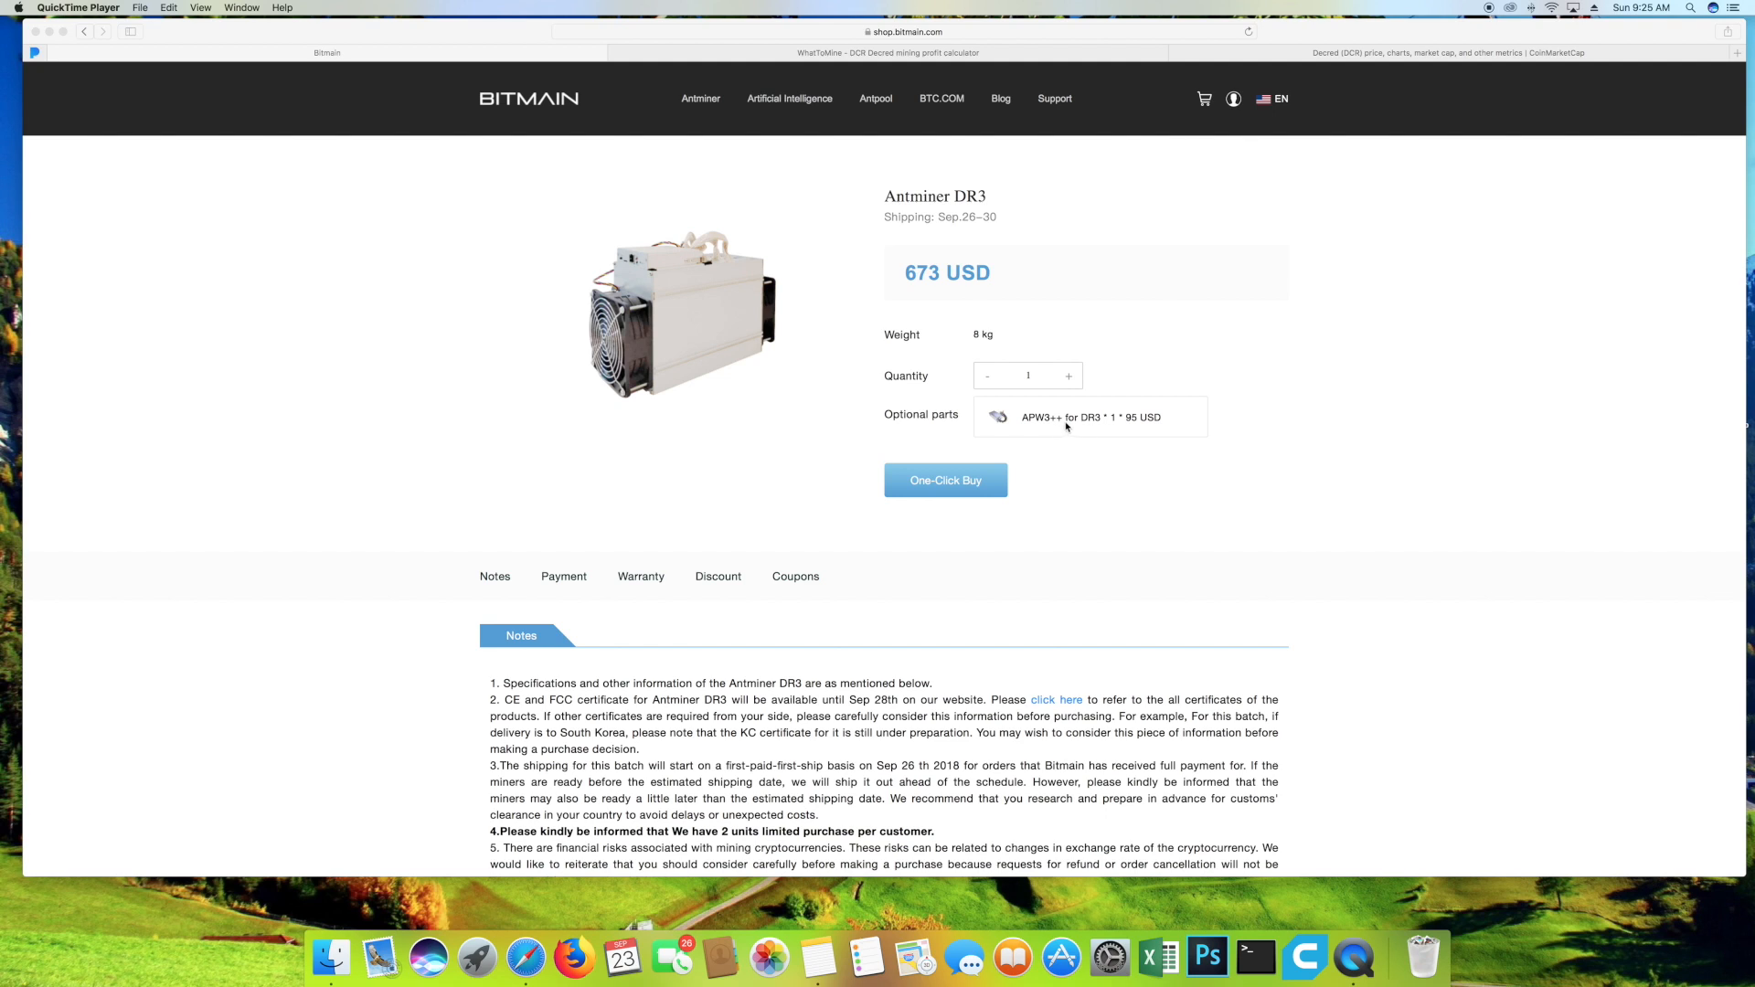
{"action": "mouse_move", "coordinate": [1071, 431]}
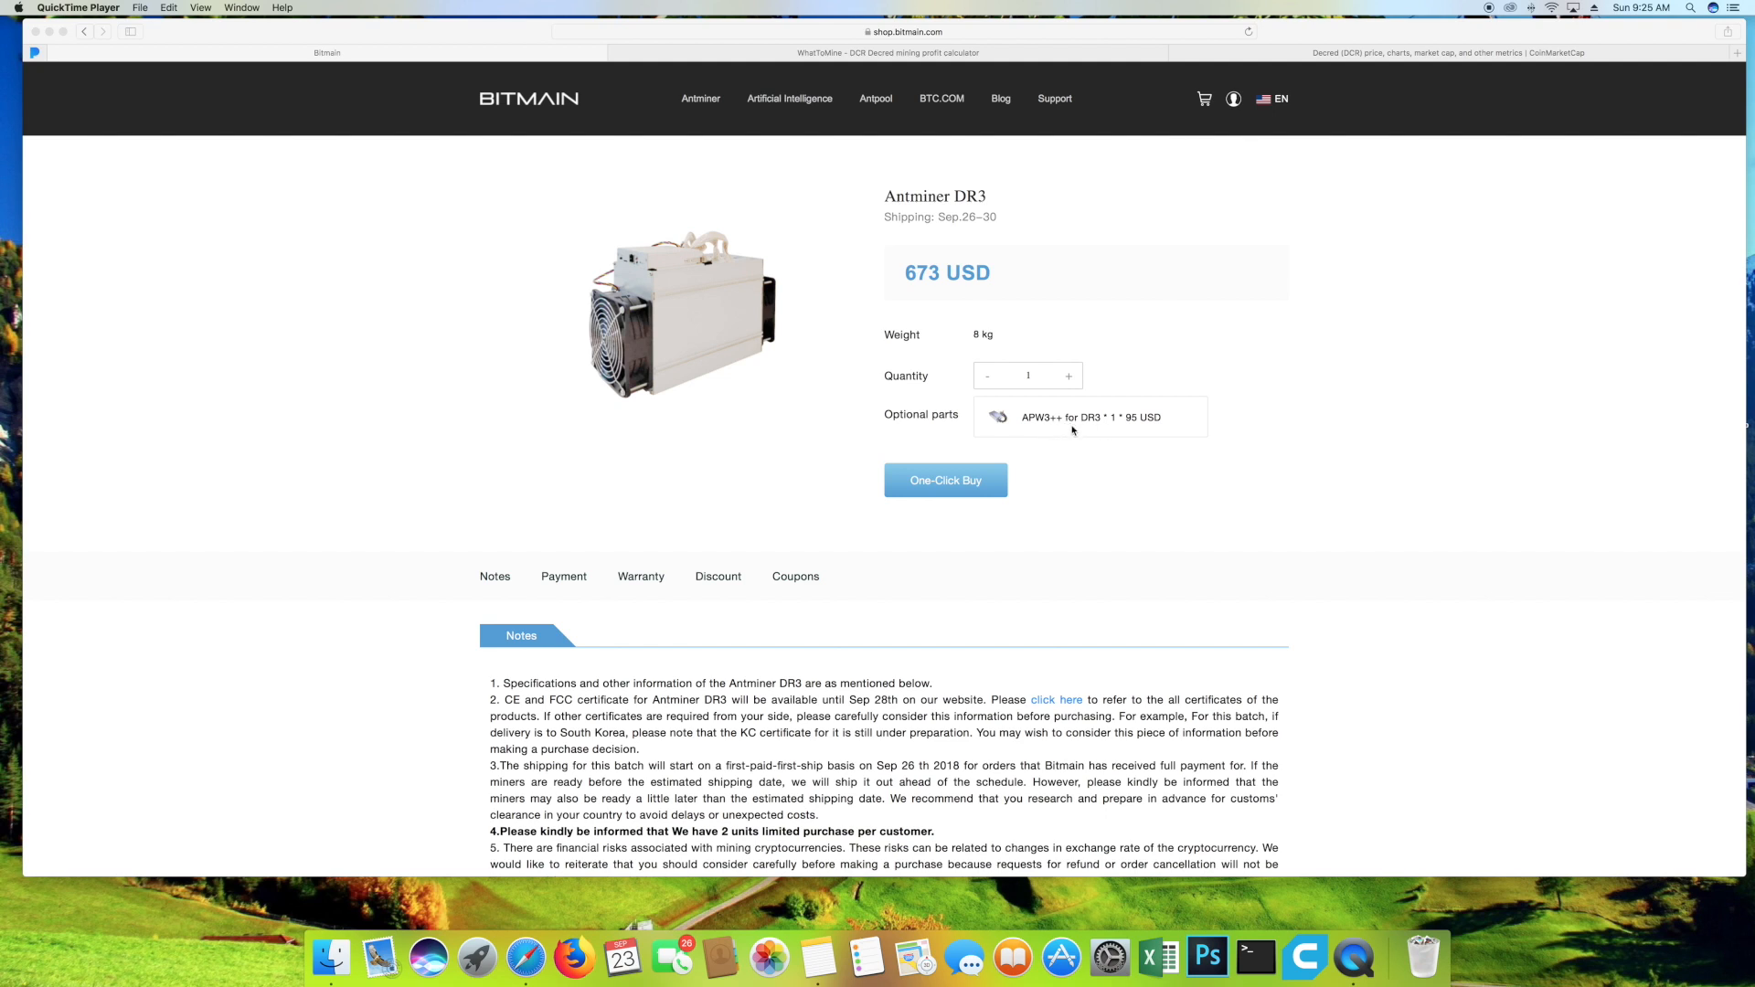
{"action": "mouse_move", "coordinate": [1125, 432]}
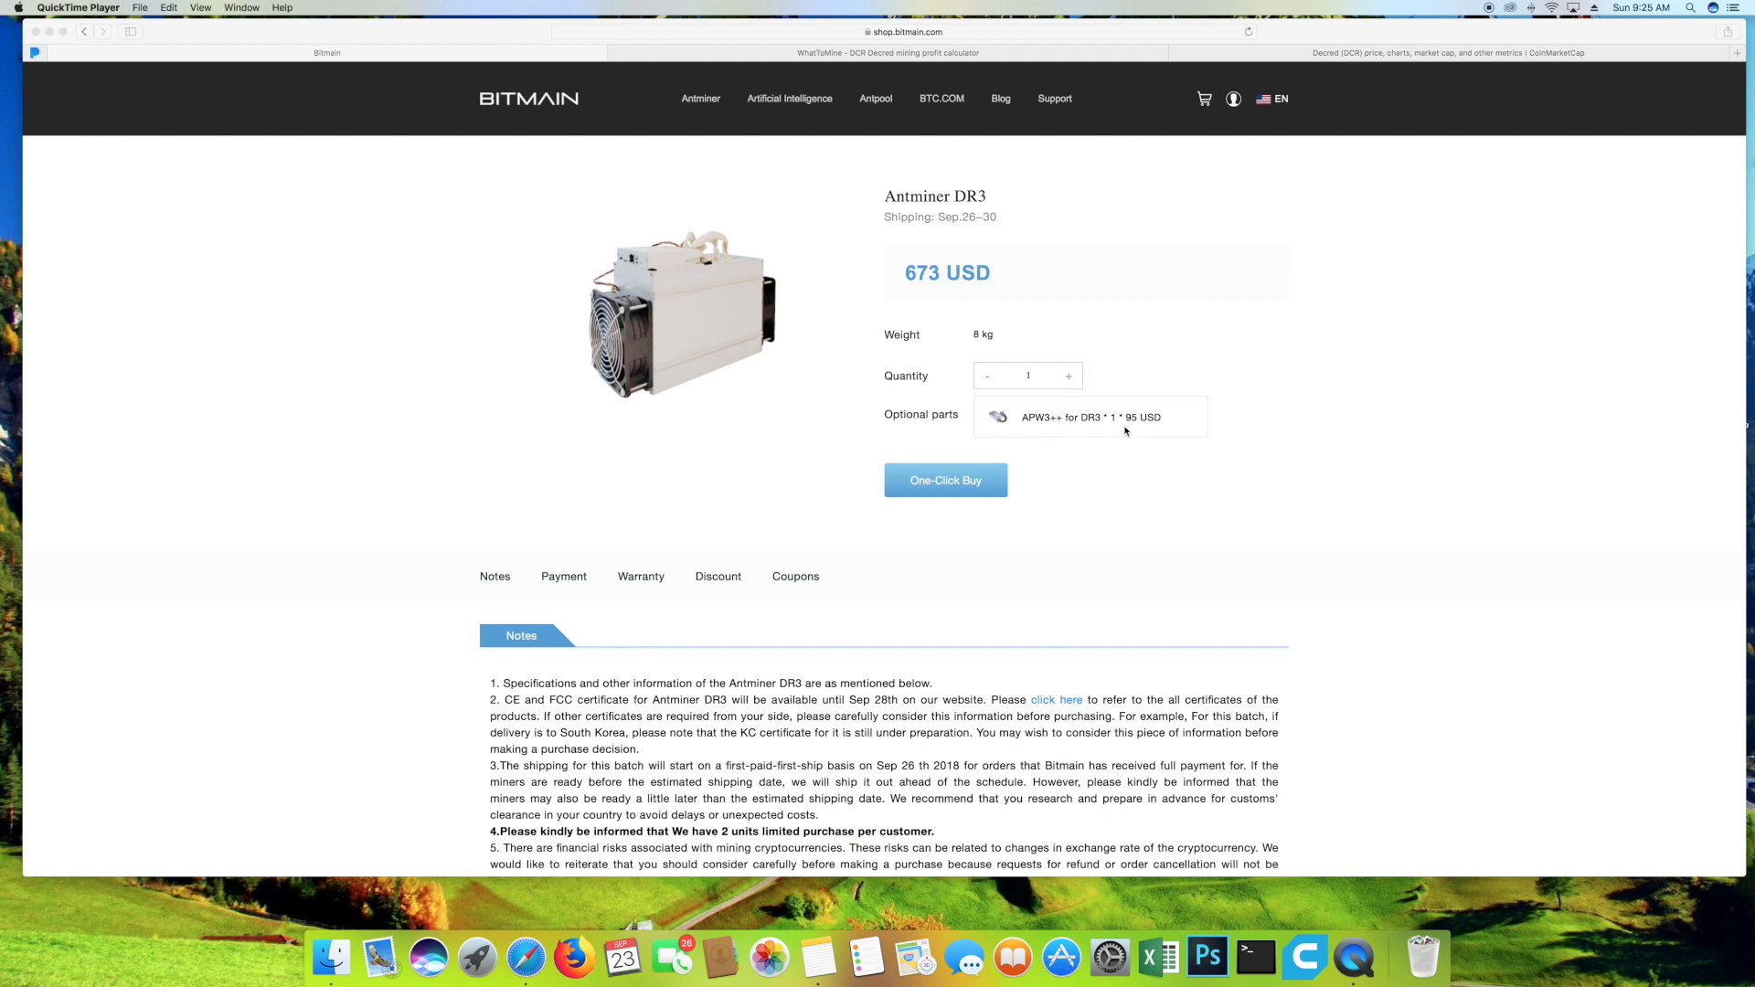
{"action": "mouse_move", "coordinate": [943, 293]}
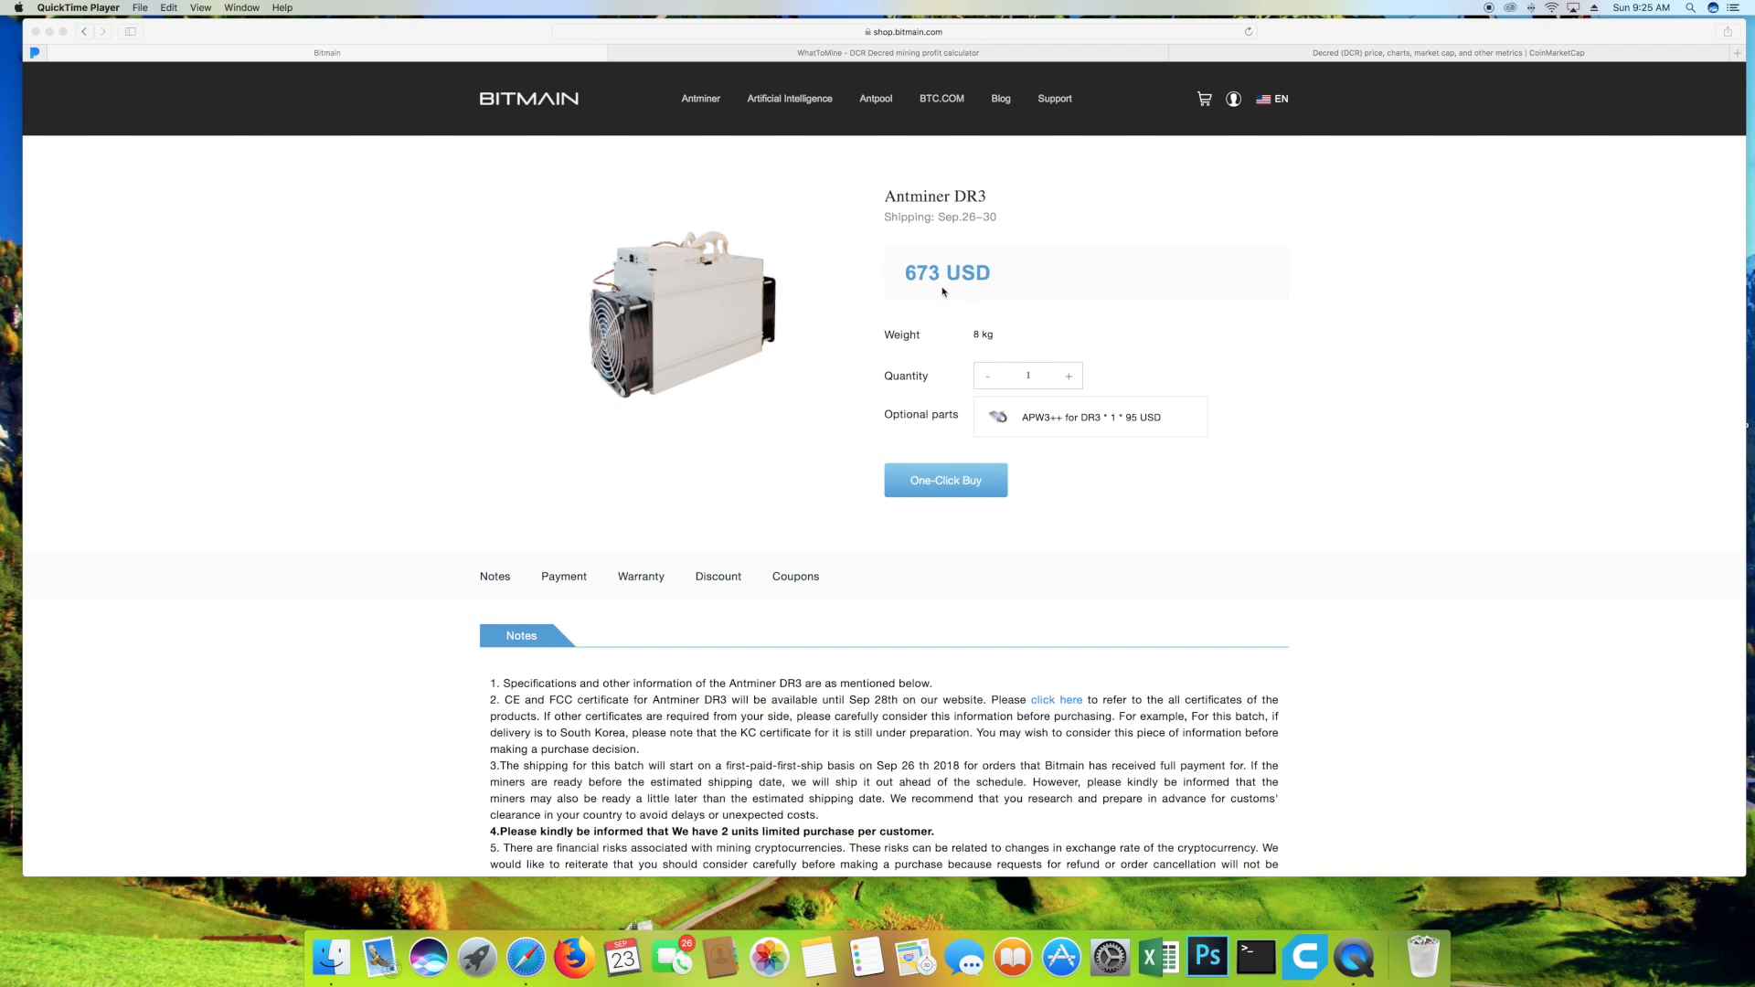
{"action": "mouse_move", "coordinate": [951, 283]}
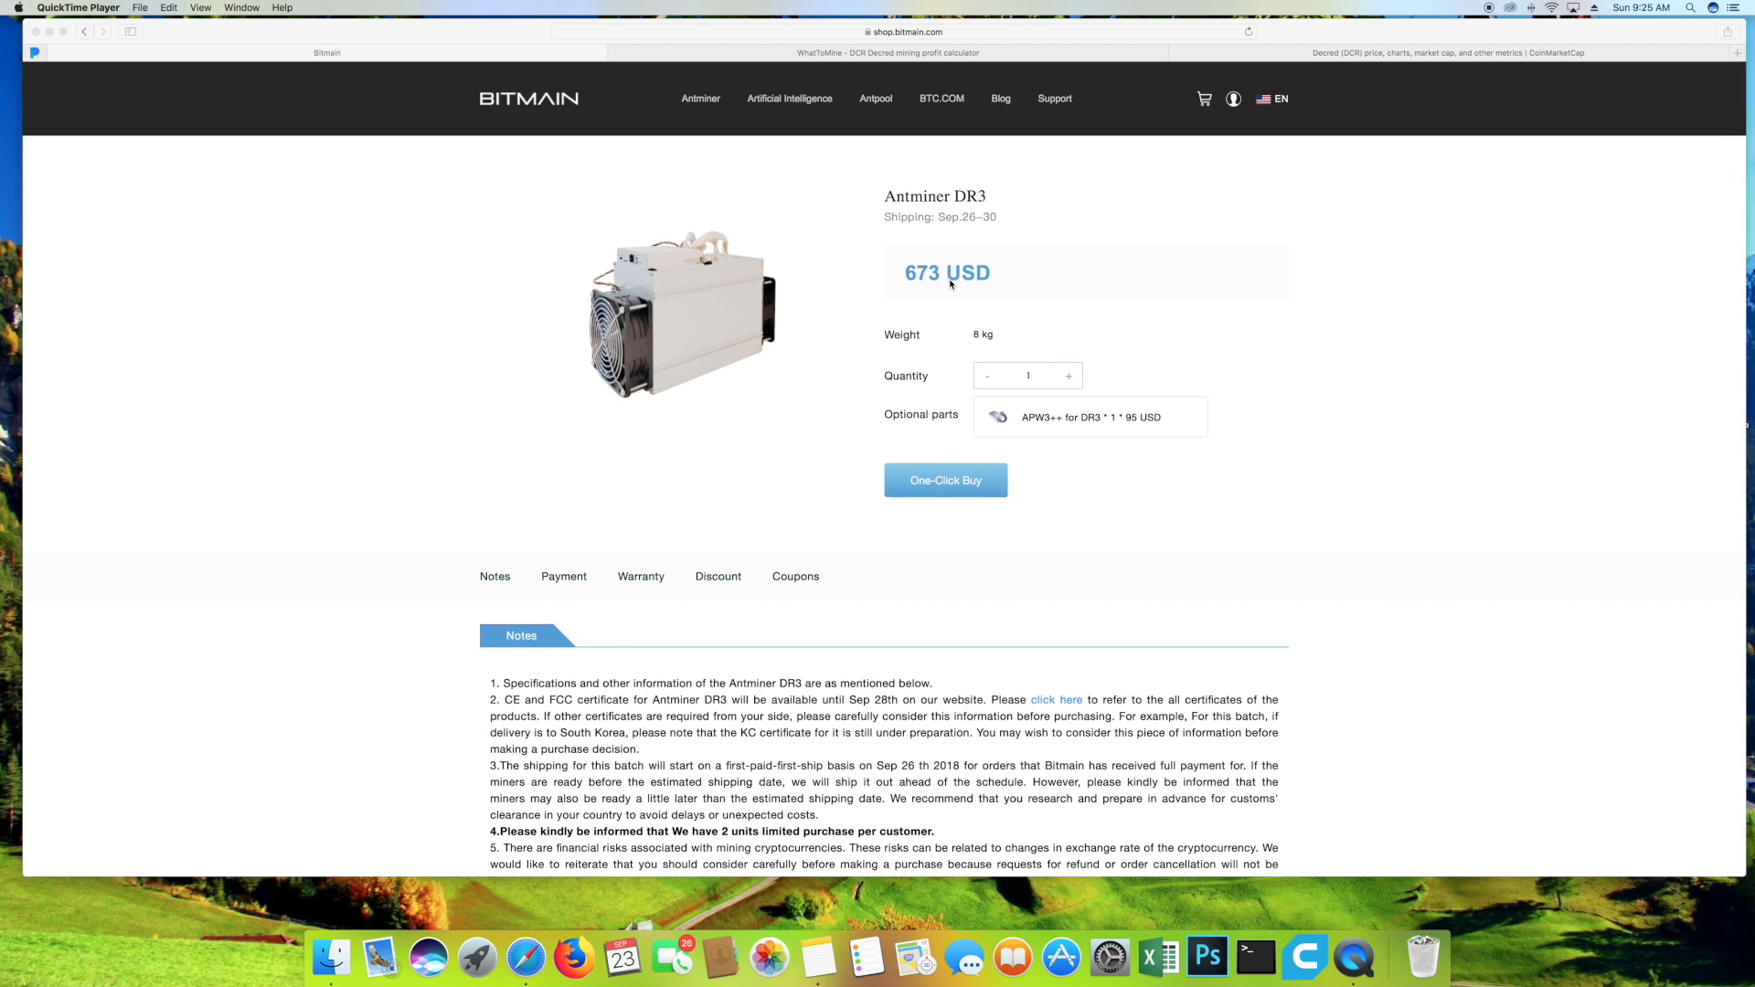
{"action": "mouse_move", "coordinate": [932, 323]}
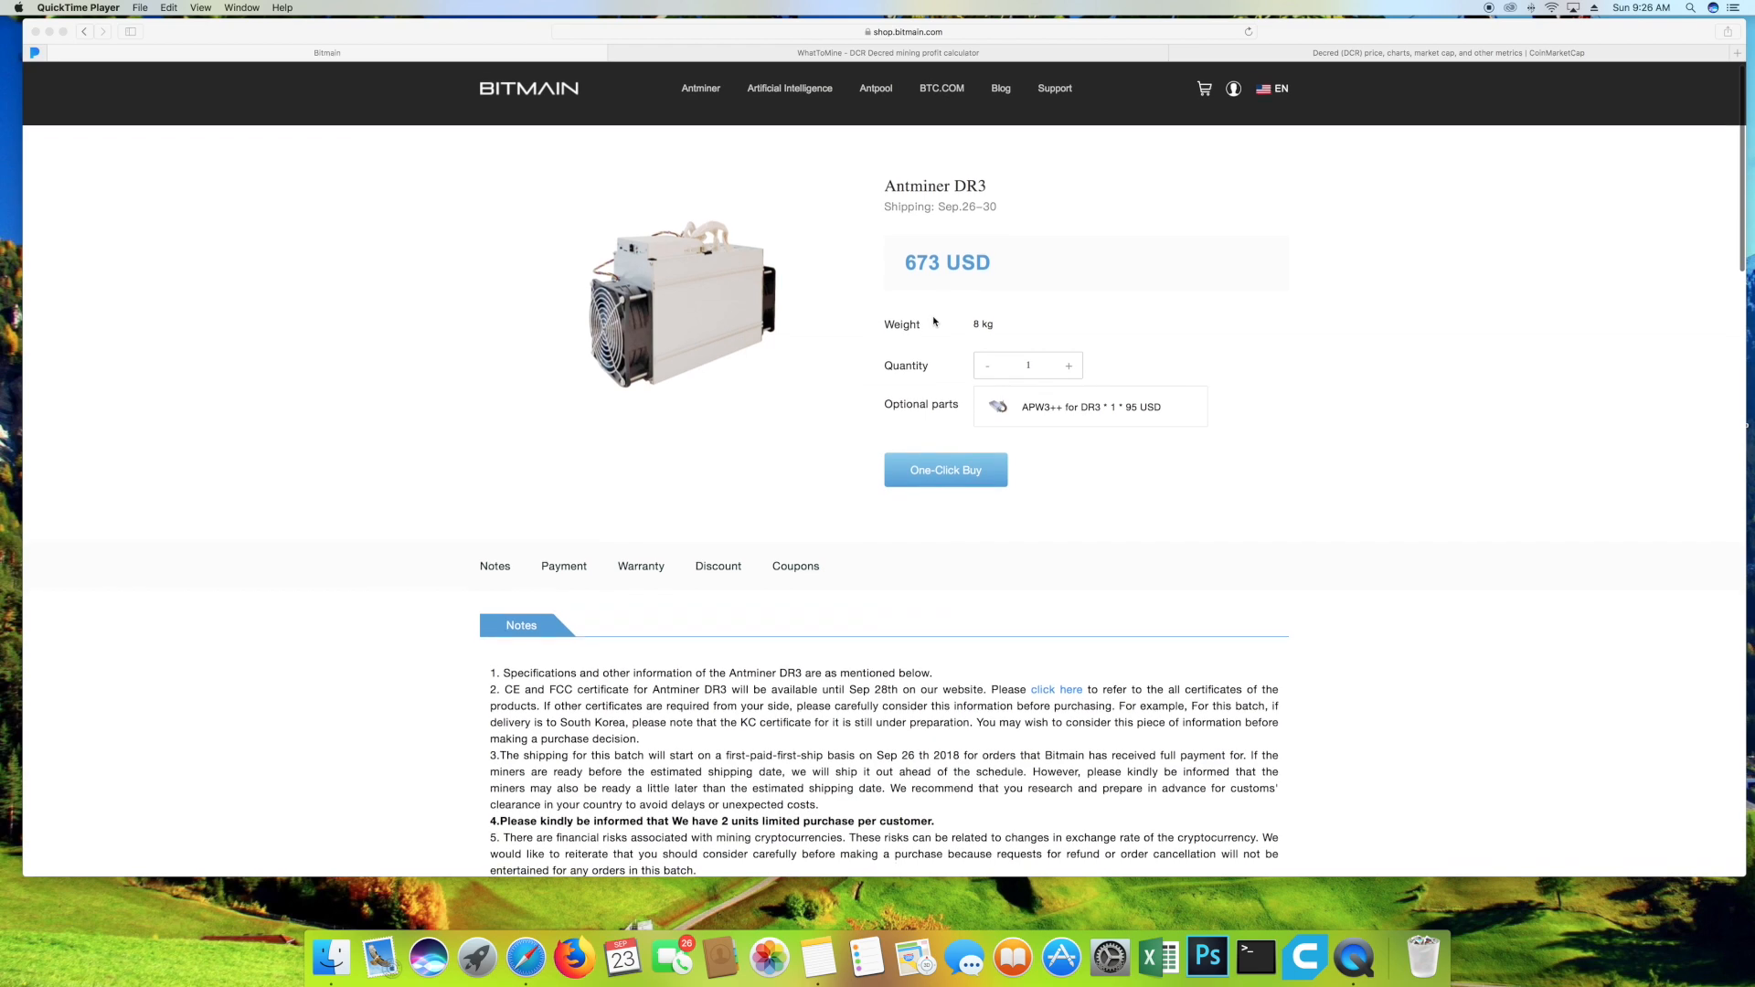
{"action": "scroll", "scroll_direction": "down", "scroll_amount": 3}
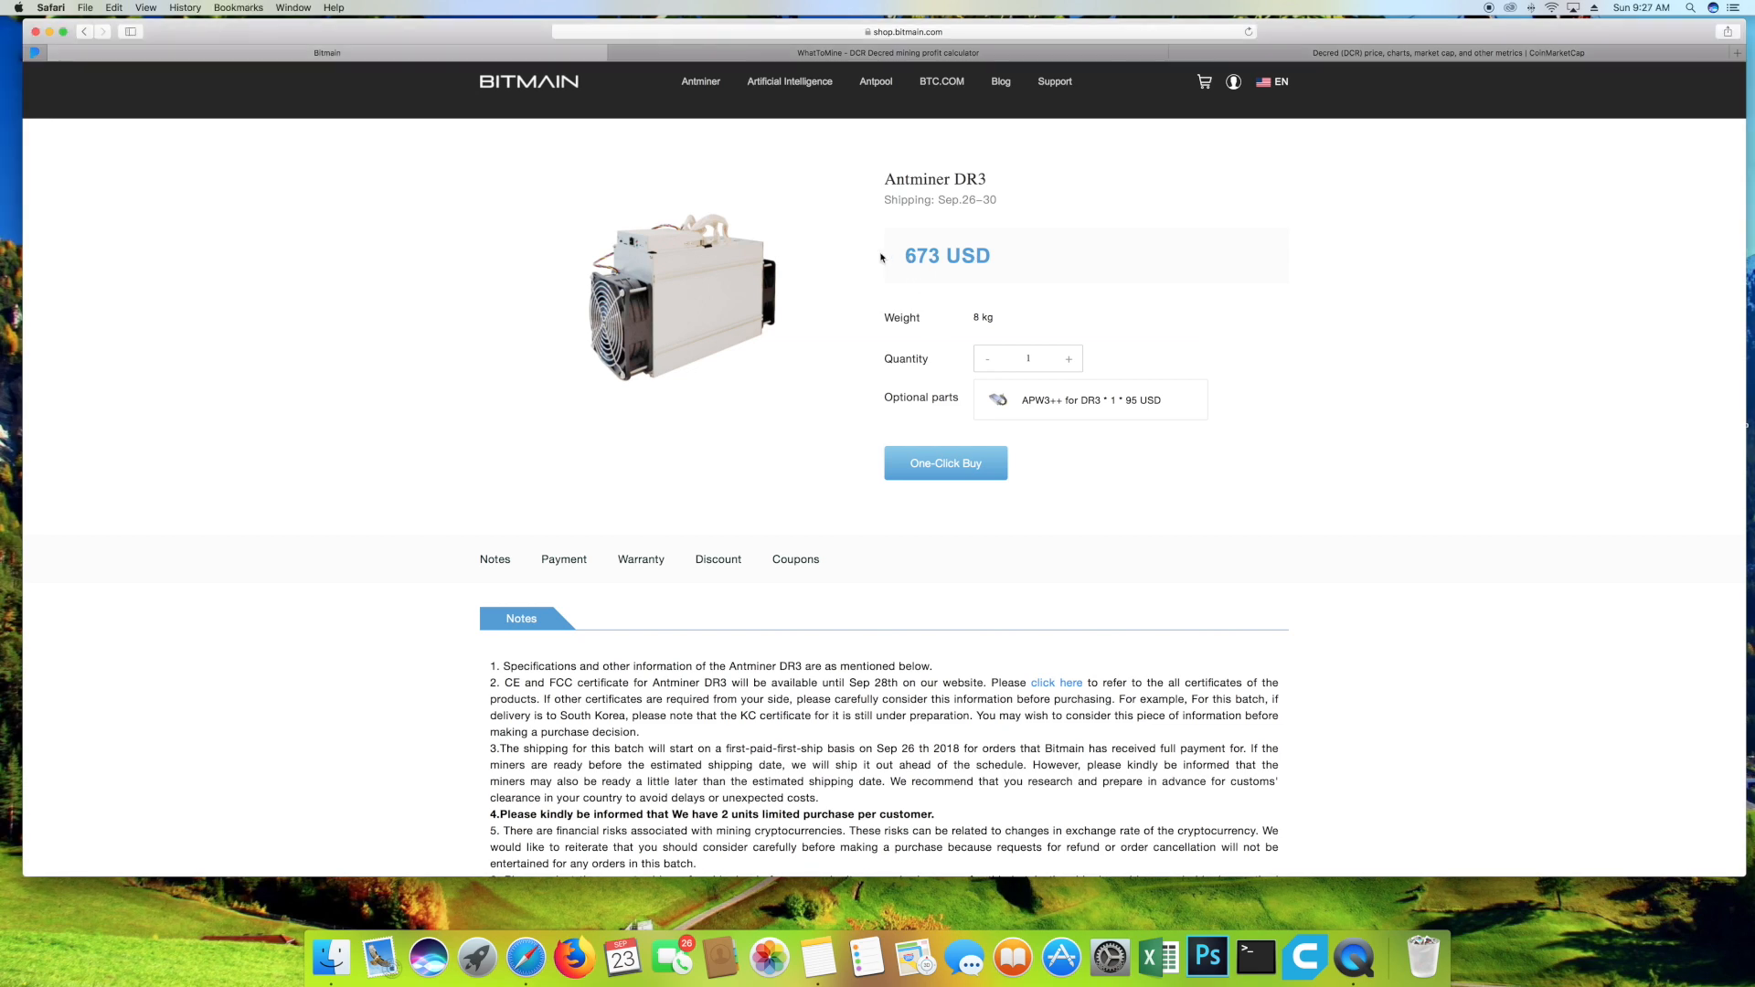
Scroll past the DR3 purchase notes to the start of the Product Glance spec table.
{"action": "scroll", "scroll_direction": "down", "scroll_amount": 3}
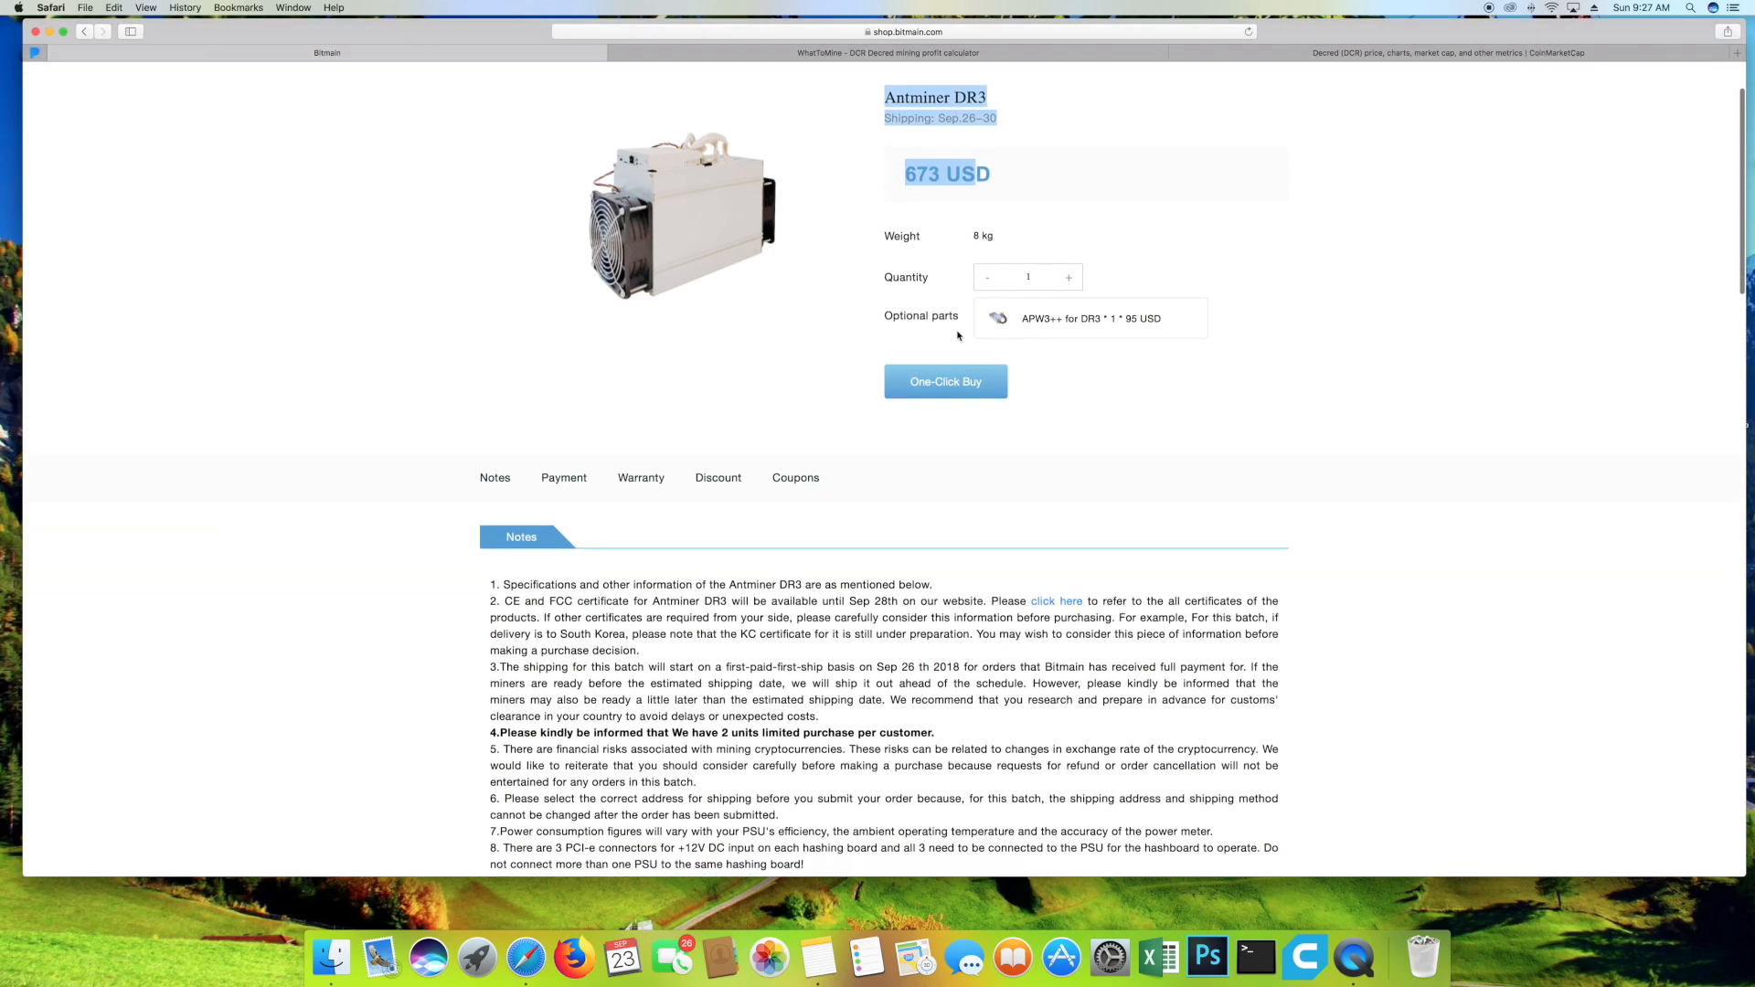
{"action": "scroll", "scroll_direction": "down", "scroll_amount": 3}
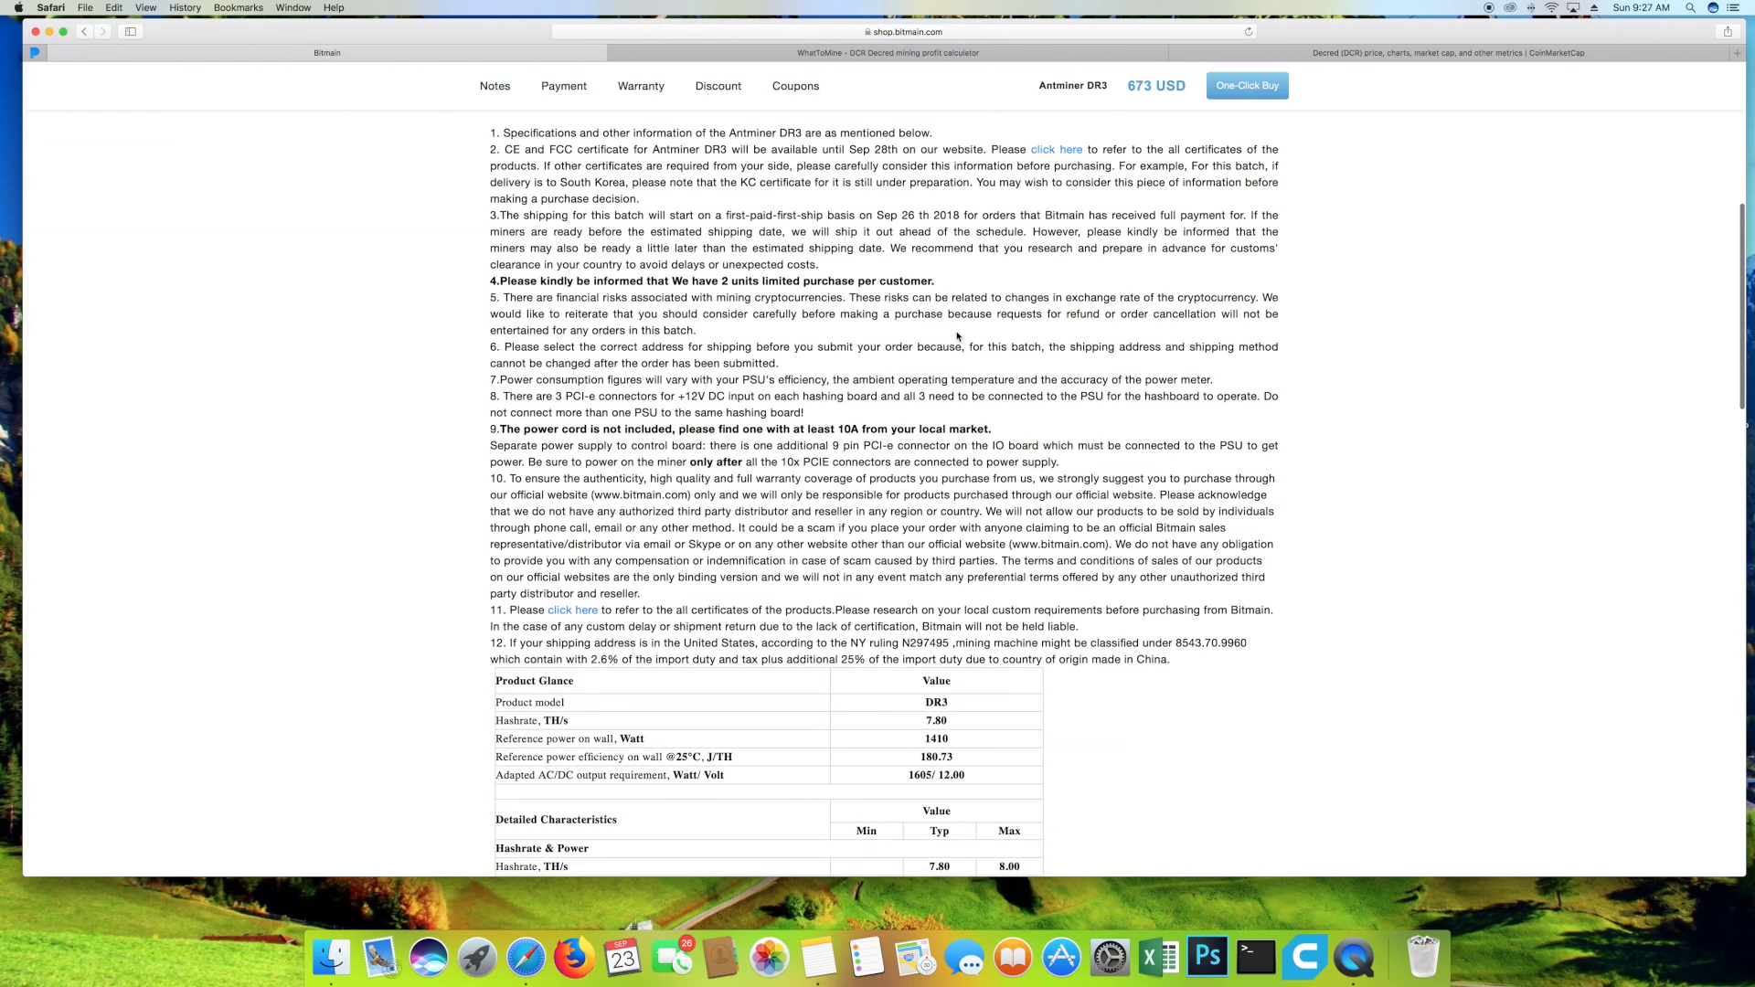
{"action": "mouse_move", "coordinate": [959, 348]}
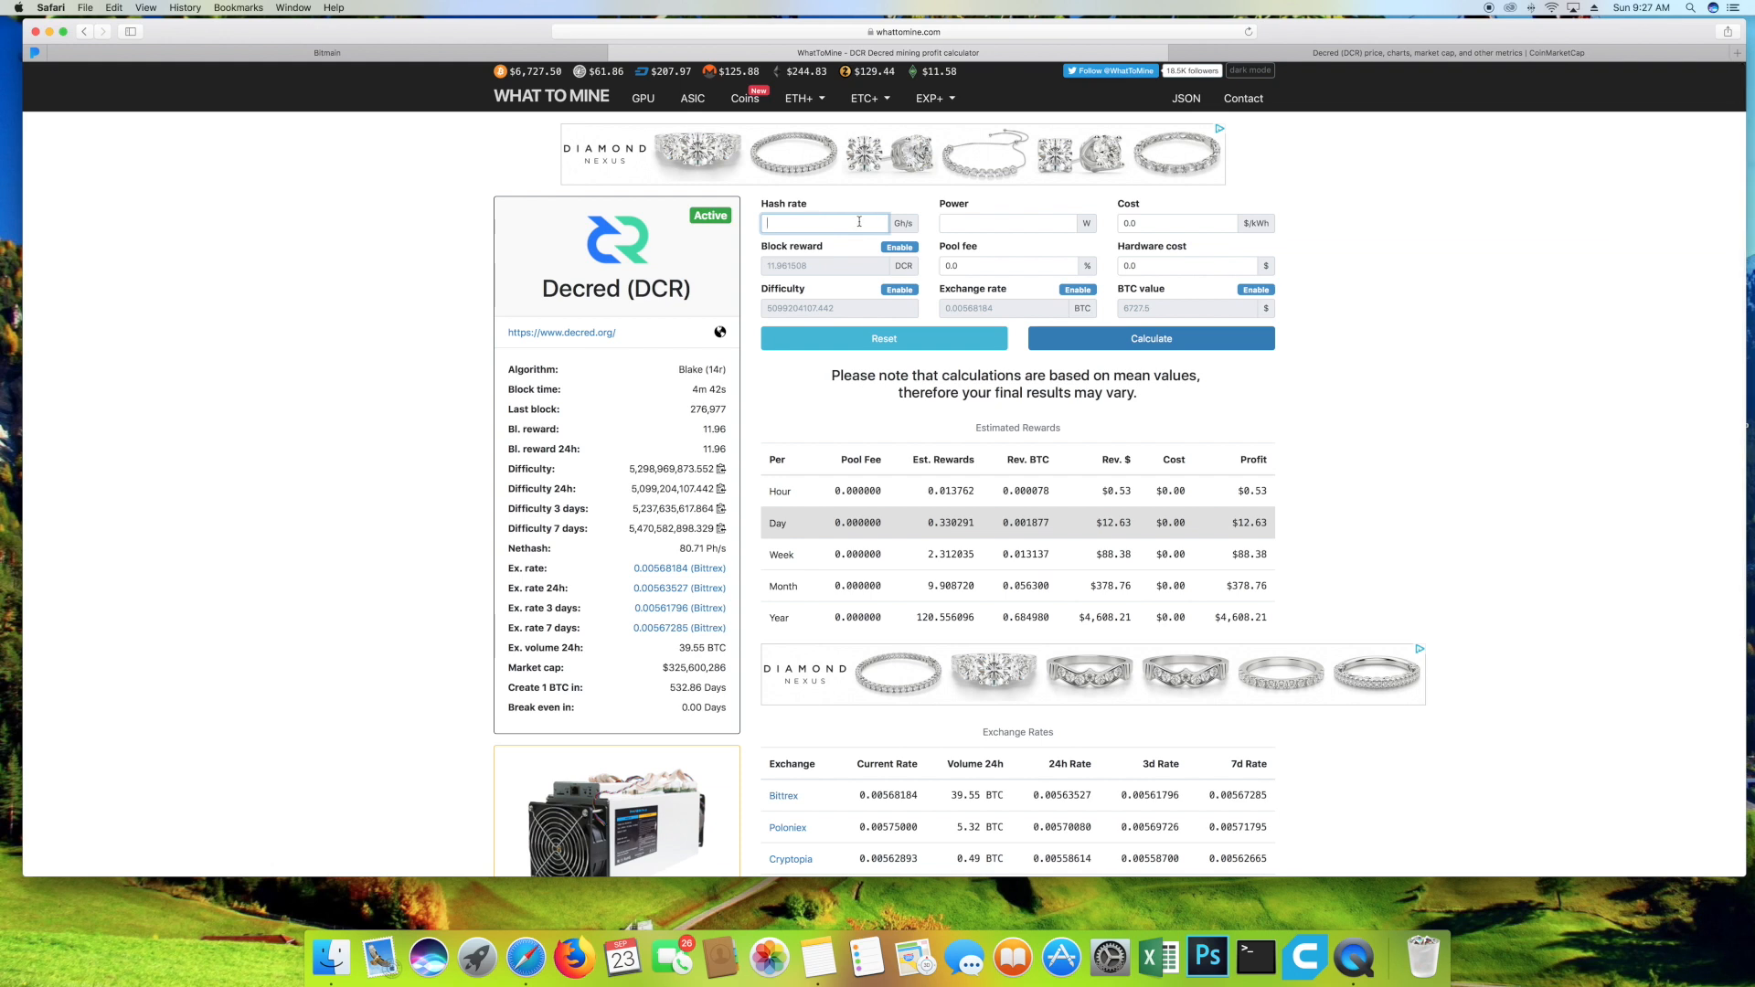
Enter a 7800 Gh/s hashrate and 1410 W power consumption in the Decred calculator.
{"action": "type", "text": "7800"}
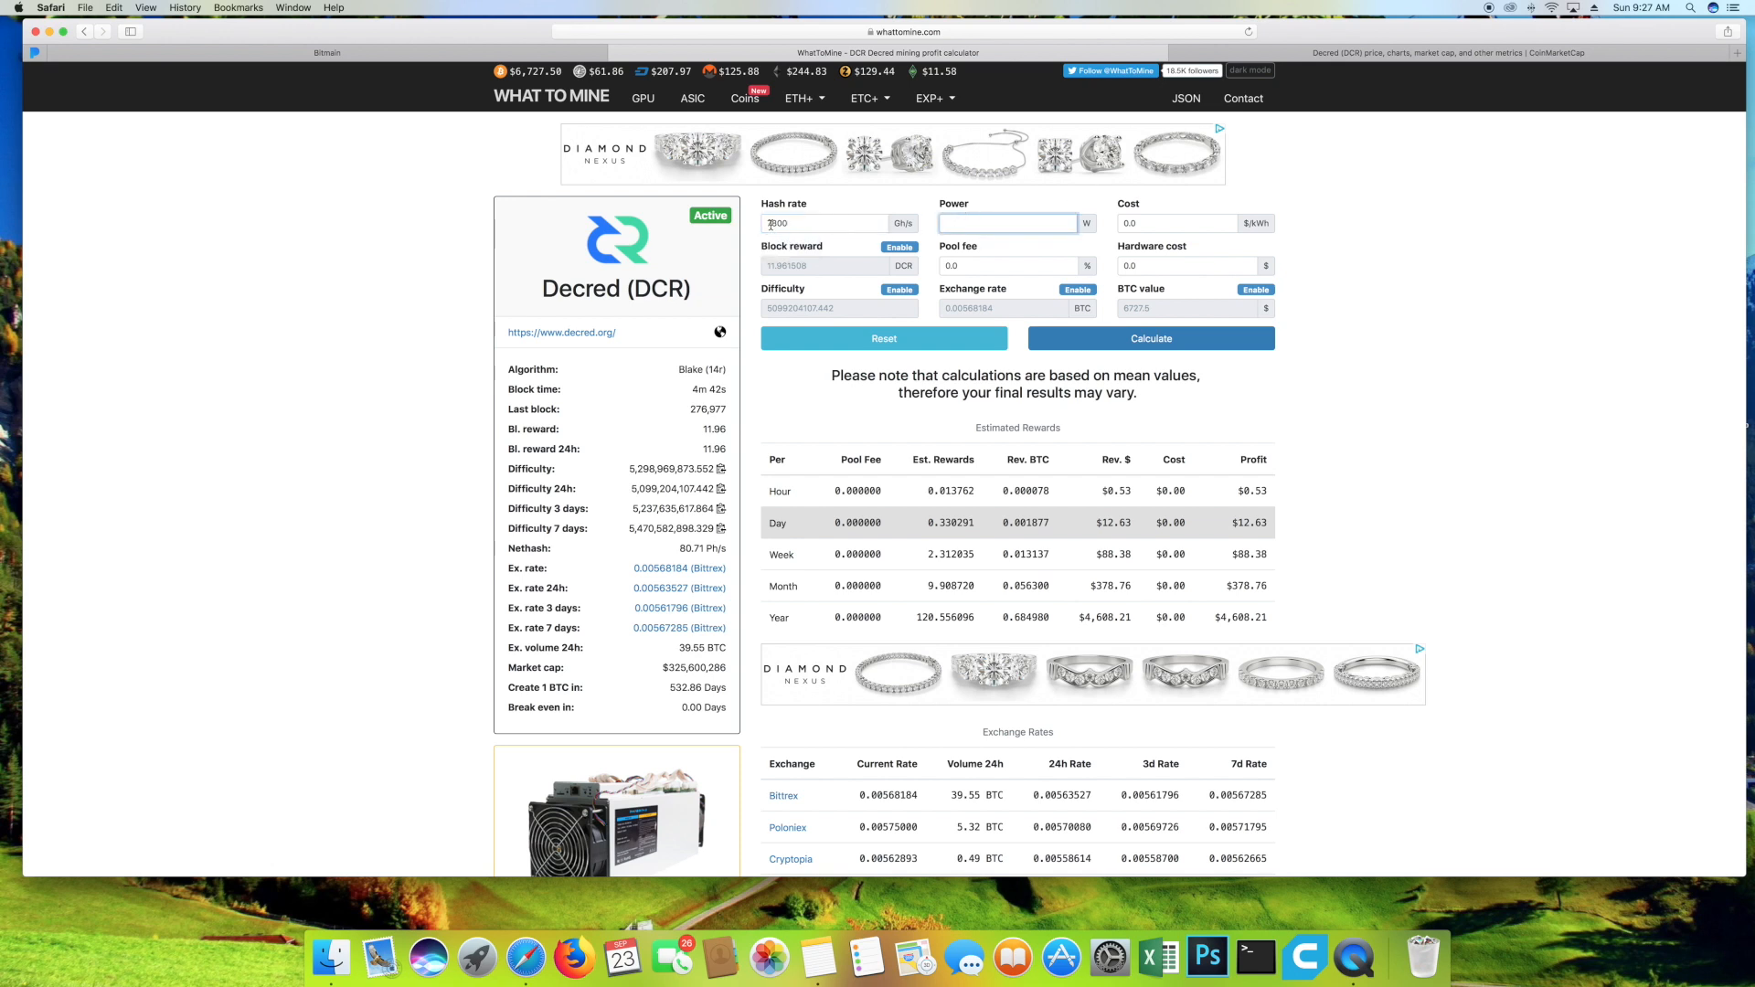
{"action": "type", "text": "7800"}
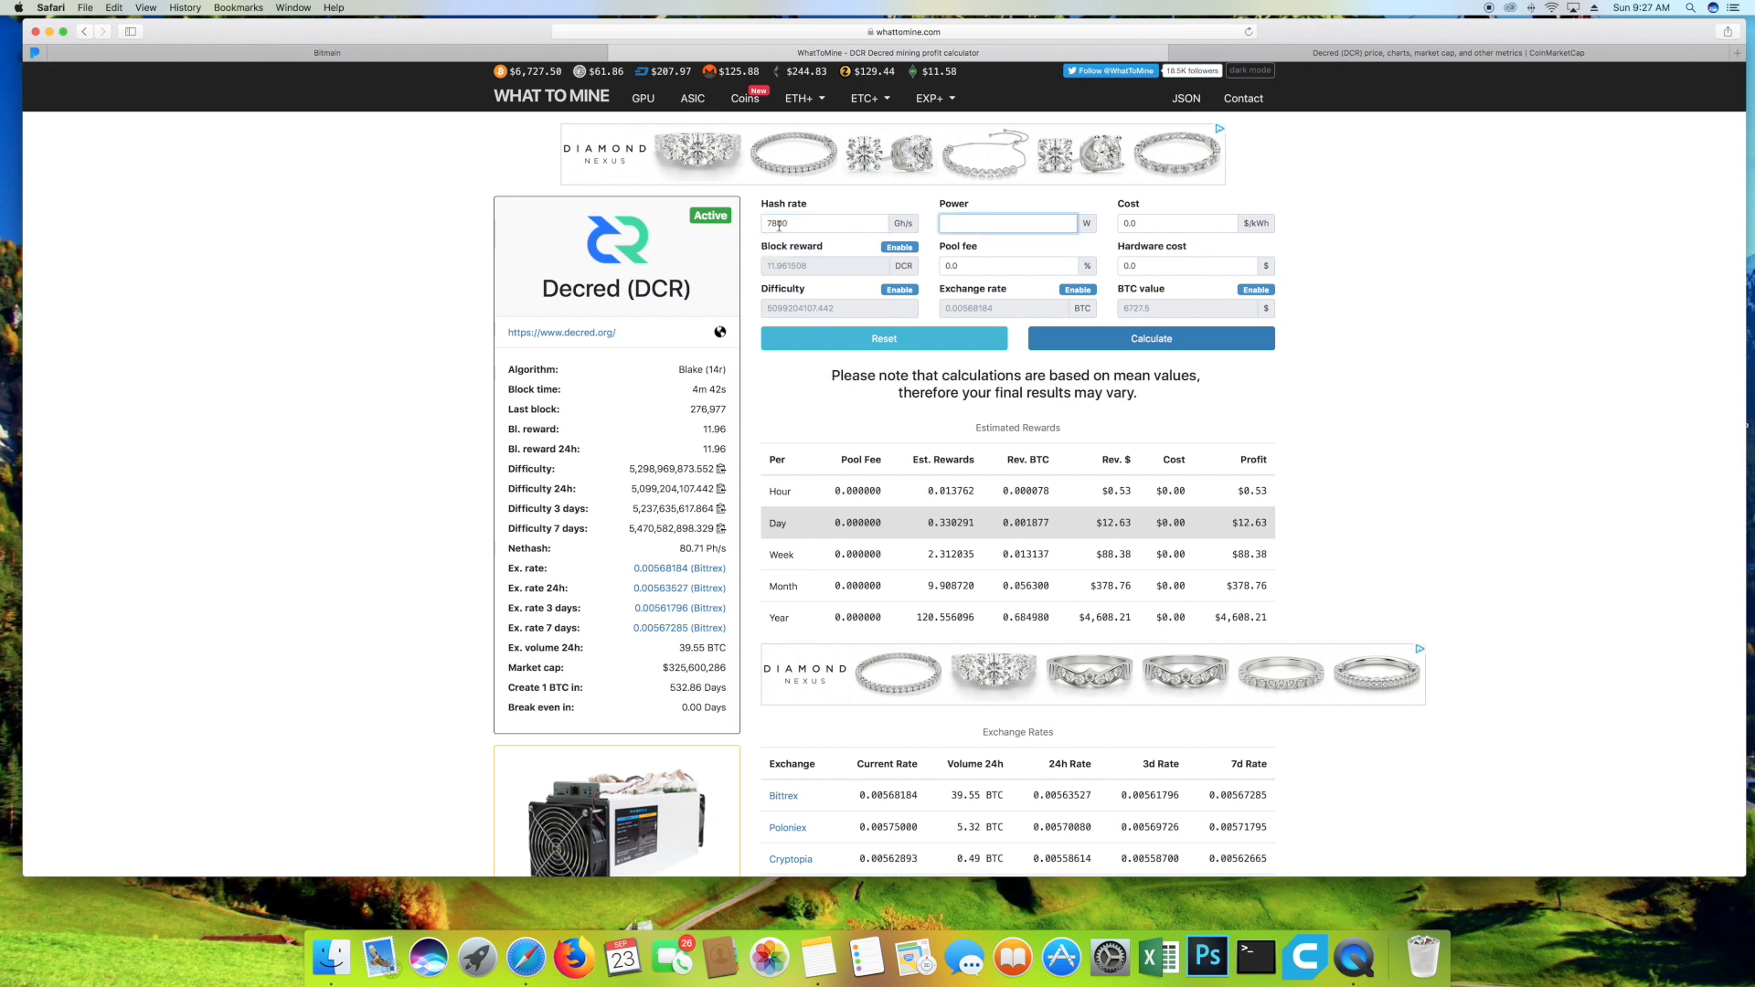
{"action": "left_click", "coordinate": [1007, 224]}
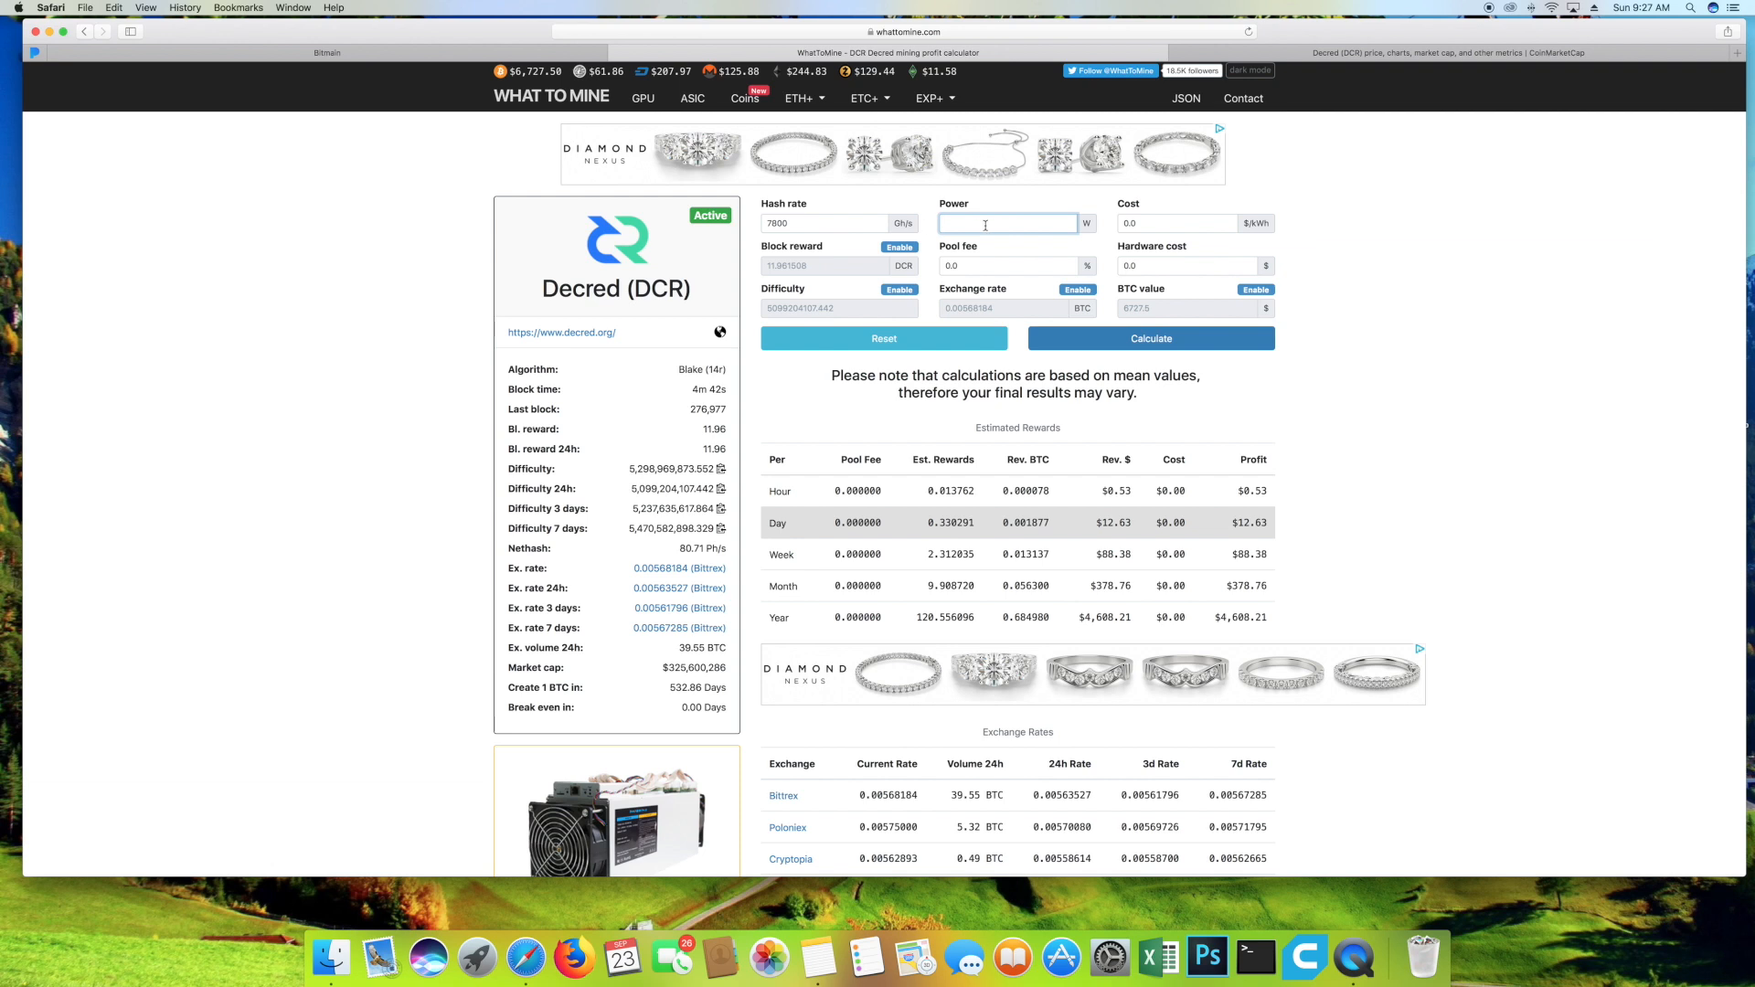
{"action": "type", "text": "1410"}
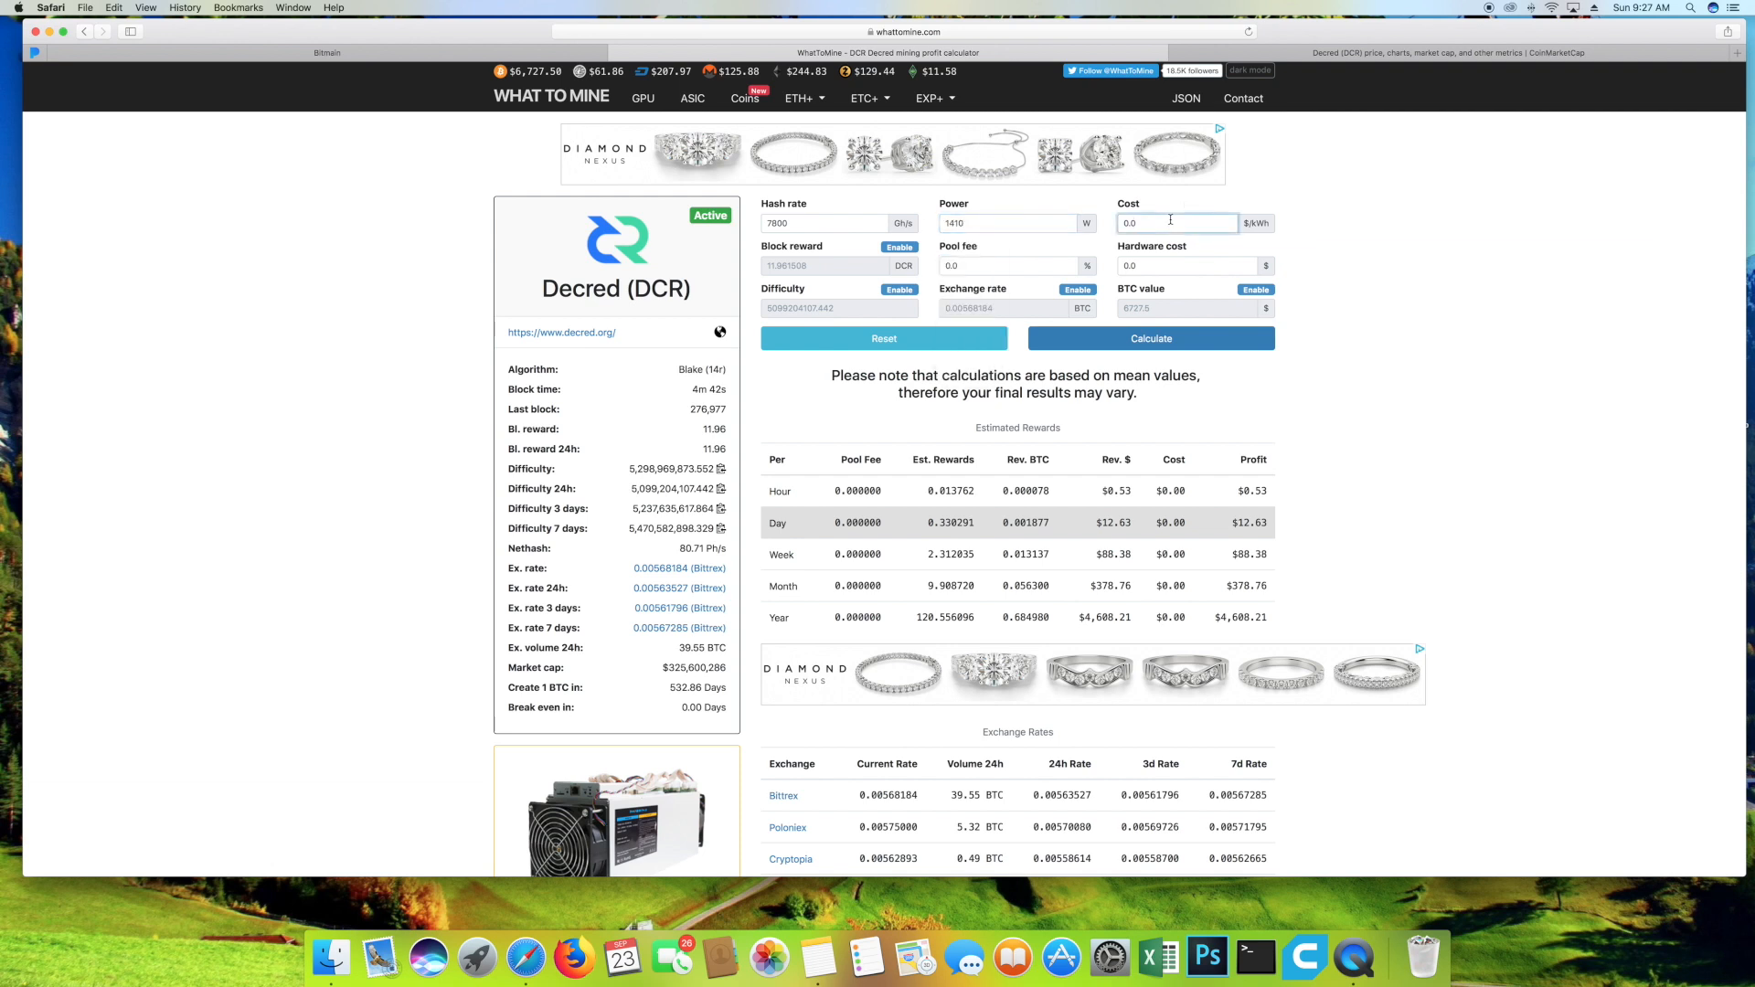
Set the electricity cost to $0.13/kWh and the pool fee to 0.1%.
{"action": "type", "text": "0."}
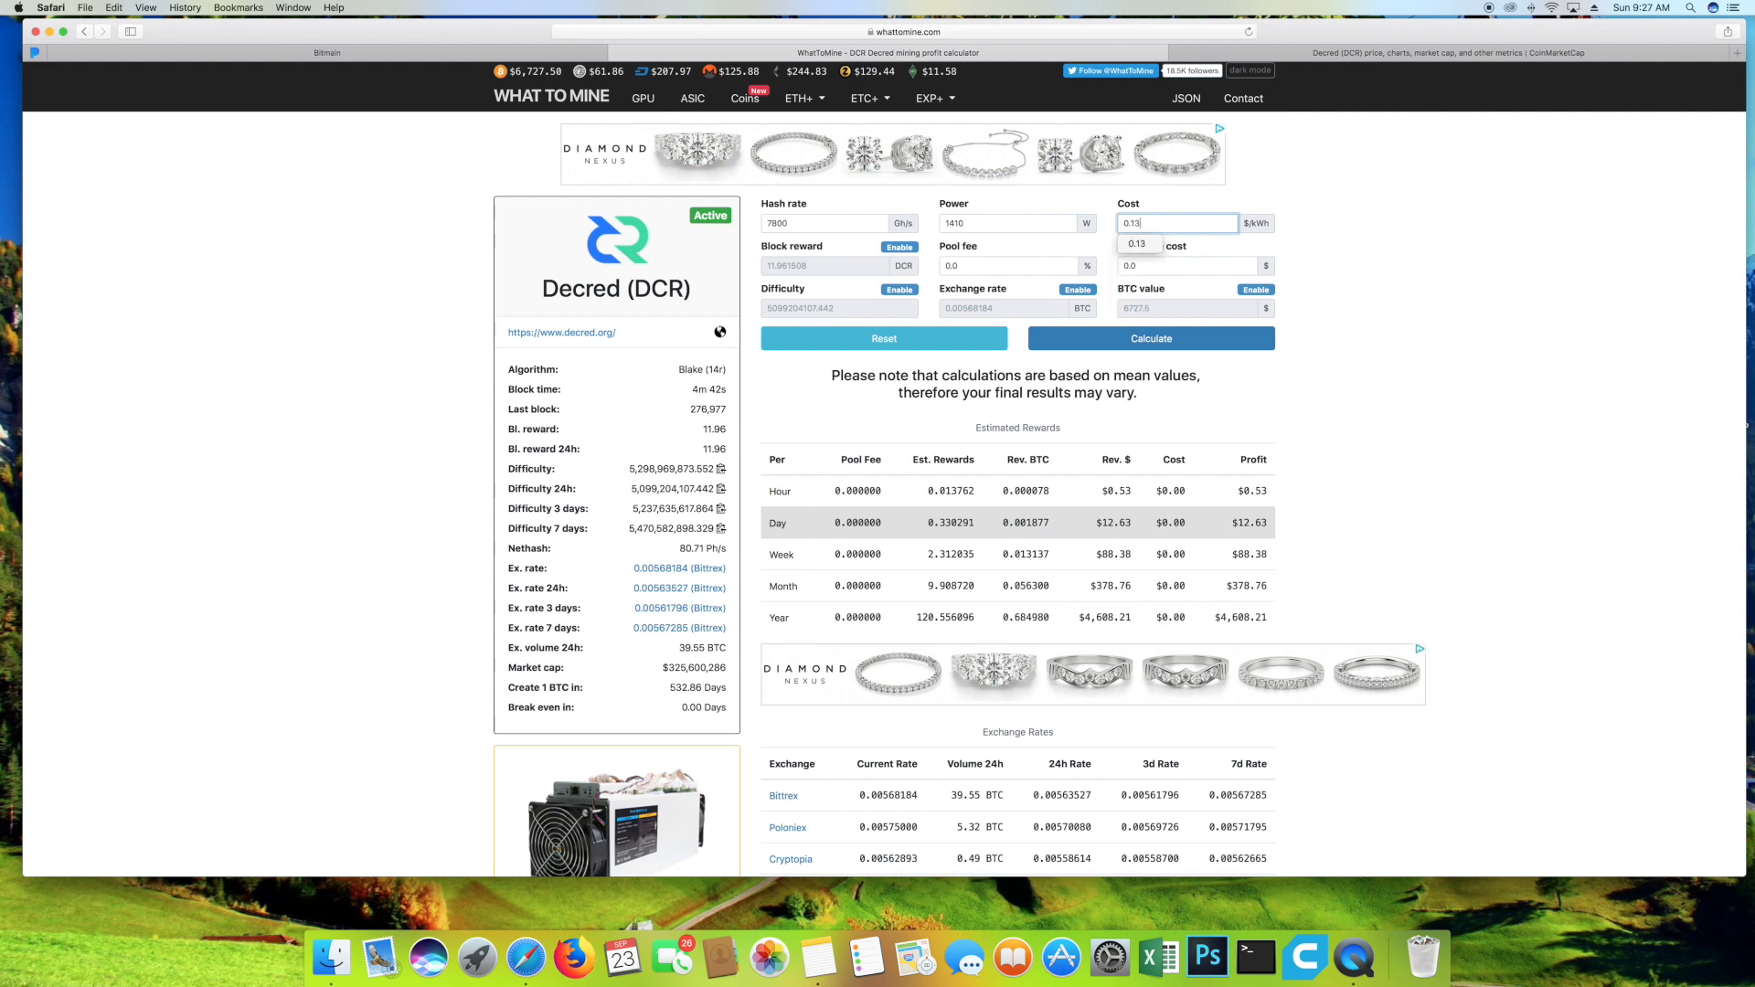
{"action": "left_click", "coordinate": [1006, 265]}
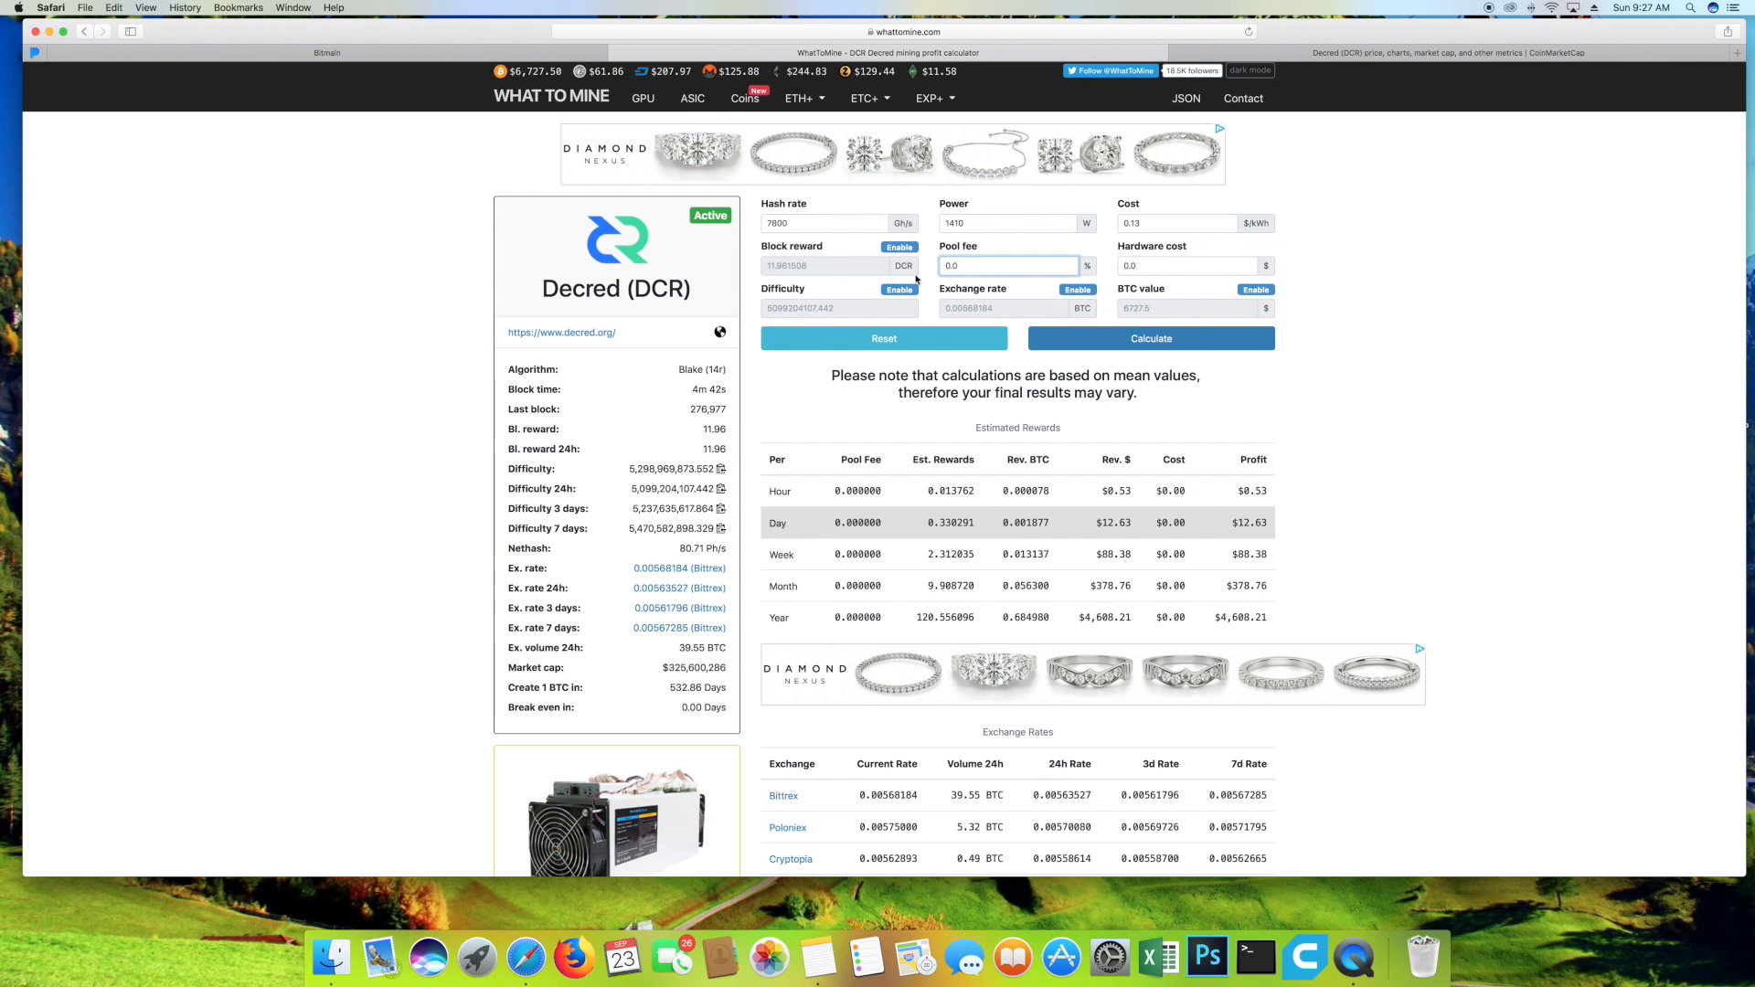
{"action": "type", "text": "0.1"}
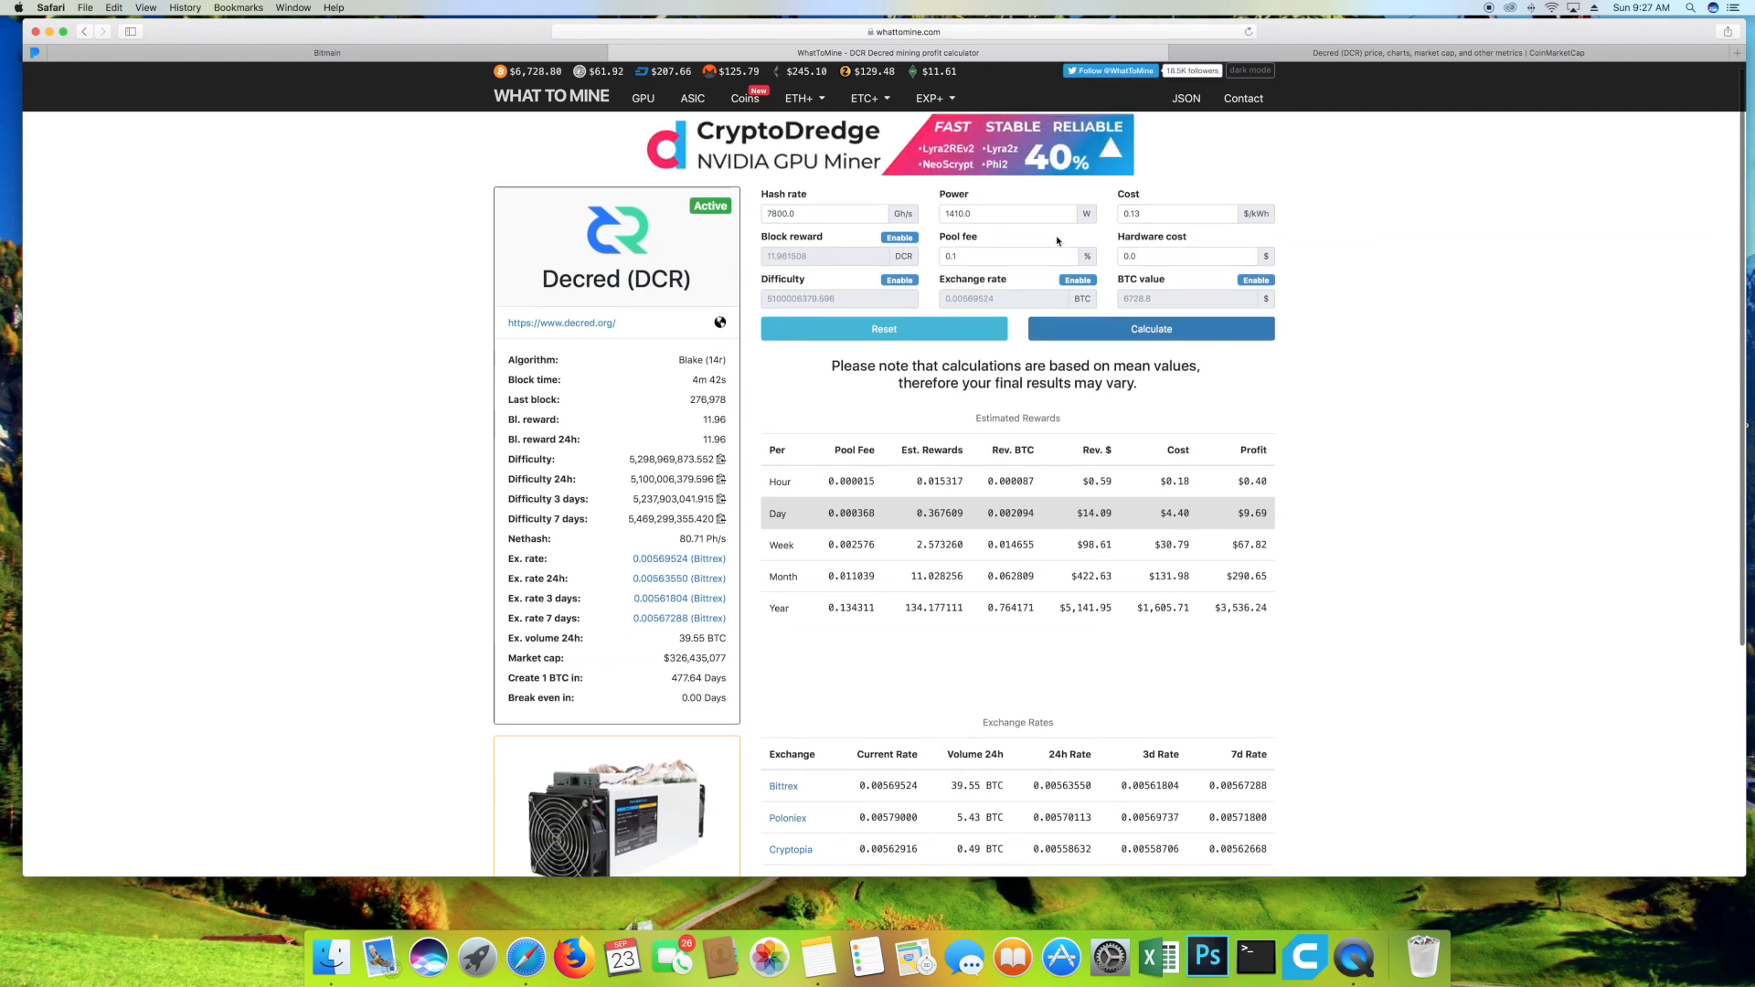
{"action": "scroll", "scroll_direction": "down", "scroll_amount": 3}
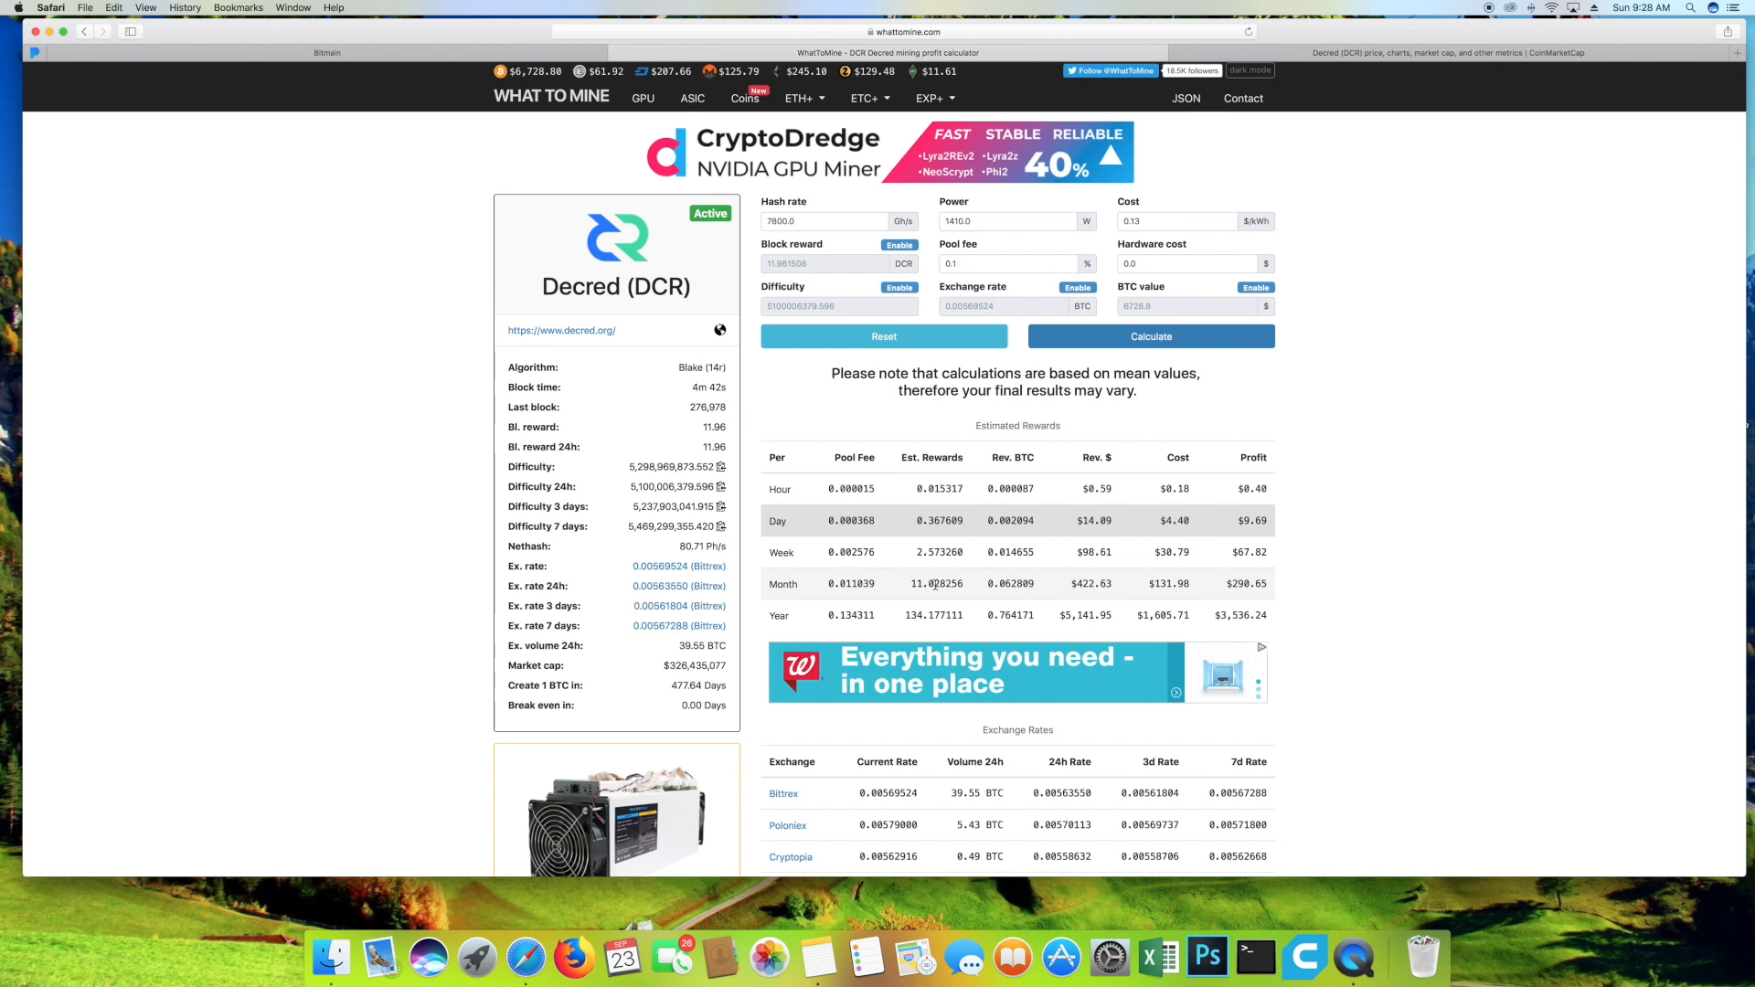
{"action": "mouse_move", "coordinate": [934, 583]}
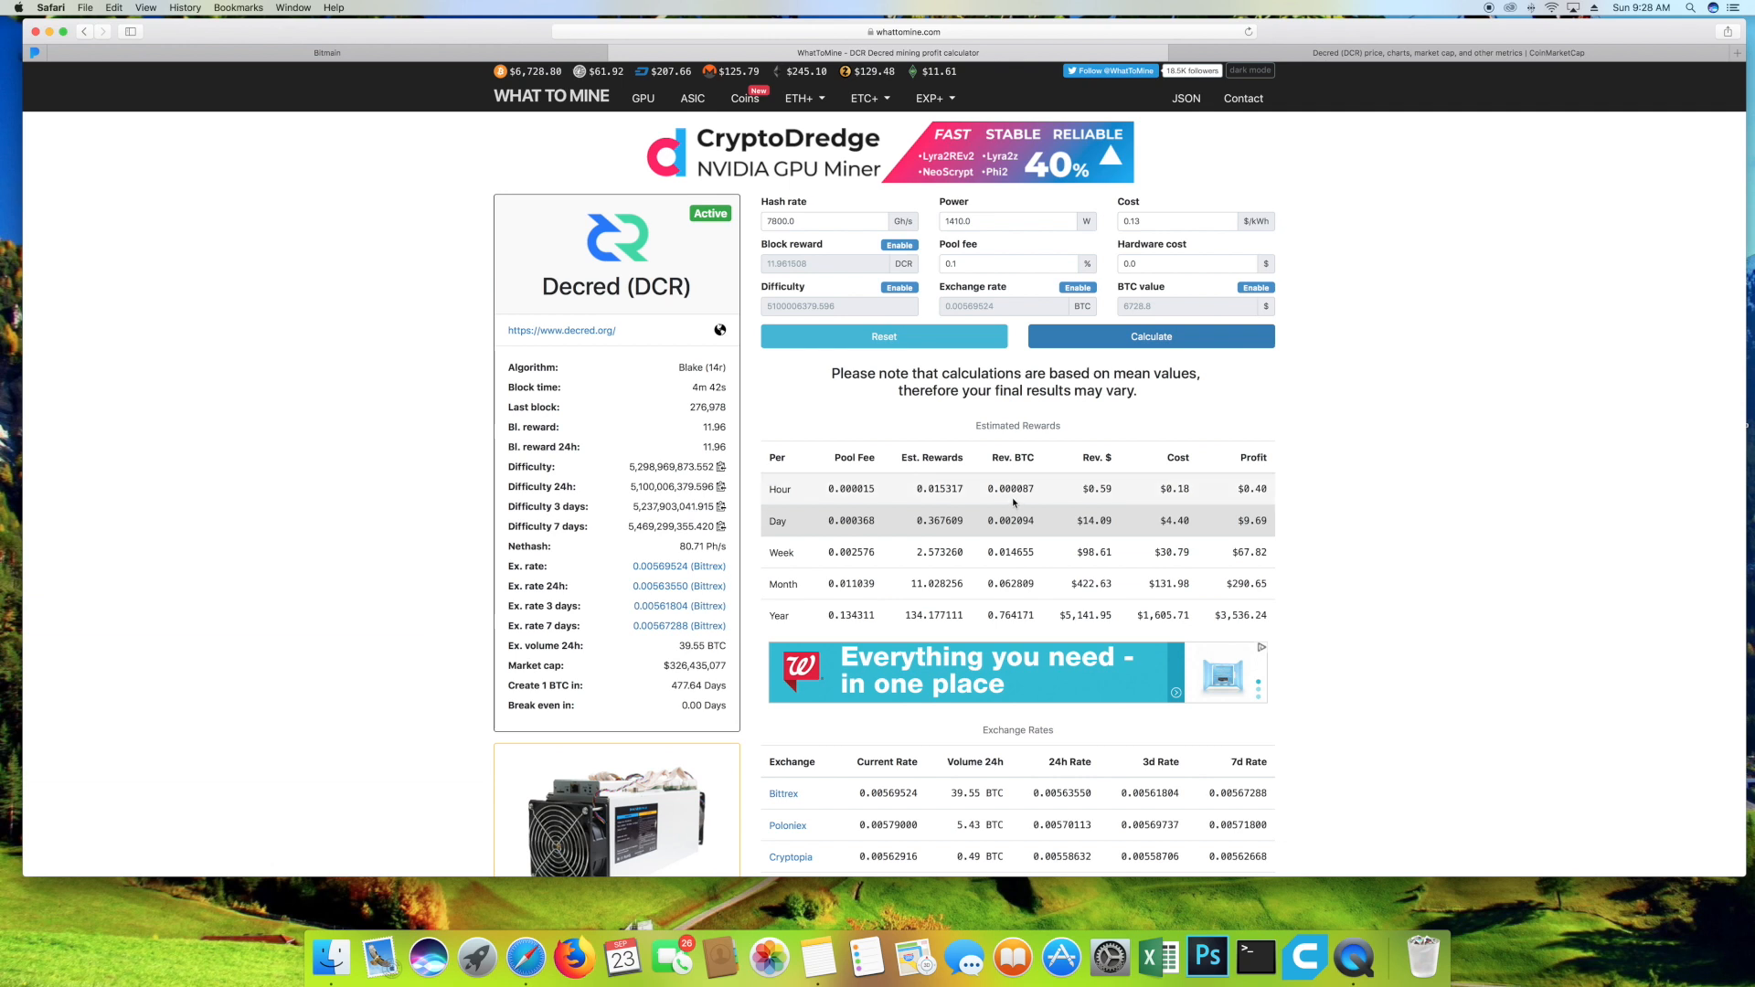
Select the Month row's estimated reward of 11.028256 DCR.
{"action": "double_click", "coordinate": [926, 583]}
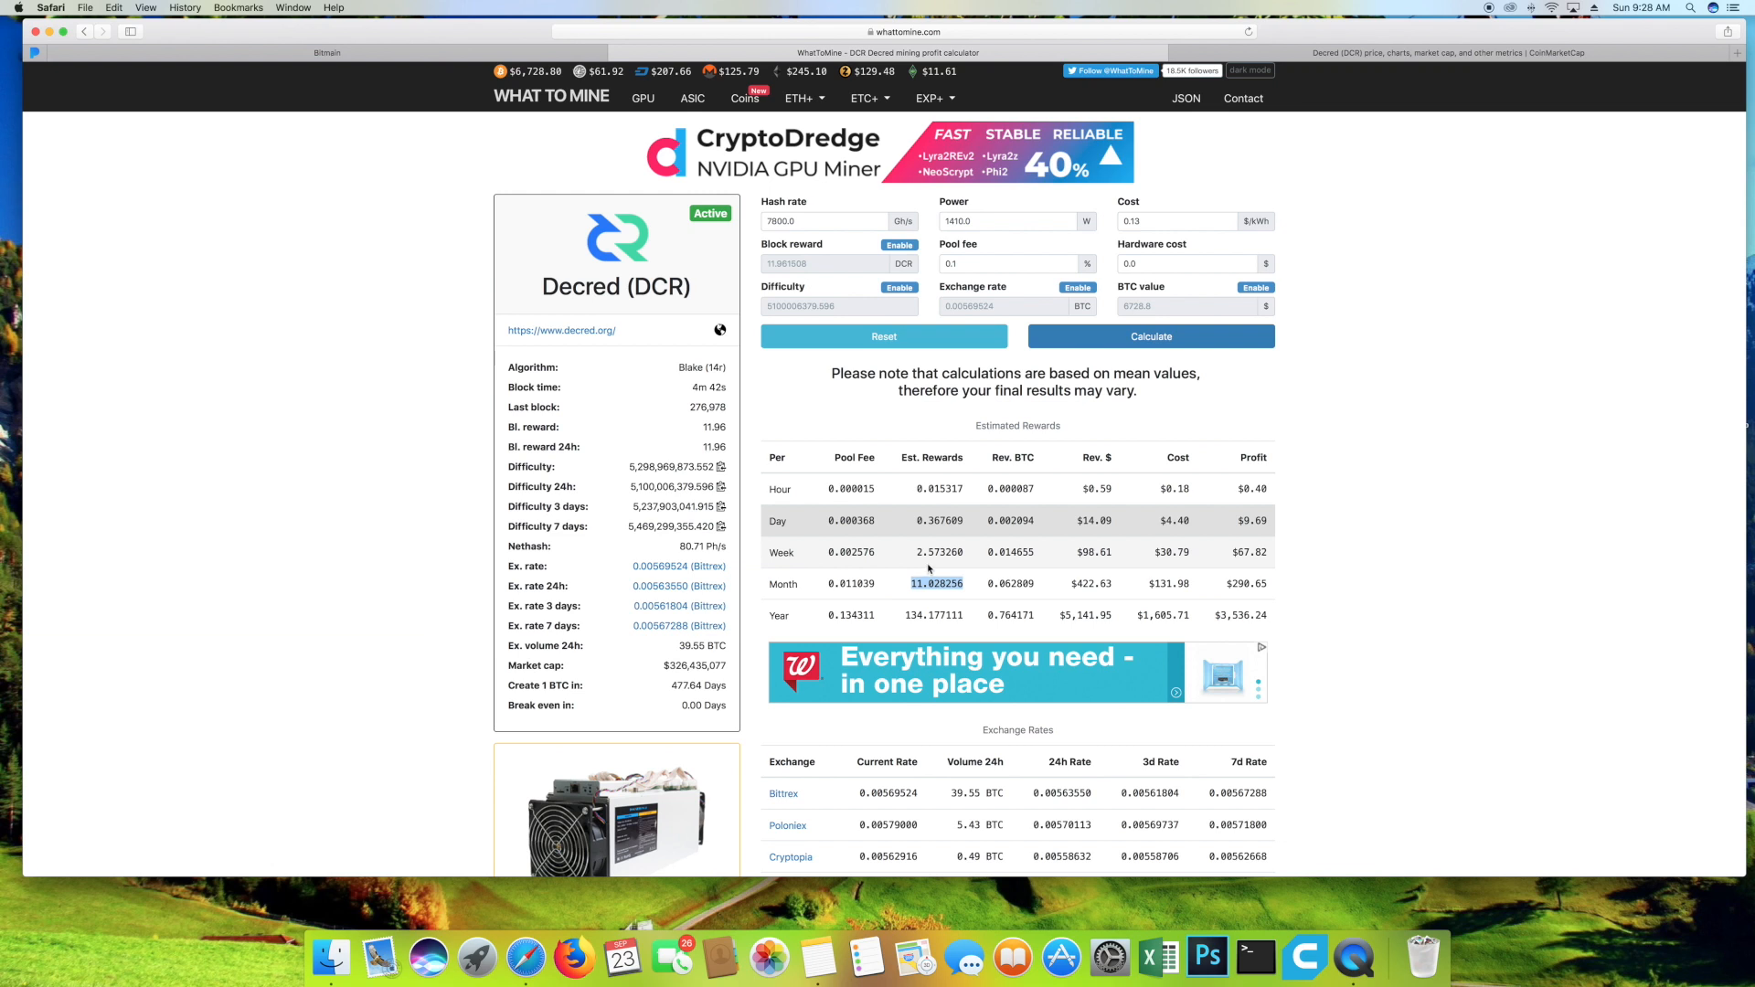
{"action": "mouse_move", "coordinate": [927, 567]}
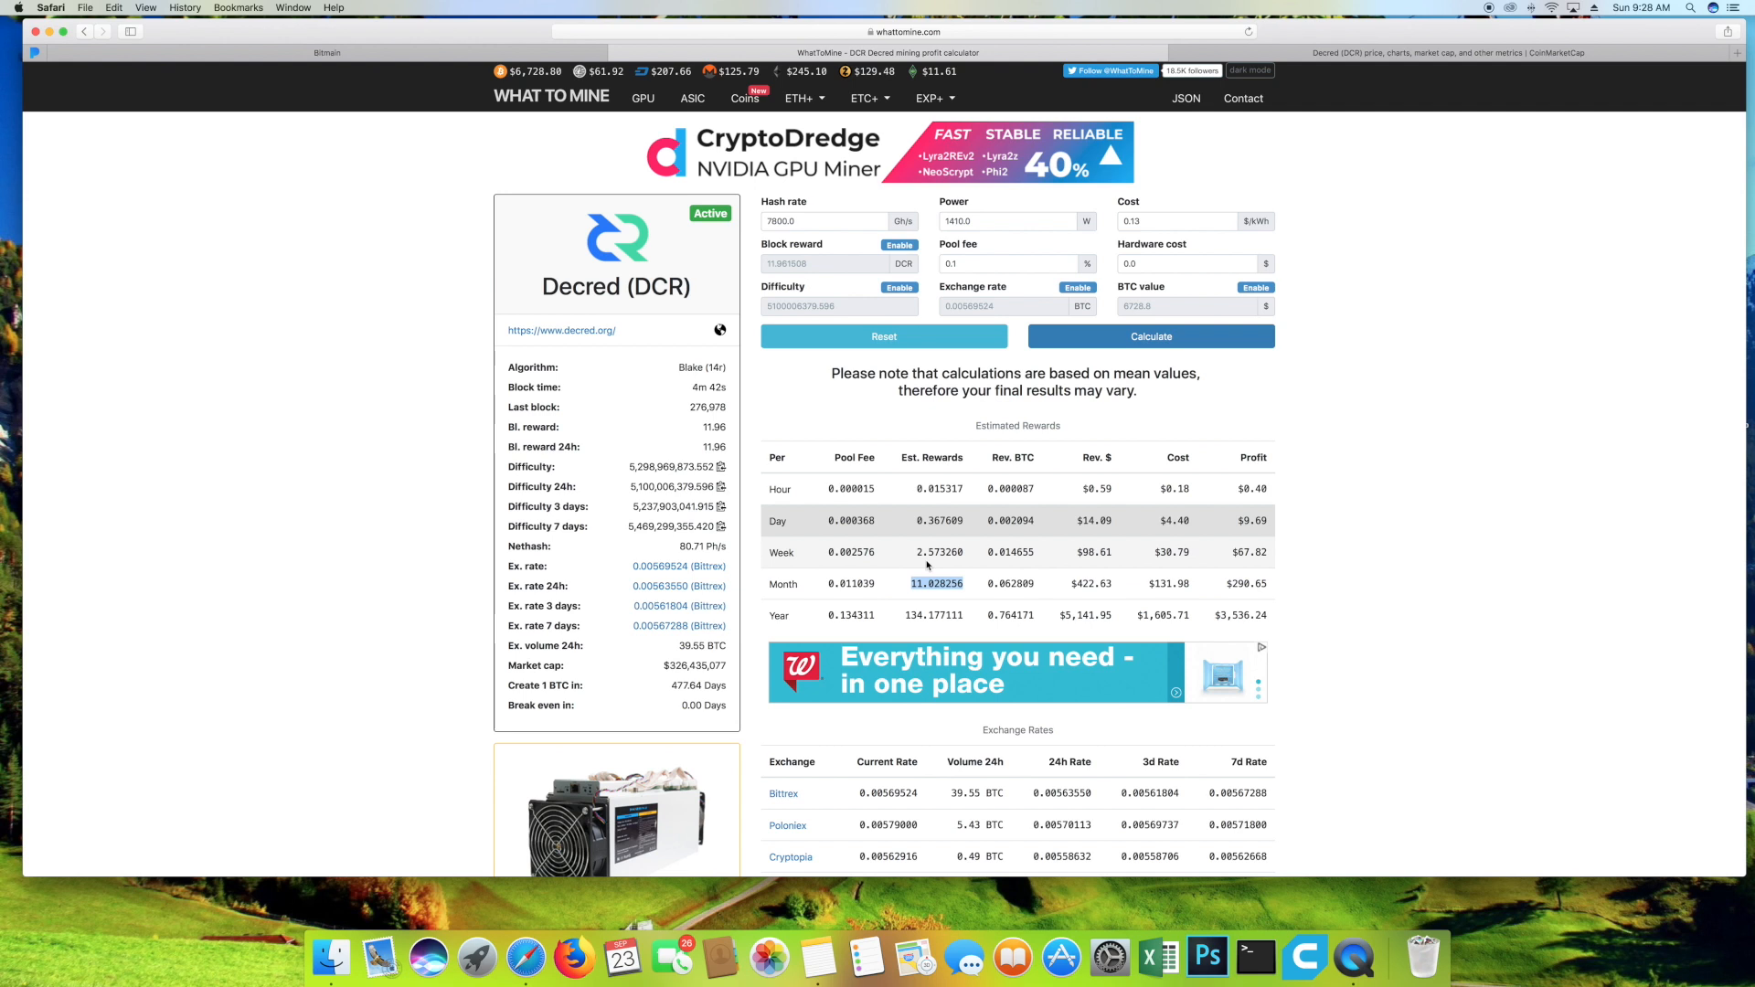
{"action": "mouse_move", "coordinate": [1087, 570]}
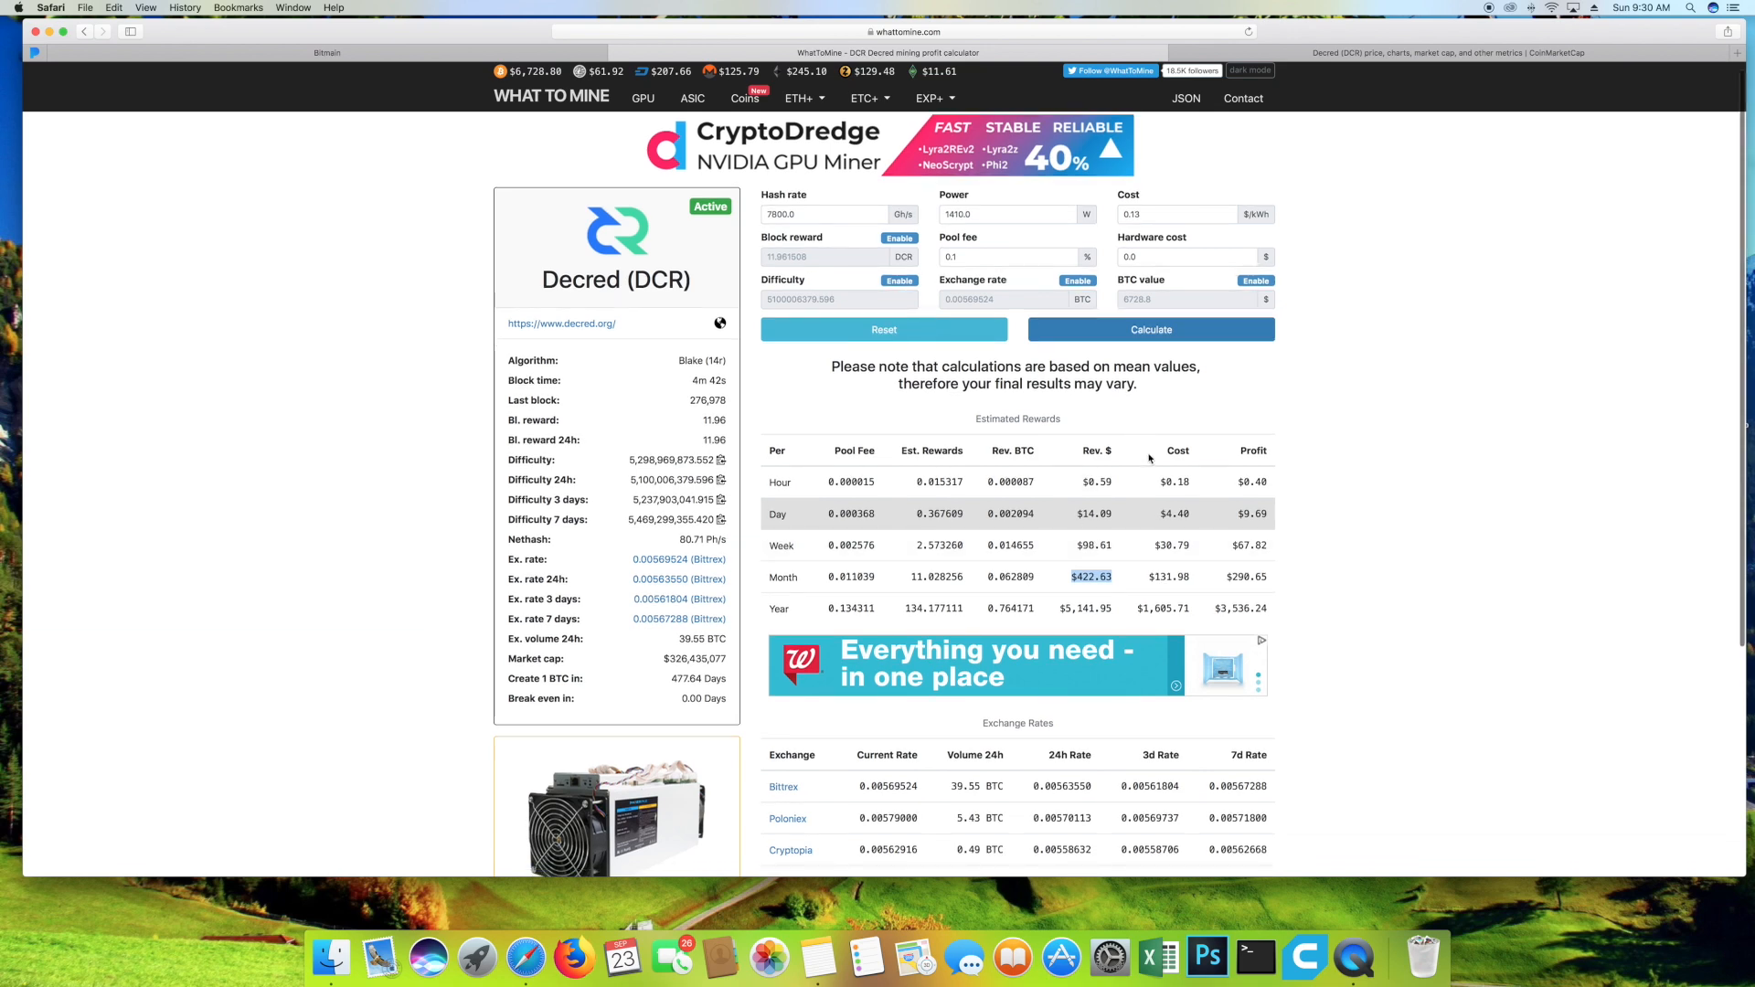
Switch to CoinMarketCap's Decred page at $38.49 and scroll toward its price history.
{"action": "left_click", "coordinate": [1454, 53]}
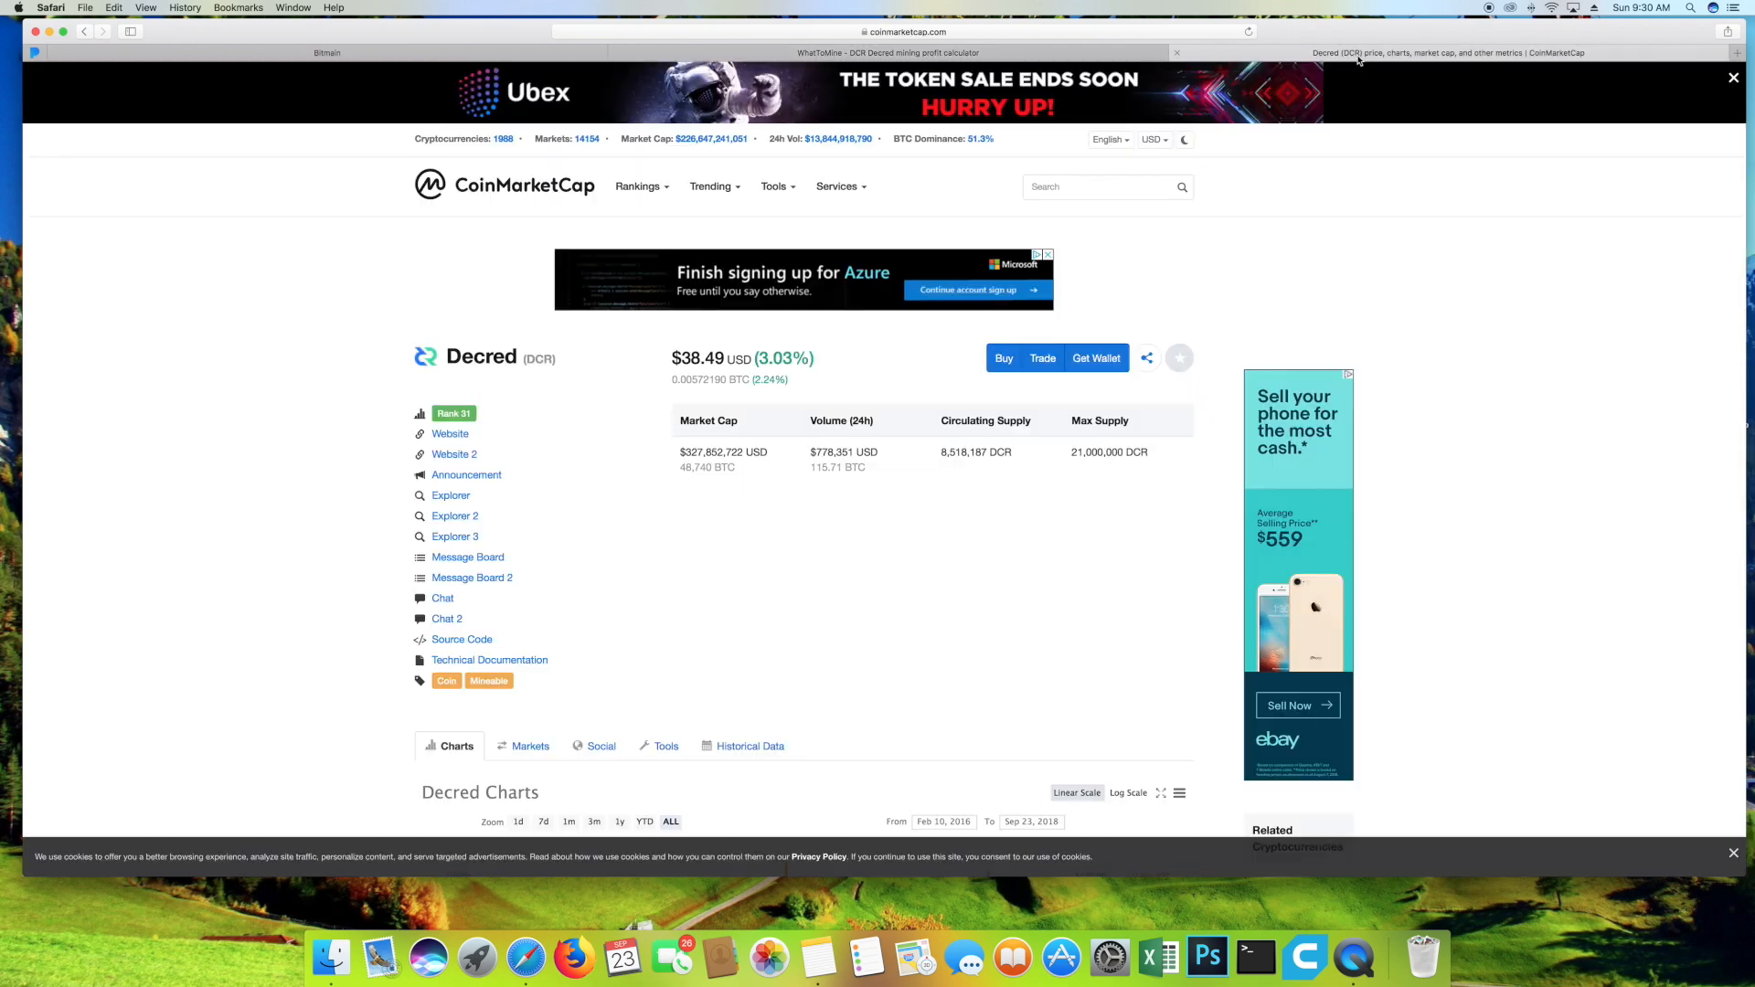
{"action": "scroll", "scroll_direction": "down", "scroll_amount": 3}
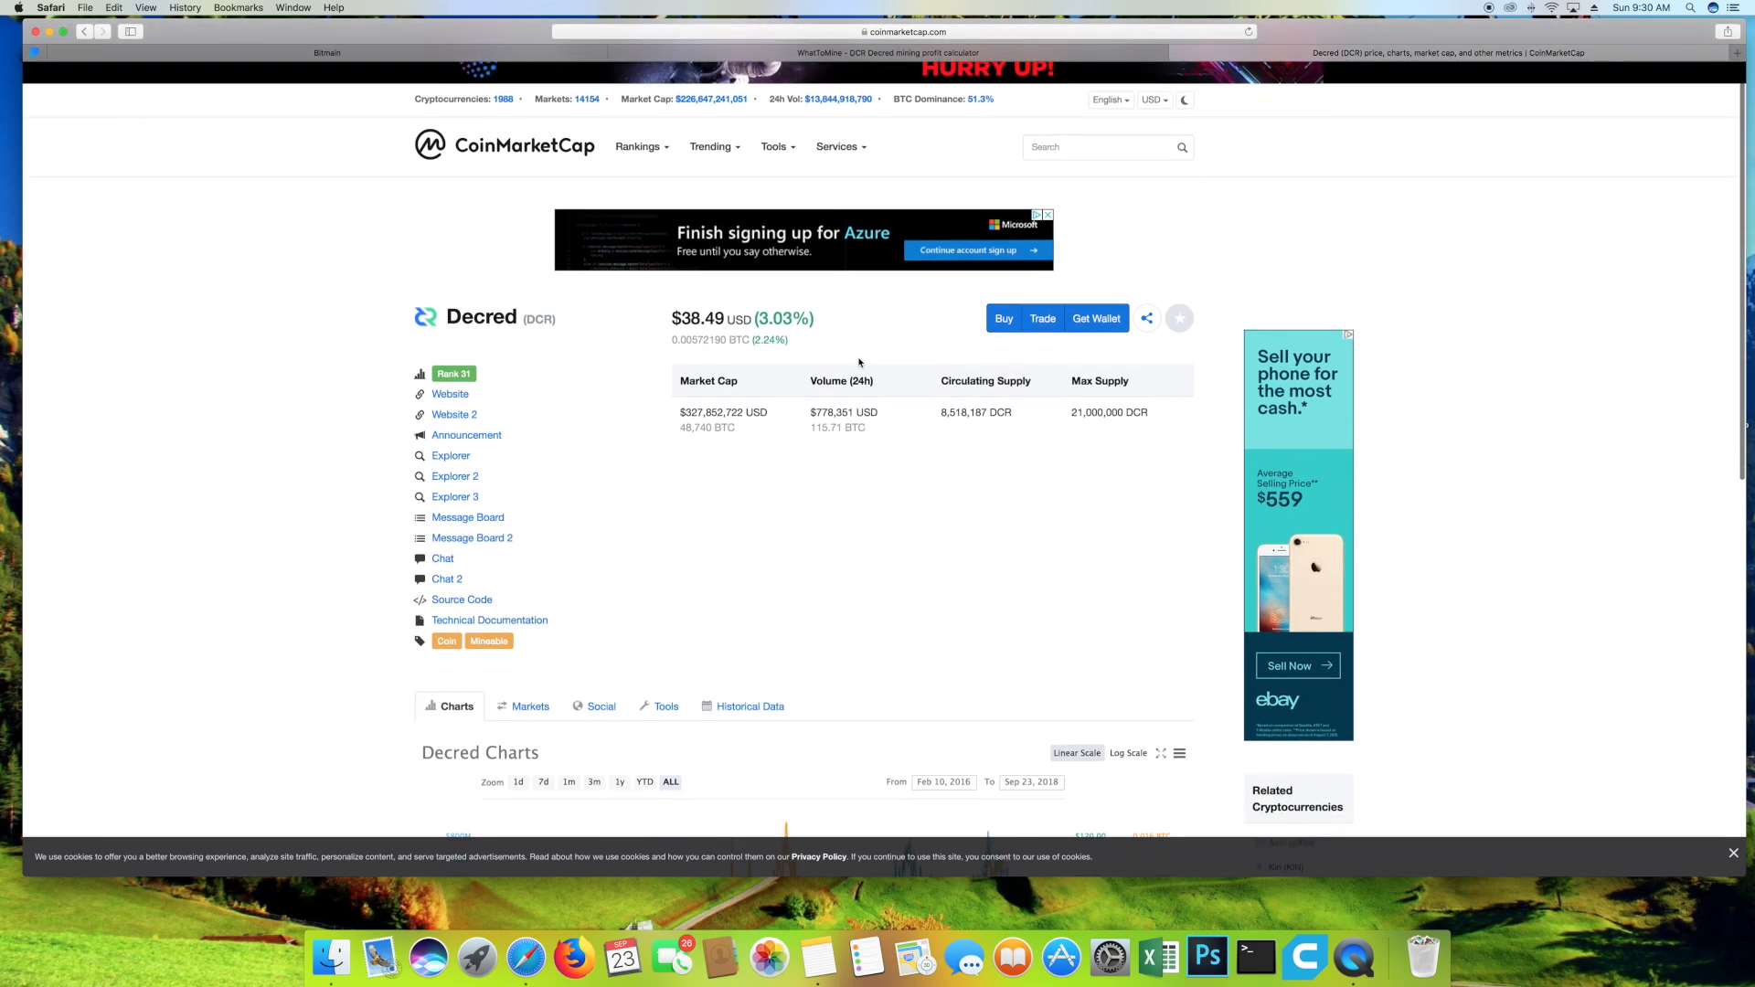
{"action": "scroll", "scroll_direction": "down", "scroll_amount": 3}
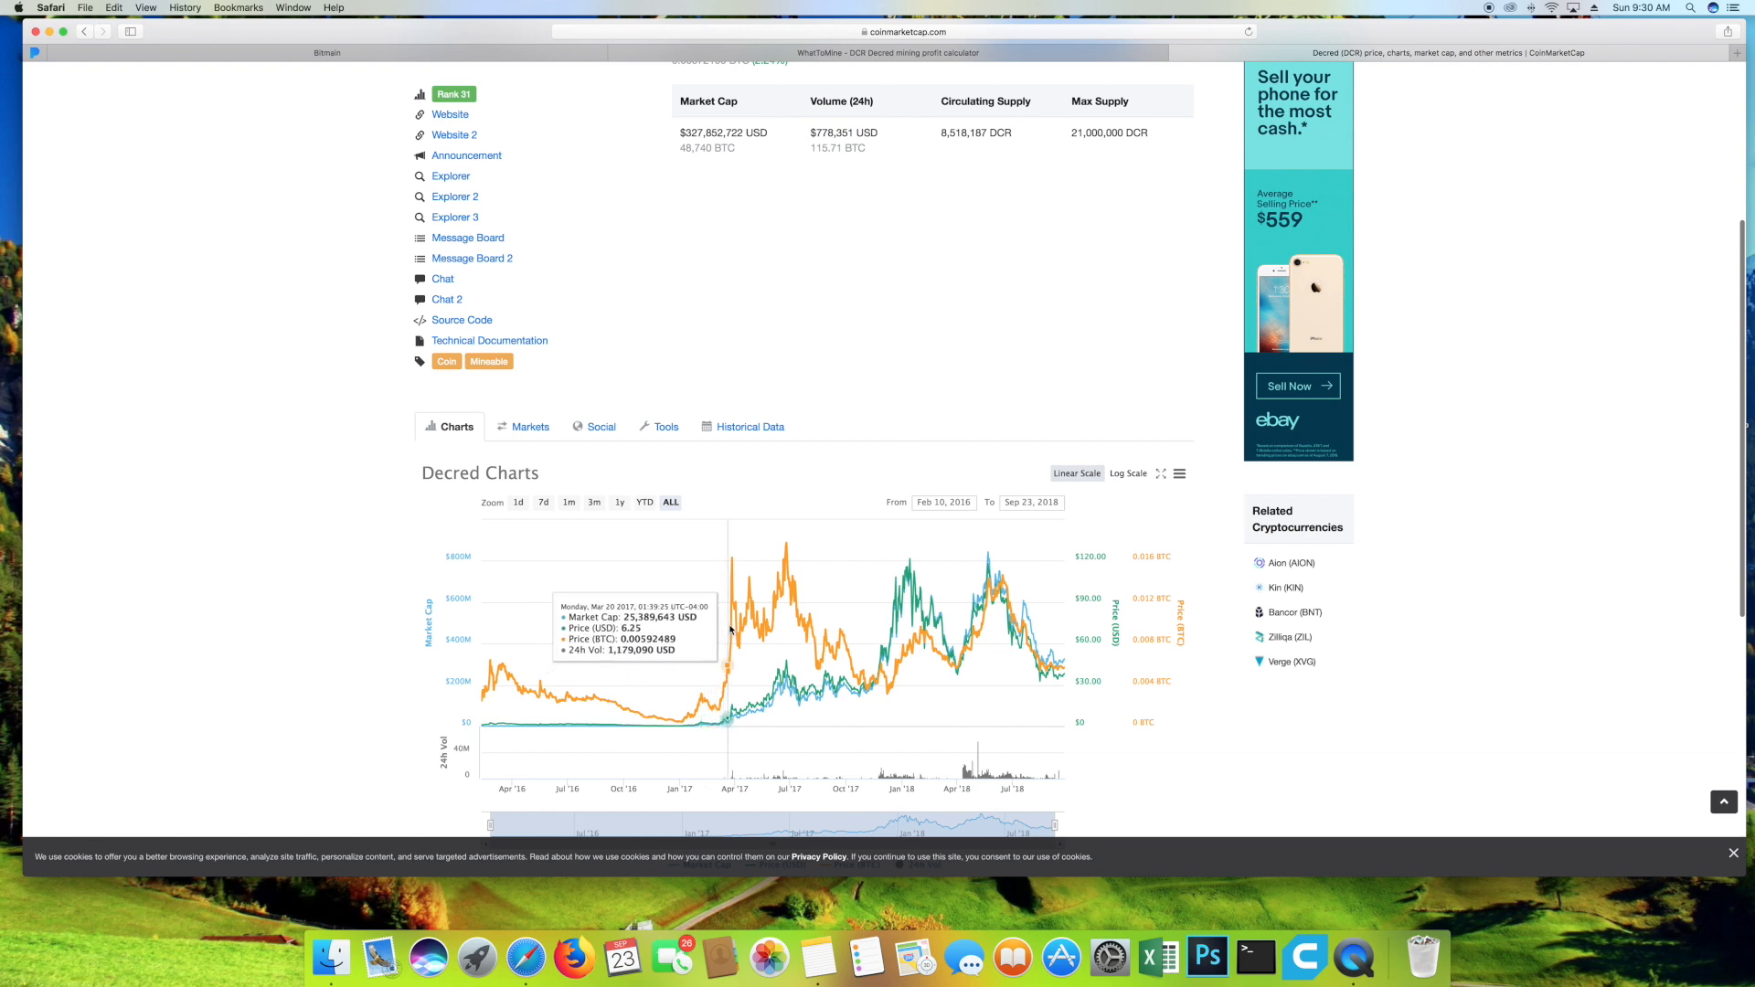
{"action": "mouse_move", "coordinate": [737, 617]}
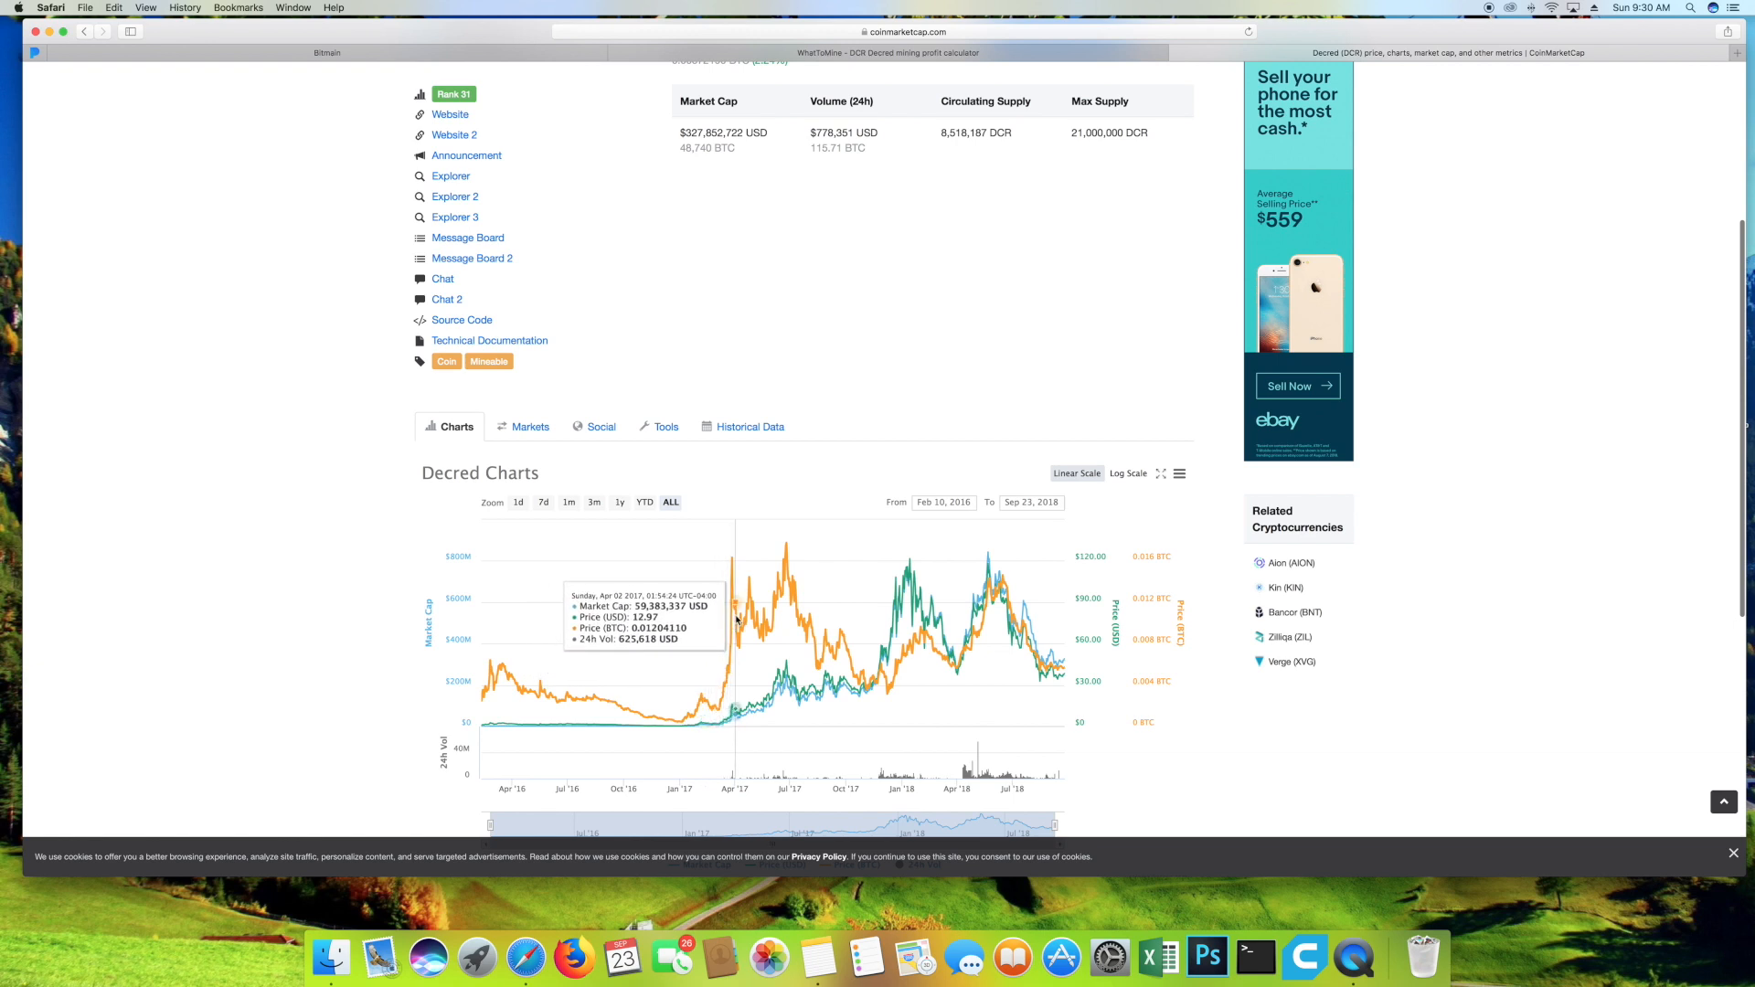
{"action": "mouse_move", "coordinate": [776, 604]}
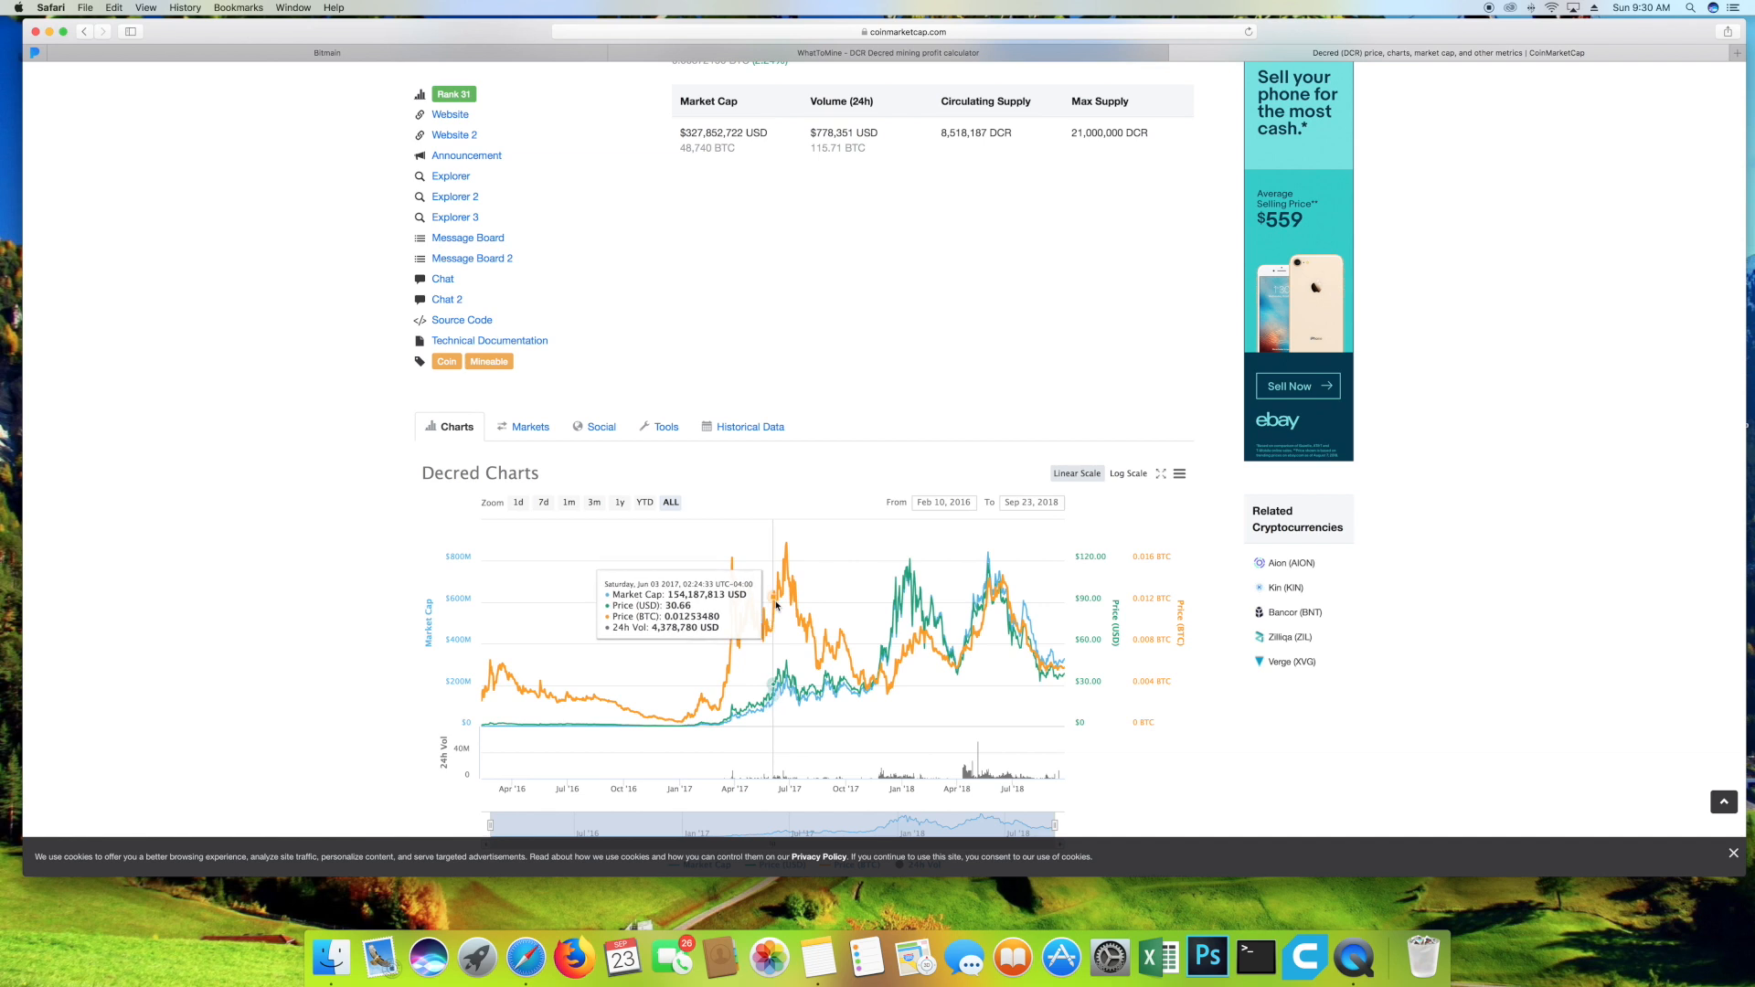
{"action": "mouse_move", "coordinate": [787, 579]}
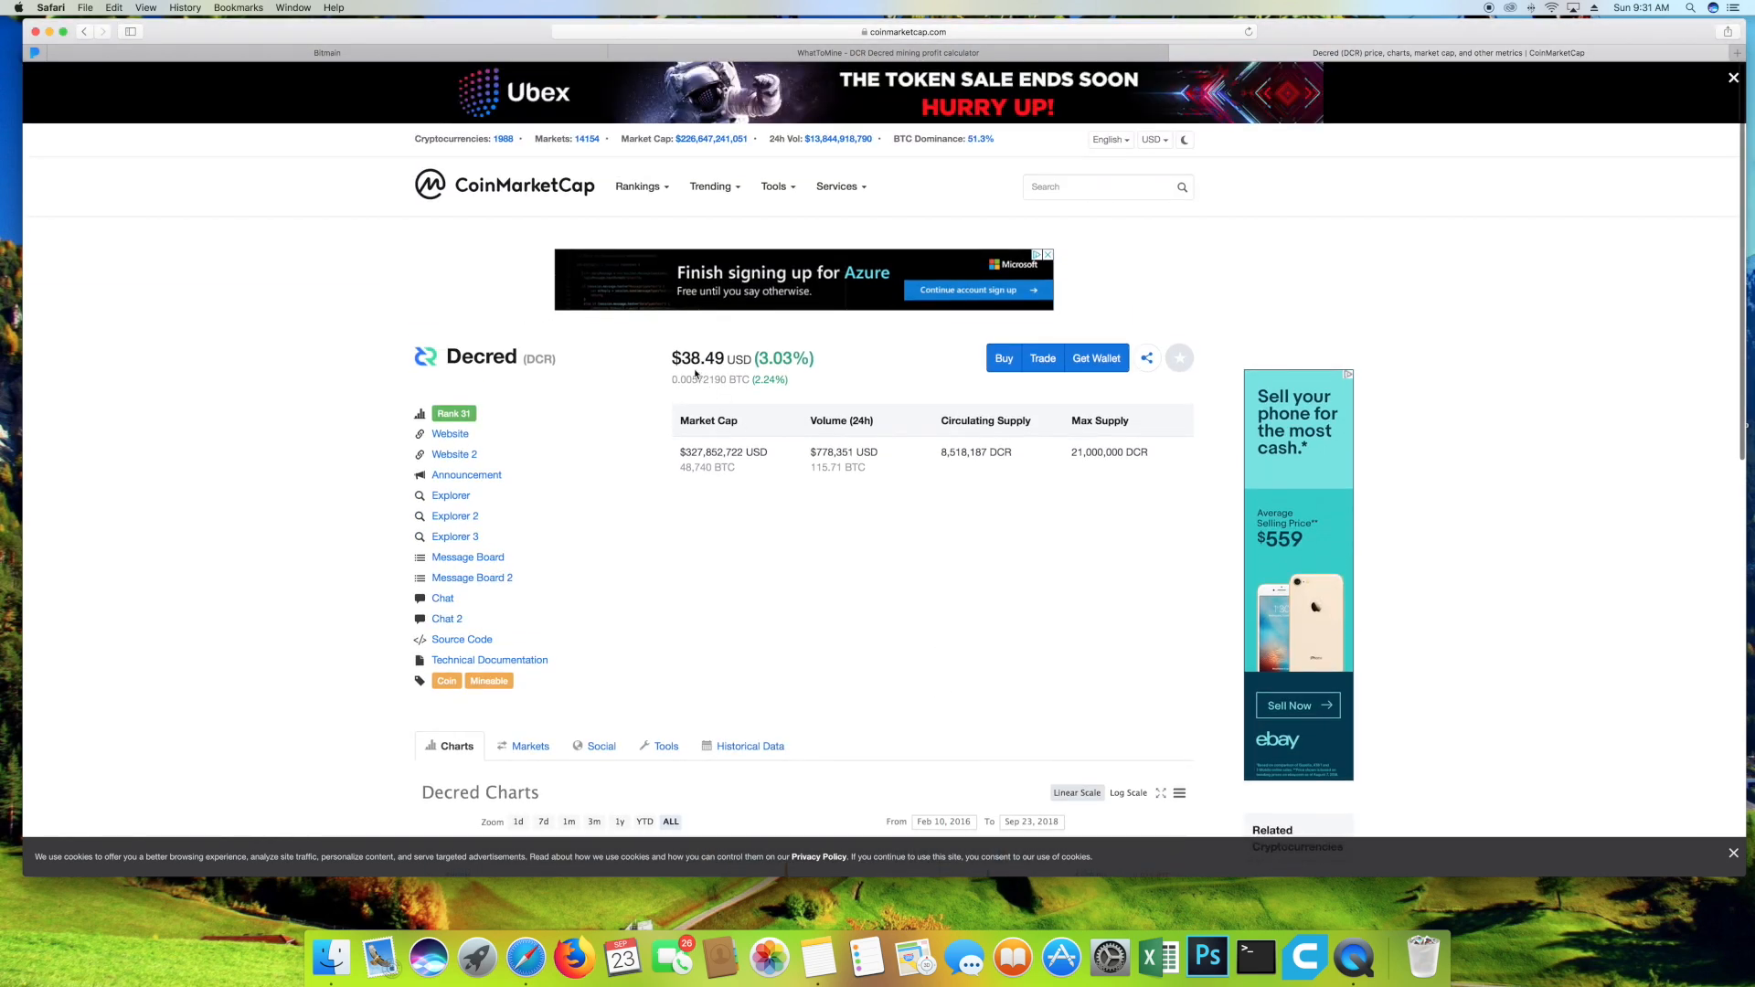
Scroll down to the Decred Charts section covering 2016 through September 2018.
{"action": "scroll", "scroll_direction": "down", "scroll_amount": 3}
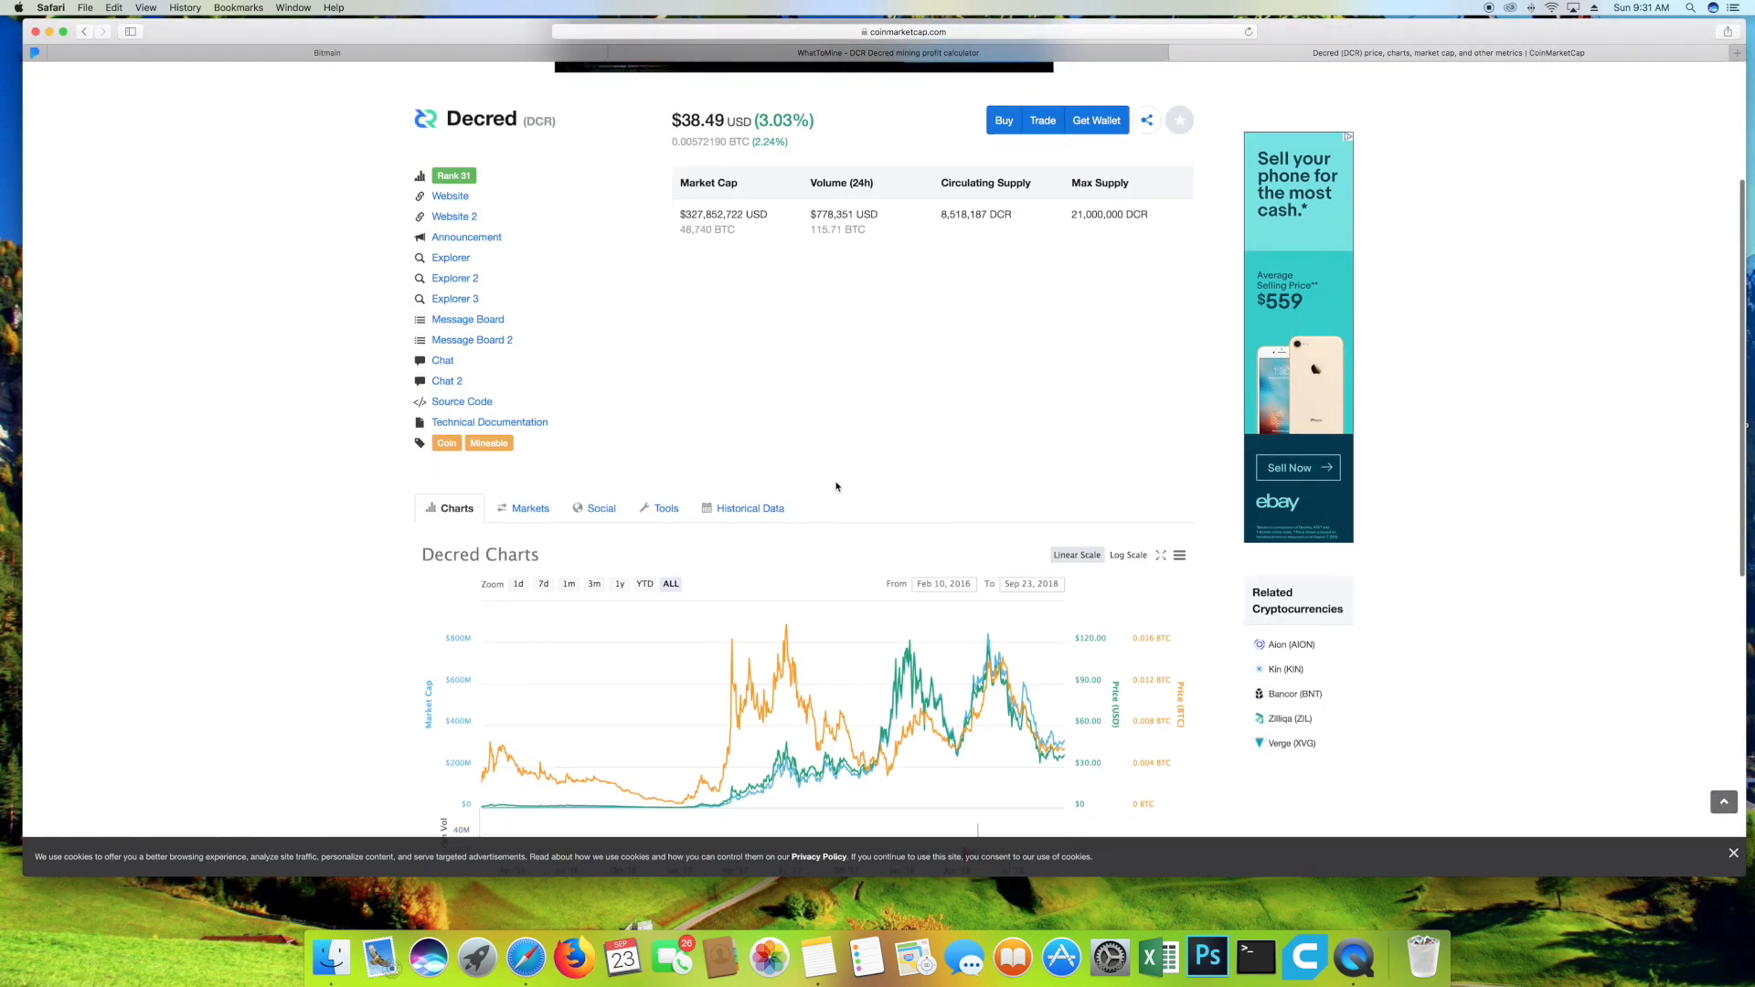
{"action": "scroll", "scroll_direction": "down", "scroll_amount": 3}
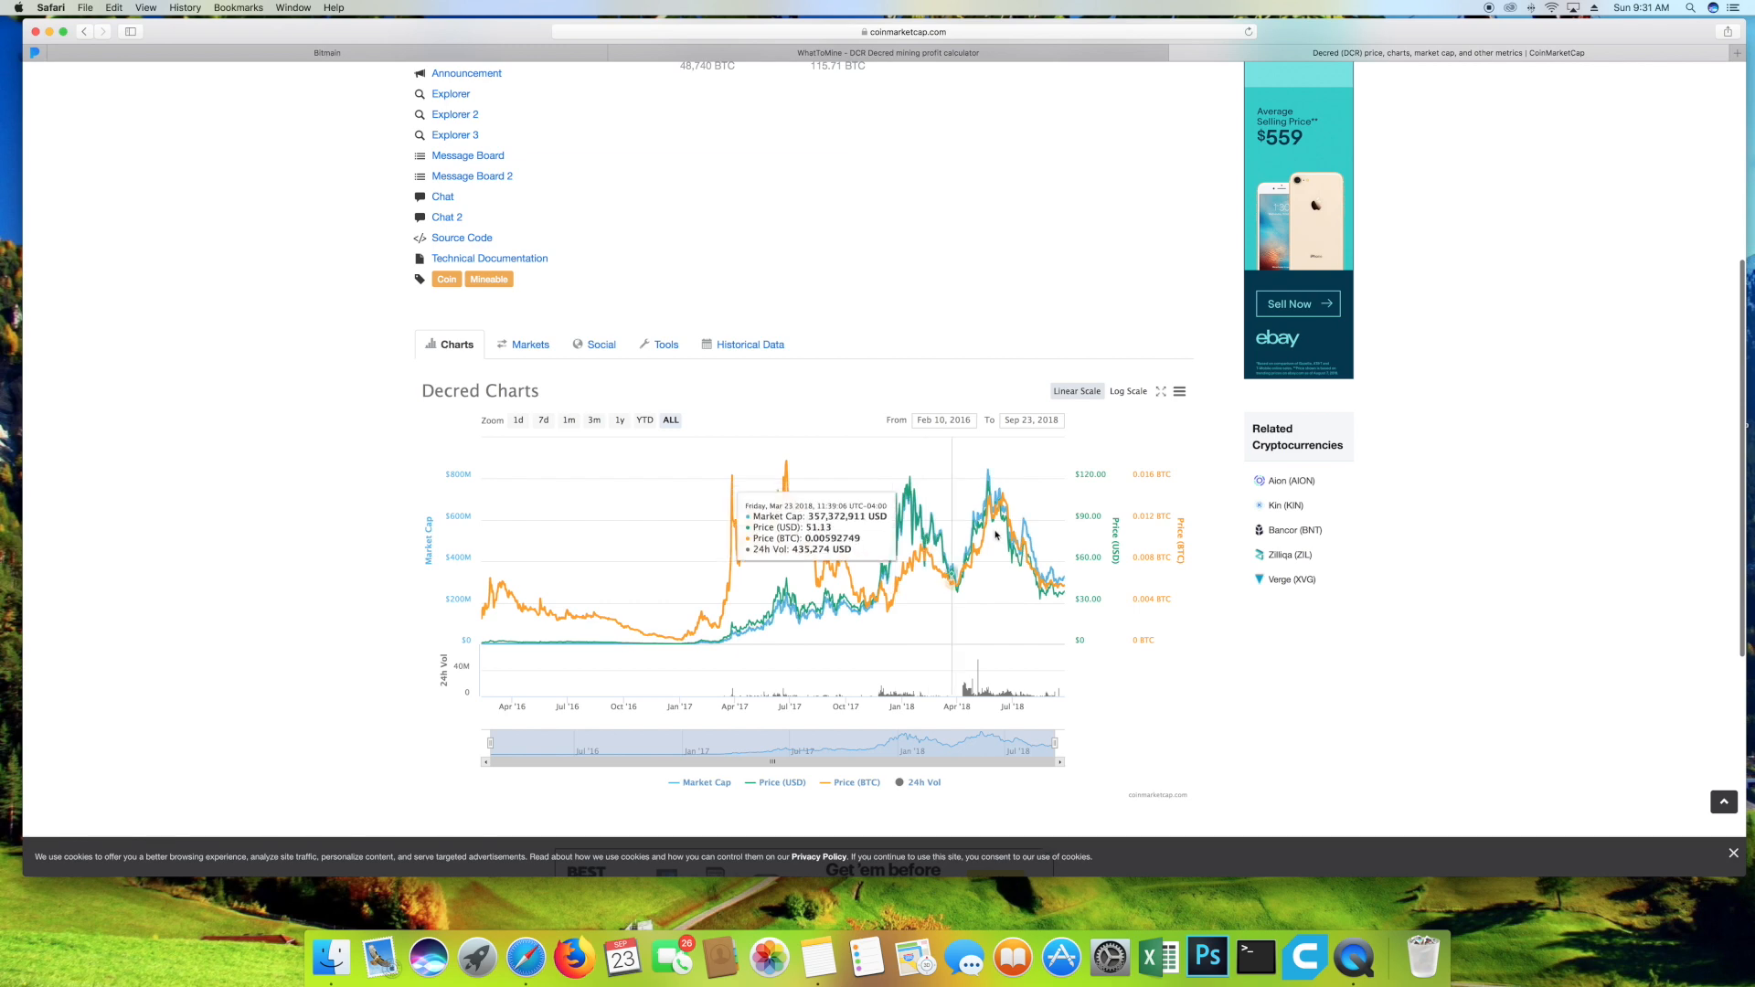
{"action": "scroll", "scroll_direction": "down", "scroll_amount": 3}
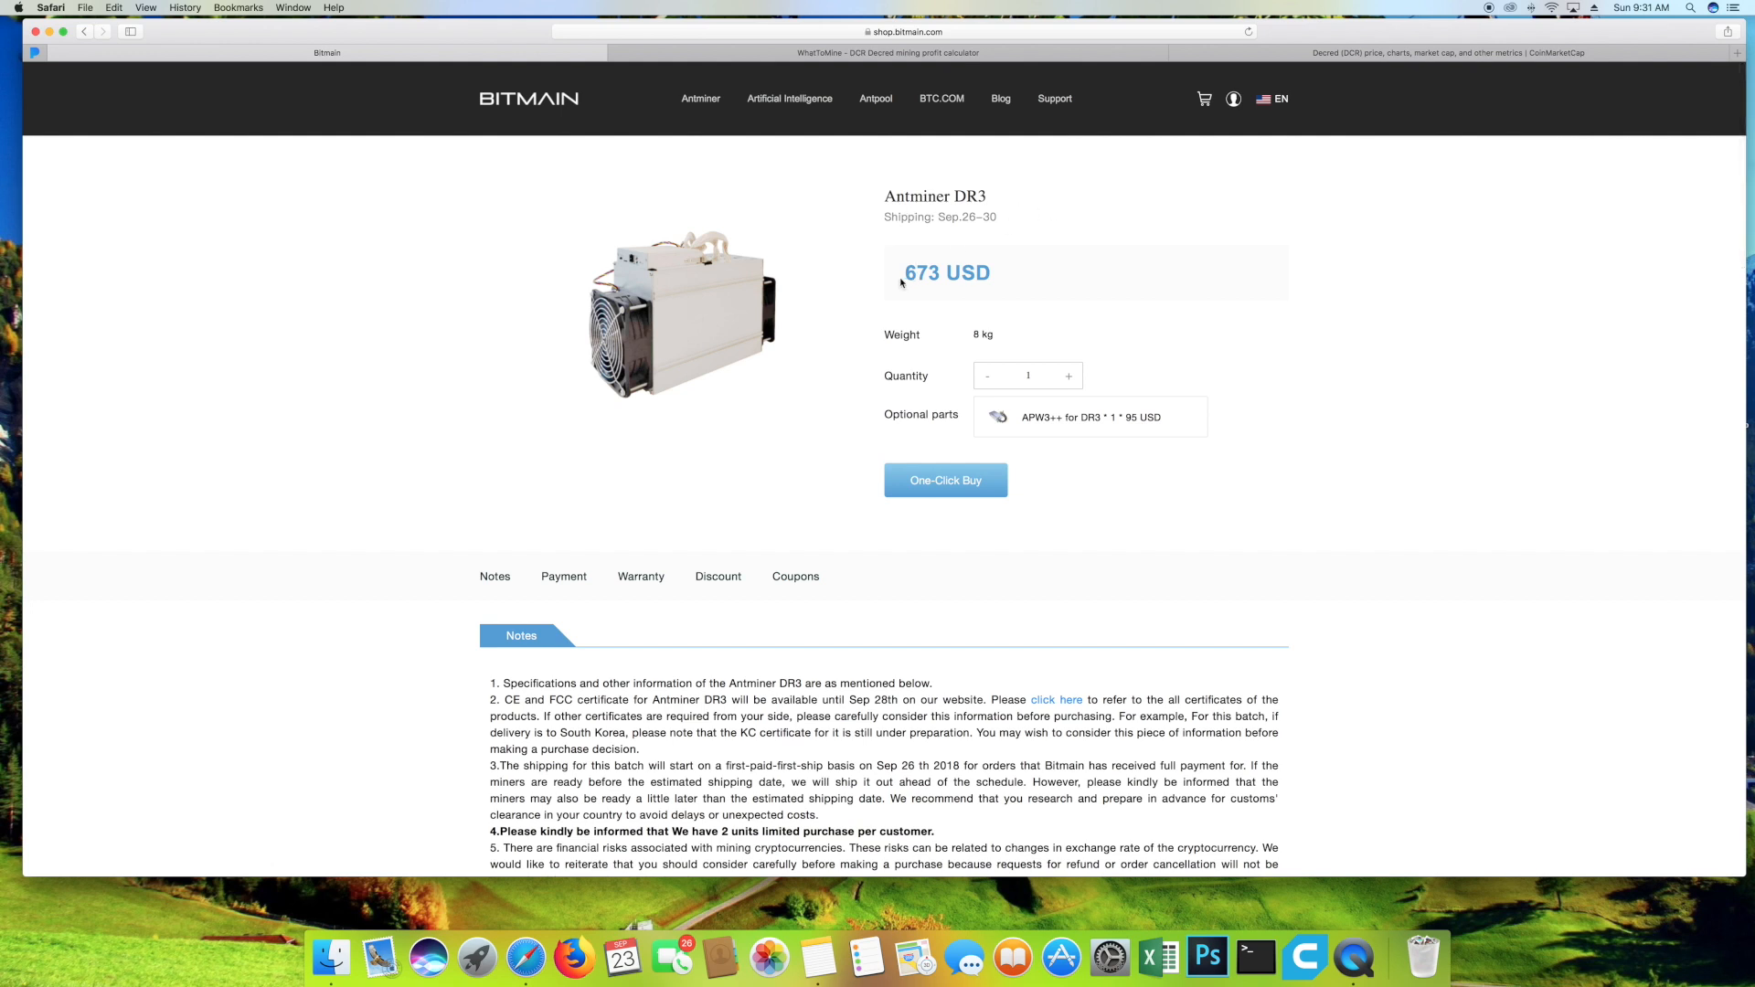
{"action": "mouse_move", "coordinate": [1117, 422]}
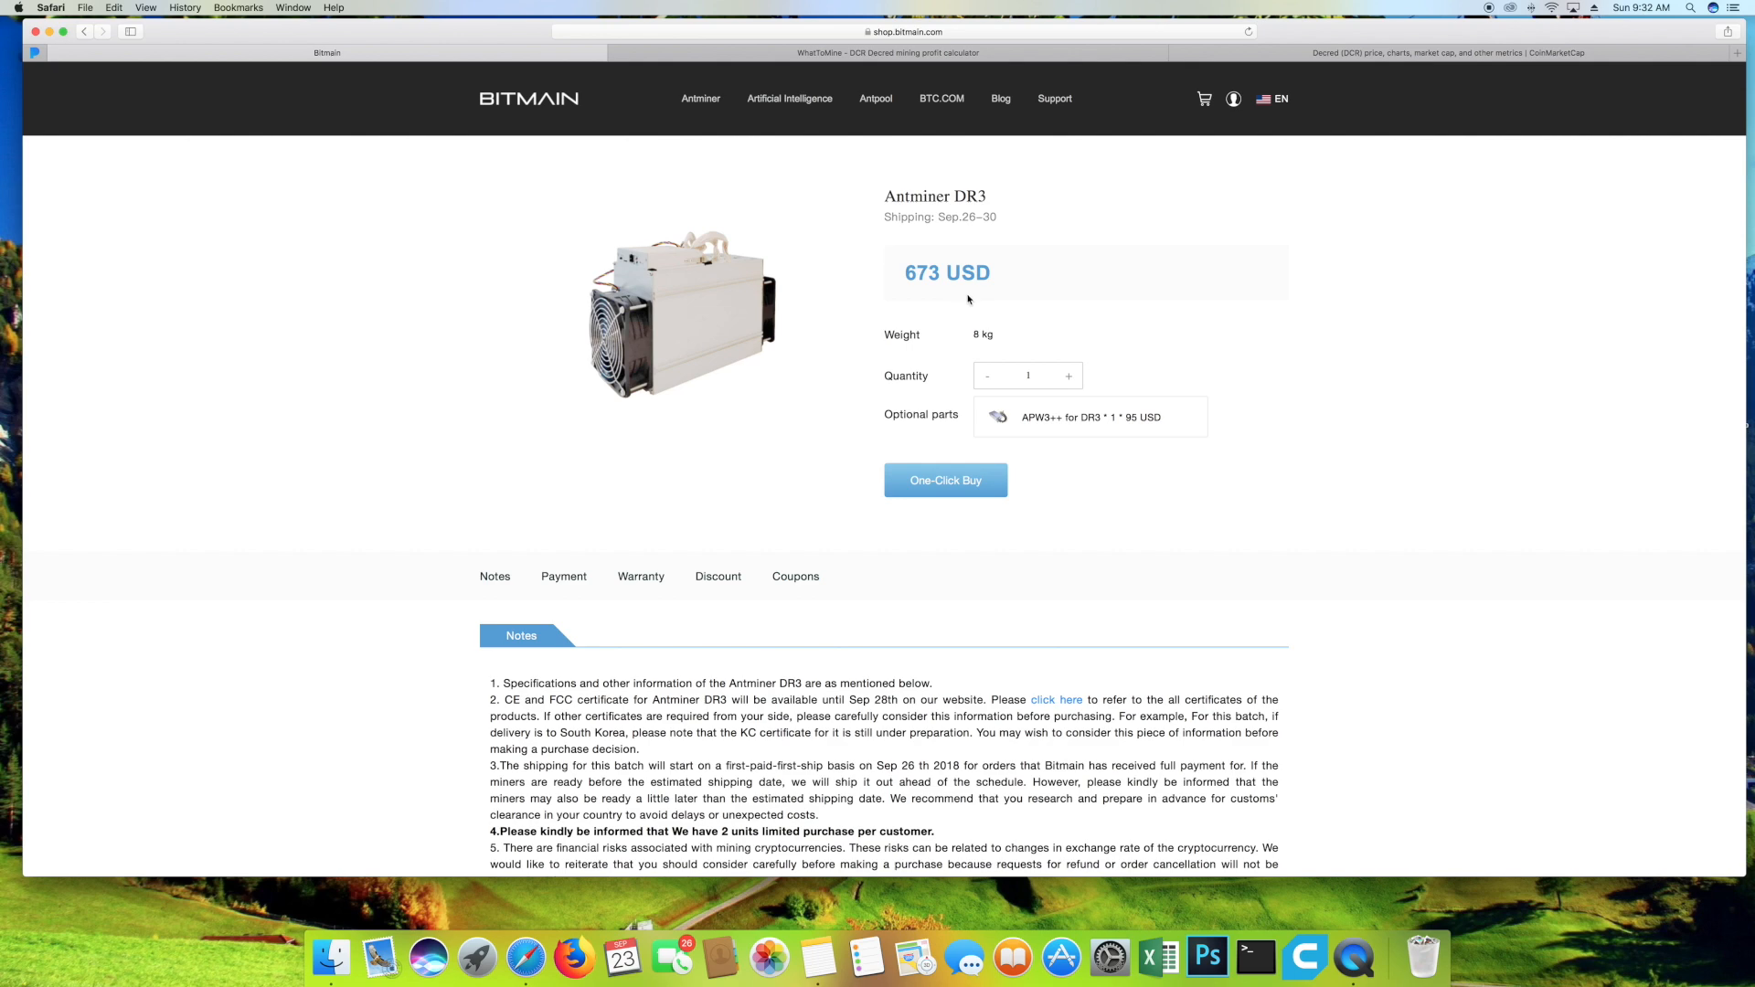
Scroll the 673 USD Antminer DR3 listing to its shipping and purchase-limit notes.
{"action": "scroll", "scroll_direction": "down", "scroll_amount": 3}
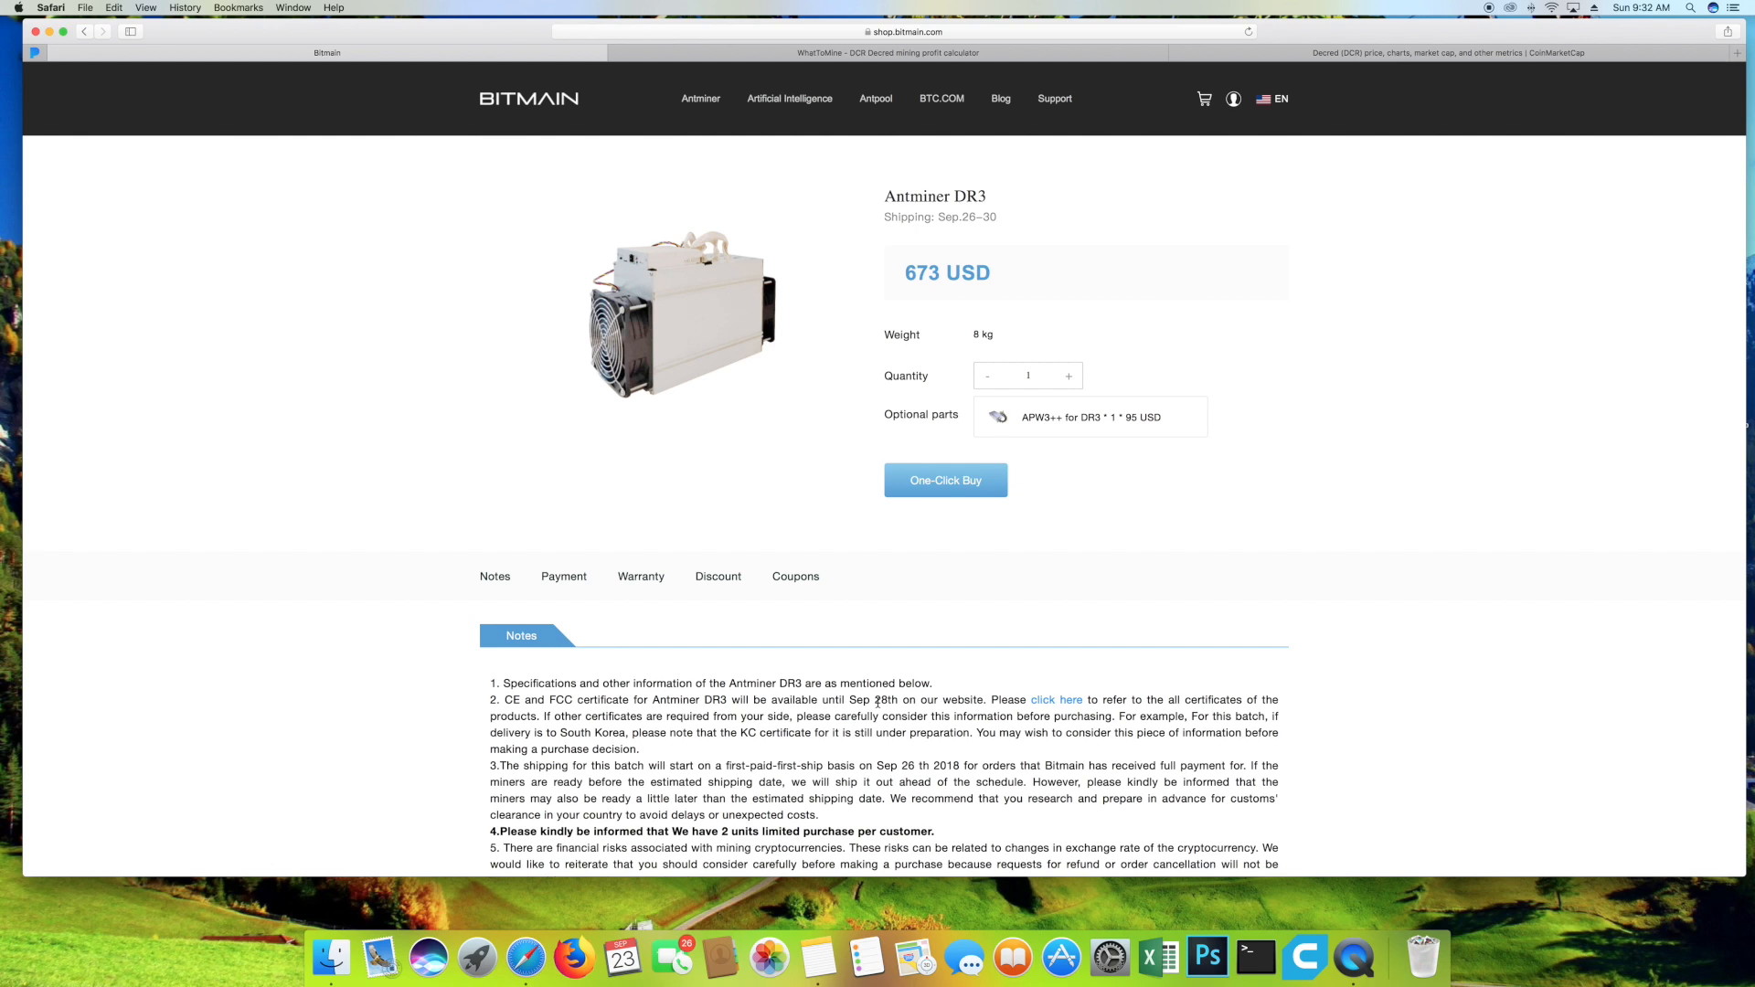
{"action": "mouse_move", "coordinate": [692, 111]}
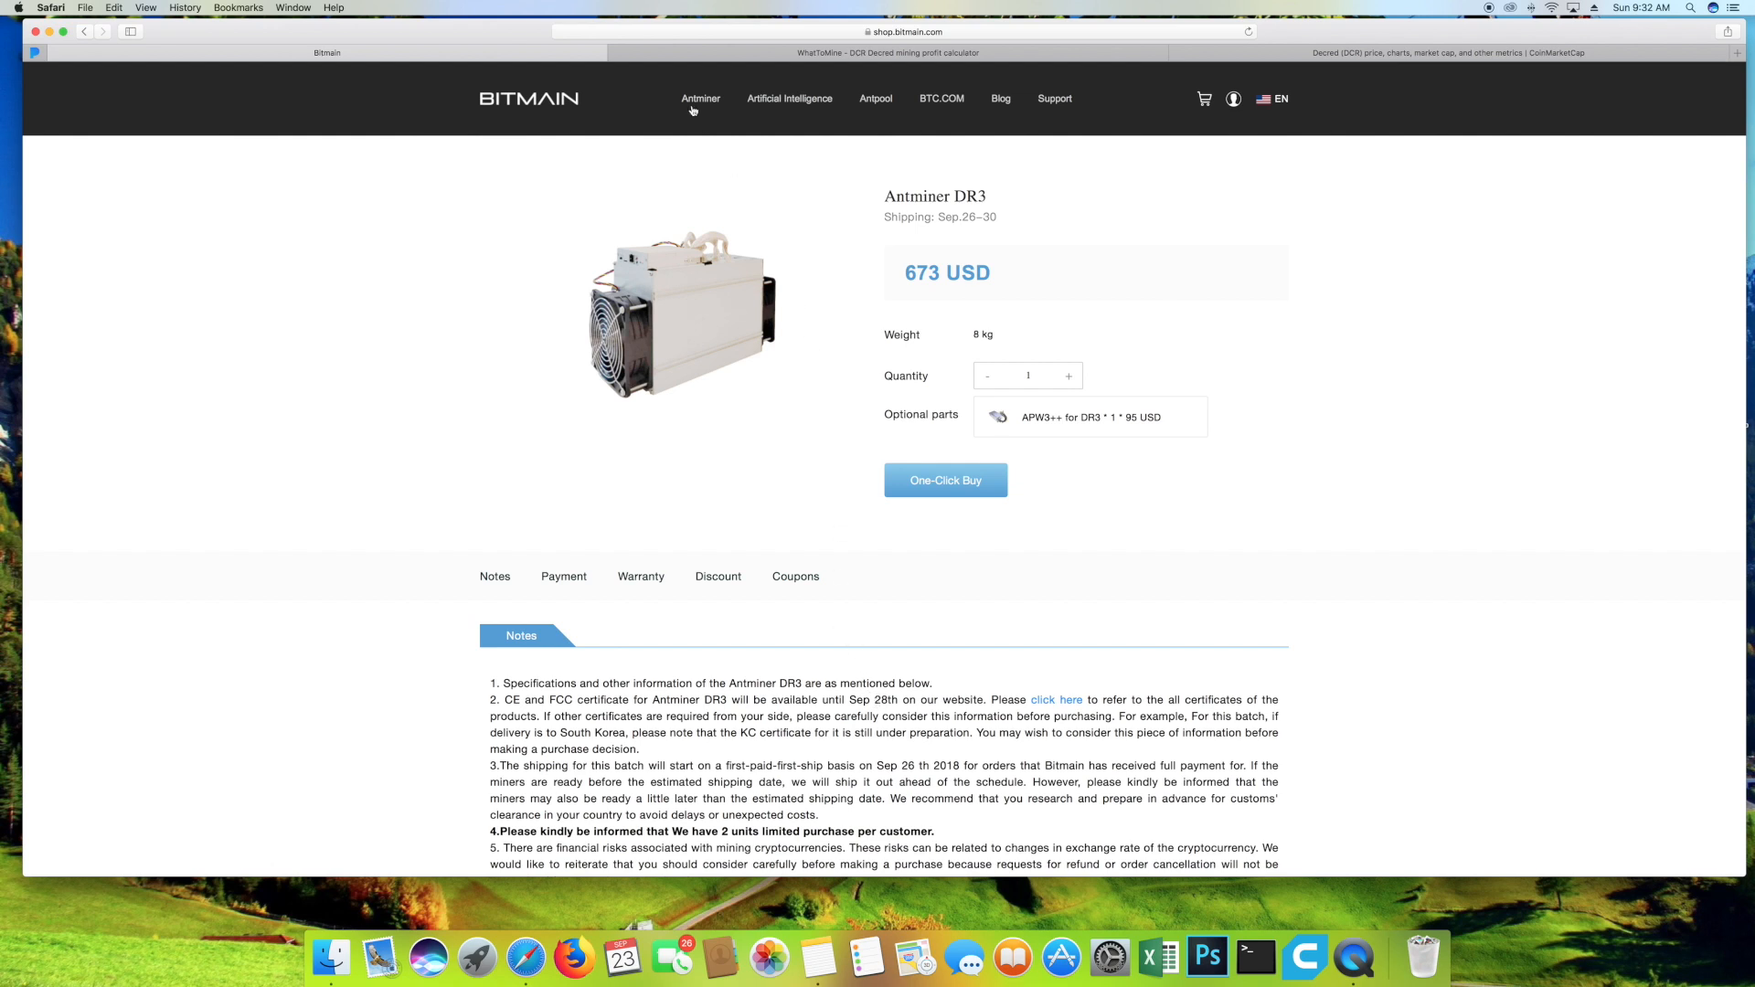
Open the Antminer catalog listing AntBox, two 673 USD DR3 models and the 3091 USD Z9.
{"action": "left_click", "coordinate": [699, 99]}
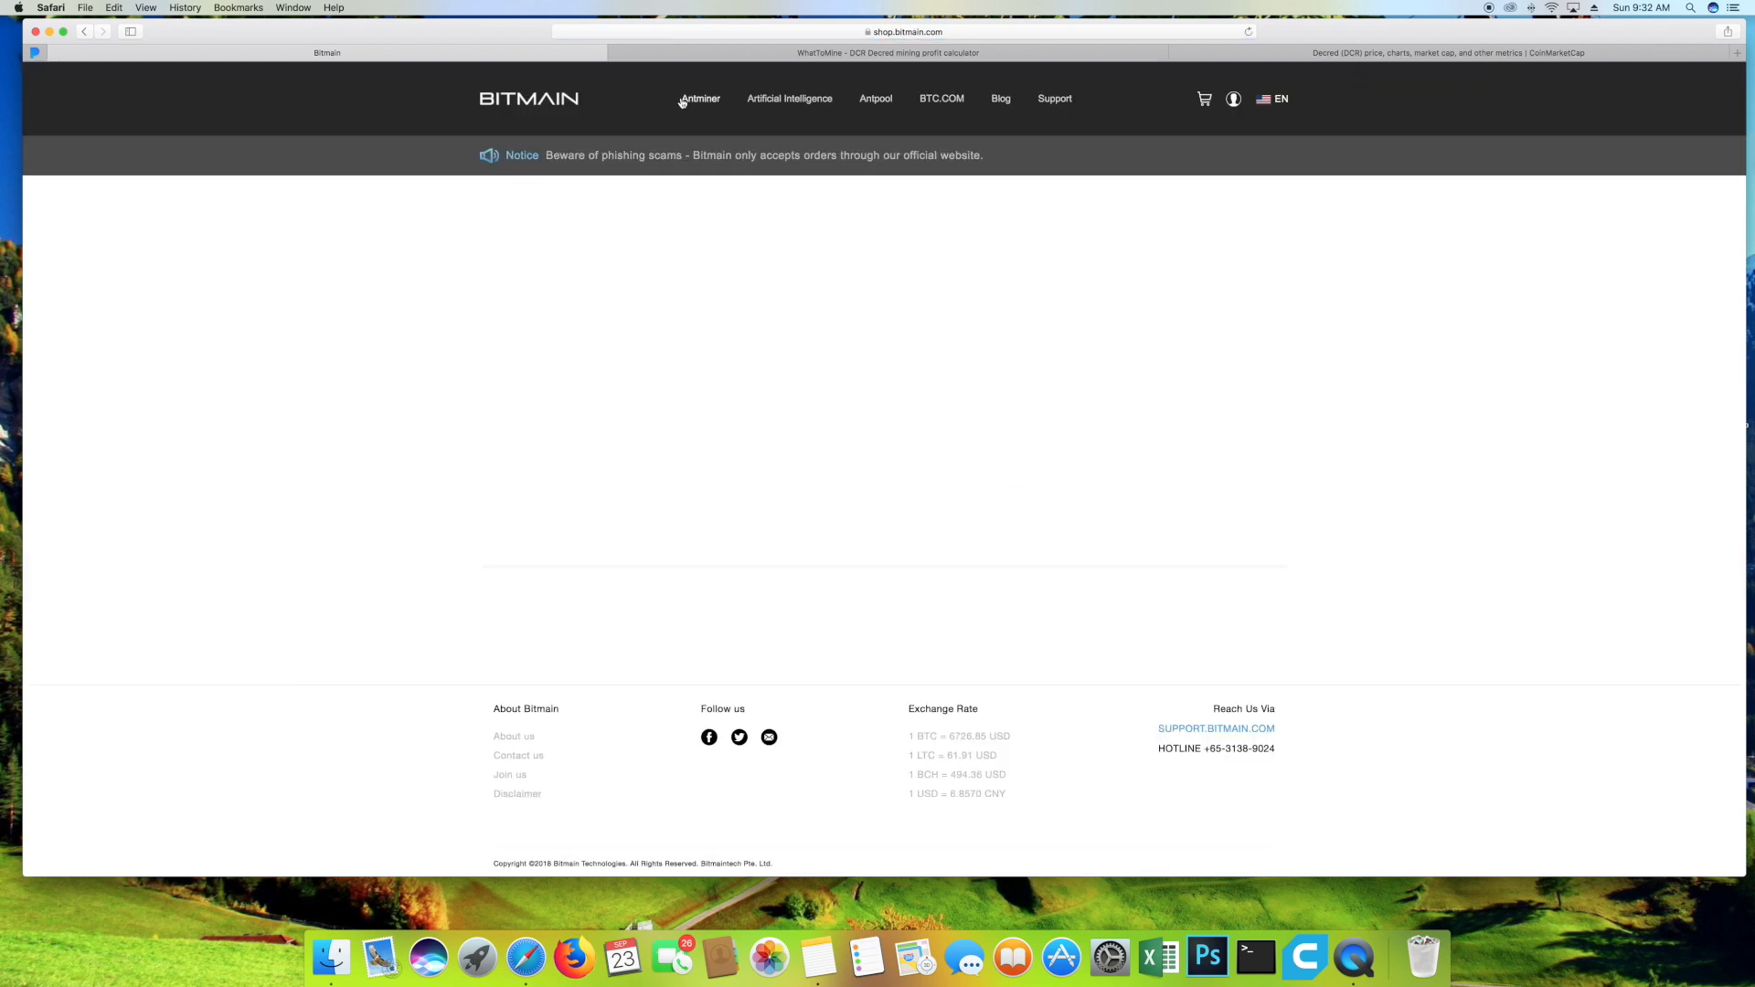
{"action": "left_click", "coordinate": [701, 98]}
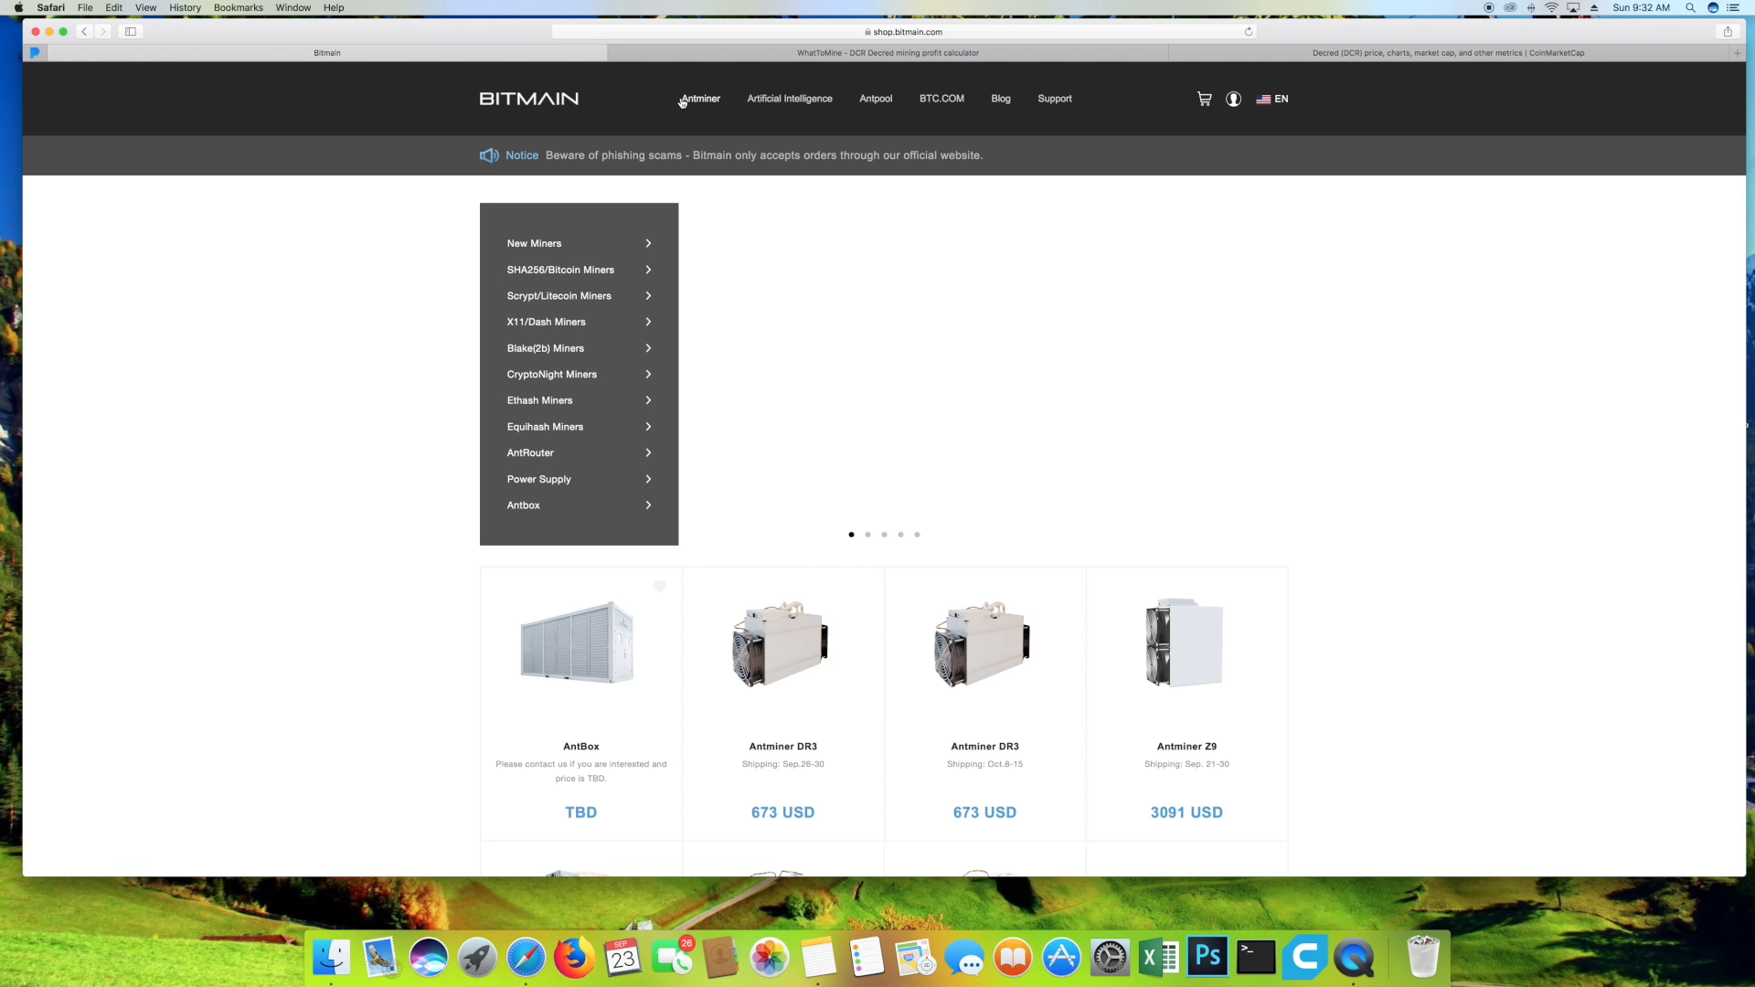